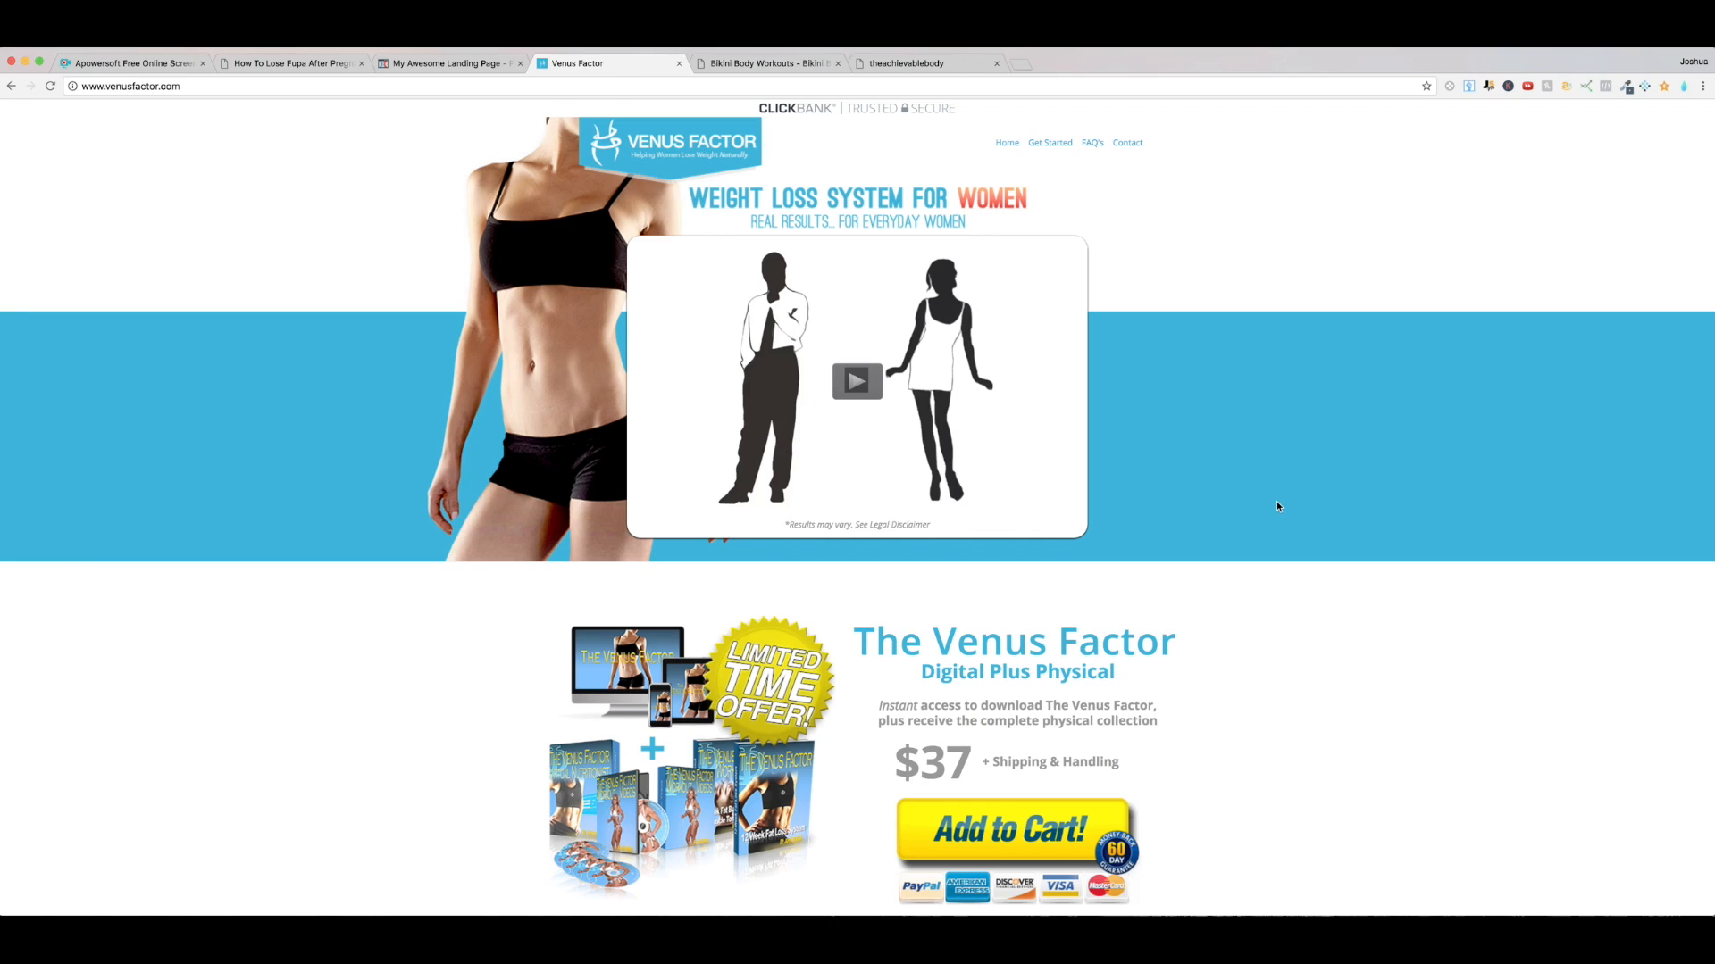
{"action": "mouse_move", "coordinate": [928, 407]}
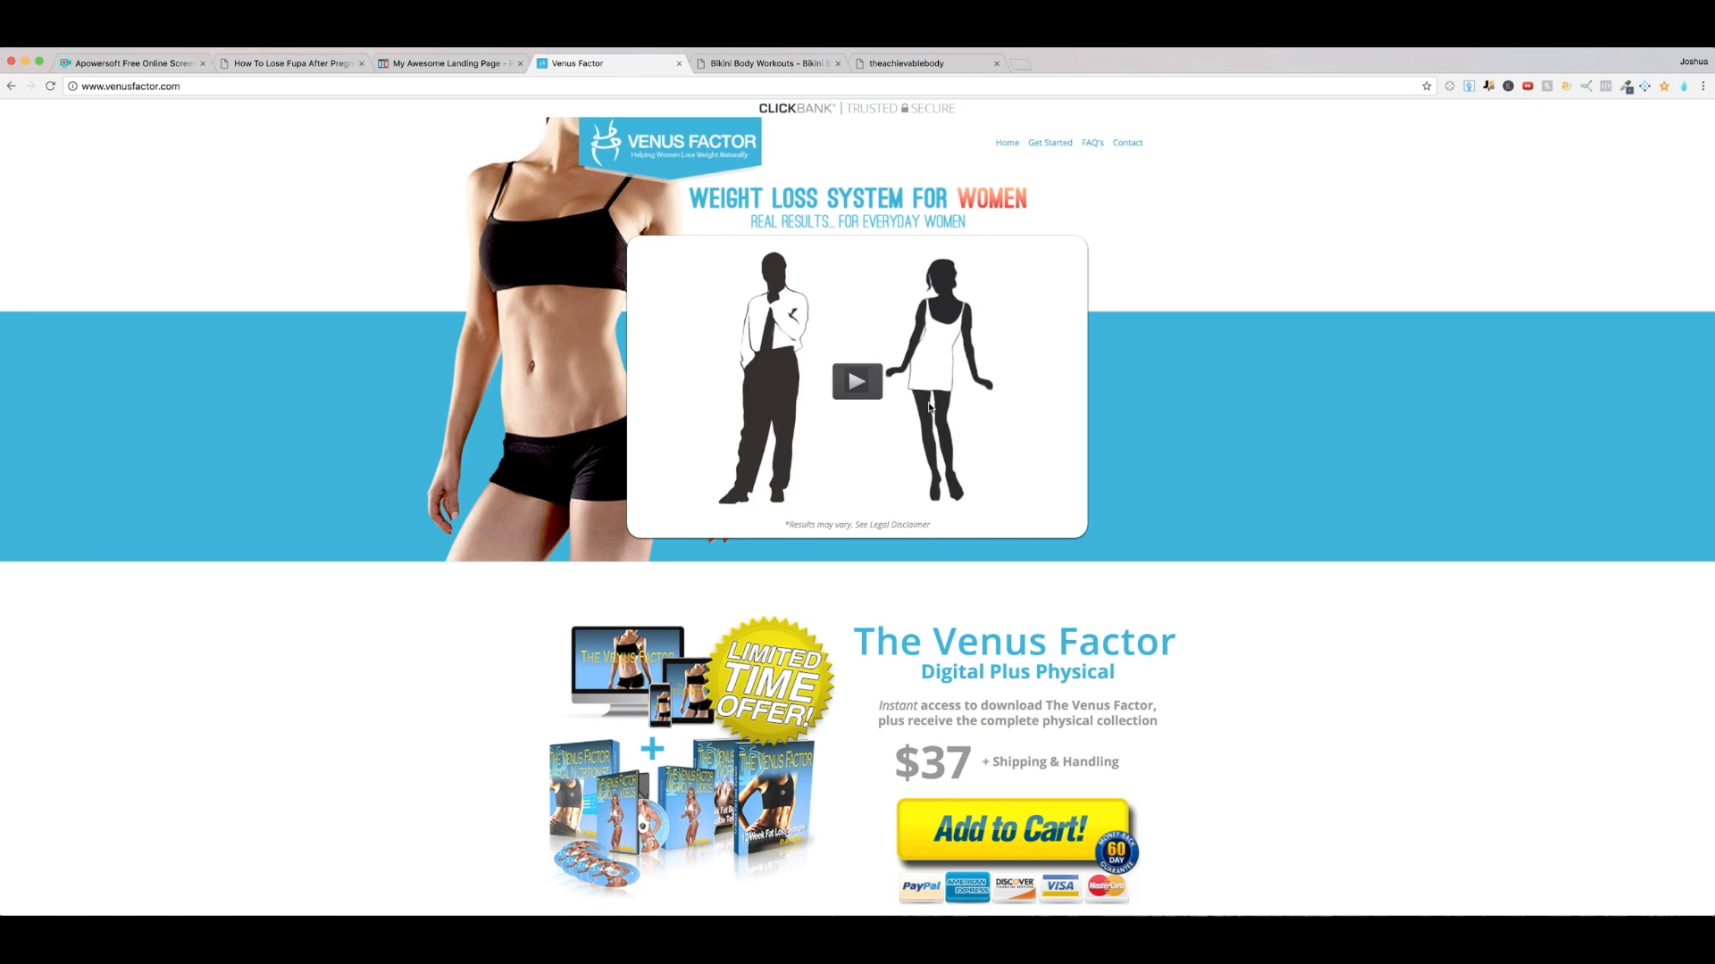
{"action": "mouse_move", "coordinate": [1293, 411]}
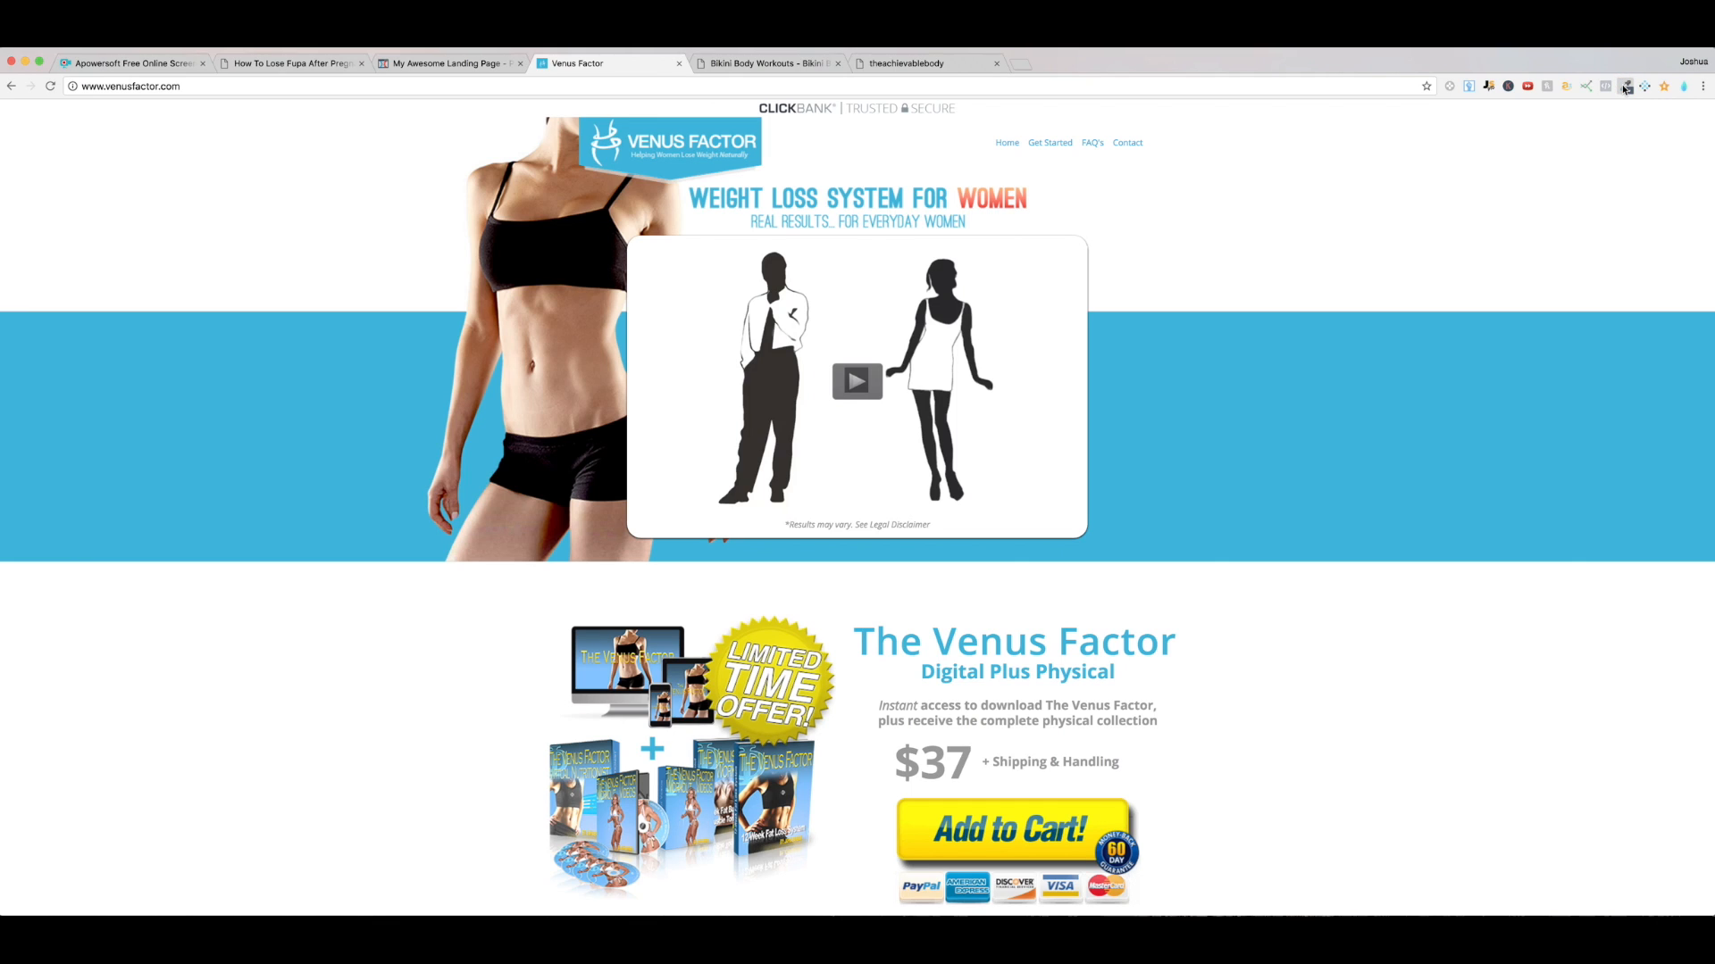
Step: Search Google for colorzilla in a new Chrome tab
{"action": "left_click", "coordinate": [1625, 86]}
{"action": "type", "text": "colorzilla"}
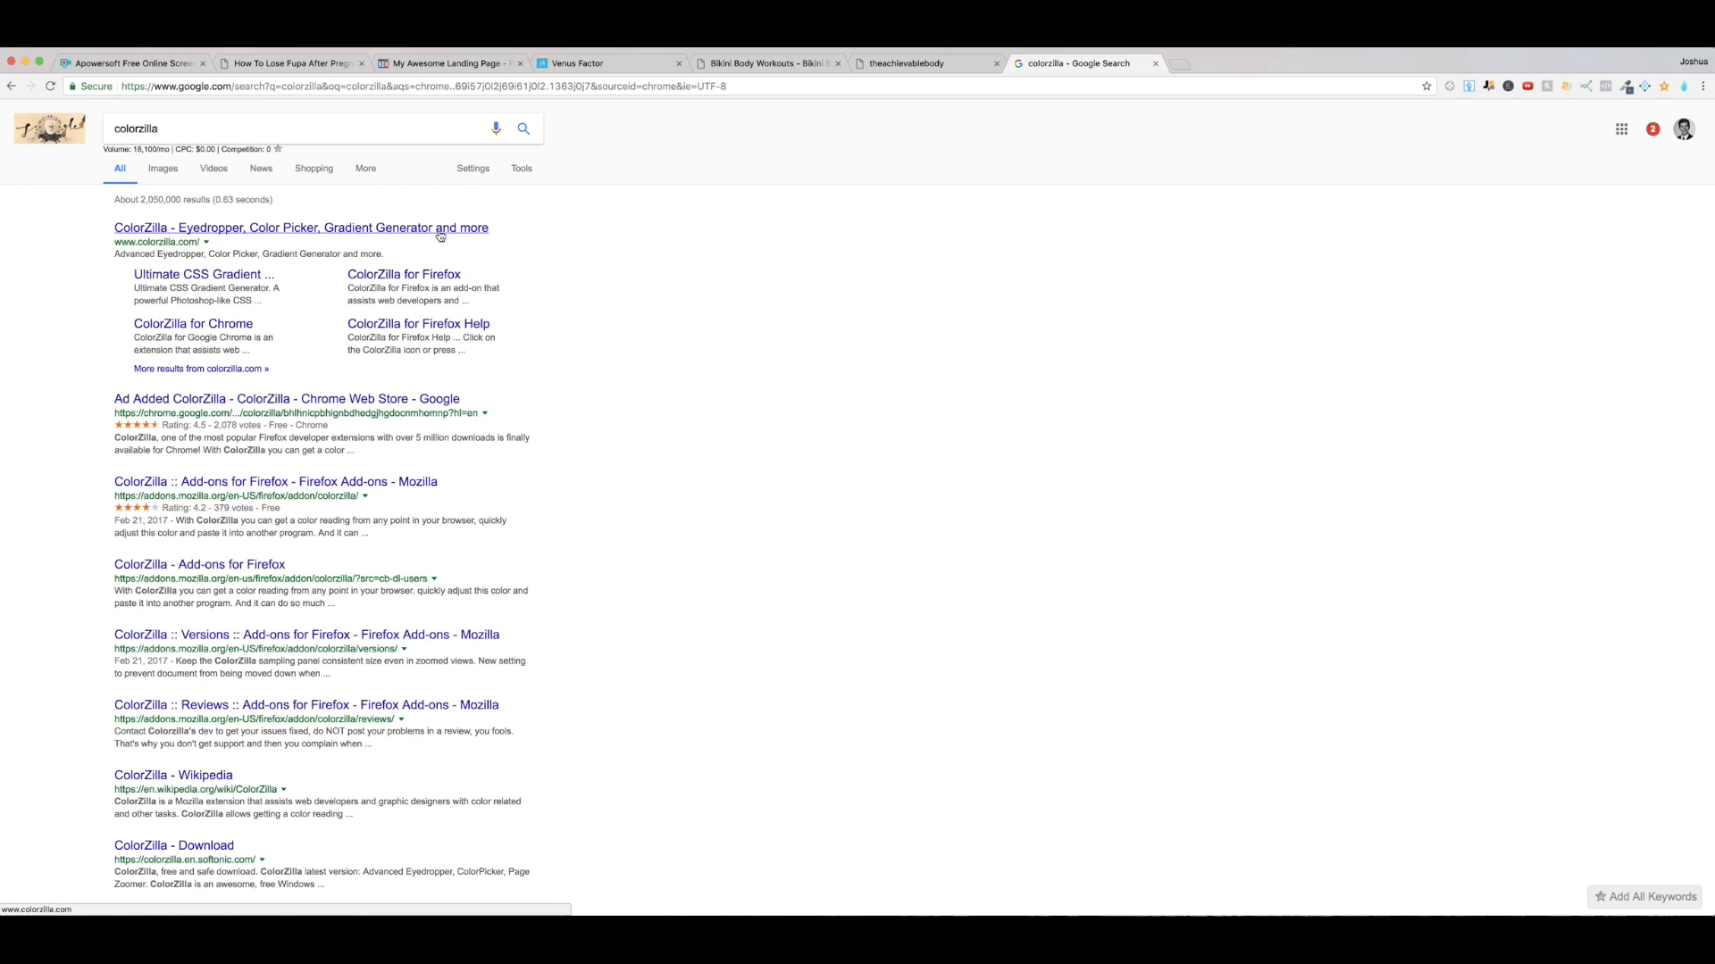
Step: Visit the ColorZilla website from the search results
{"action": "left_click", "coordinate": [300, 227]}
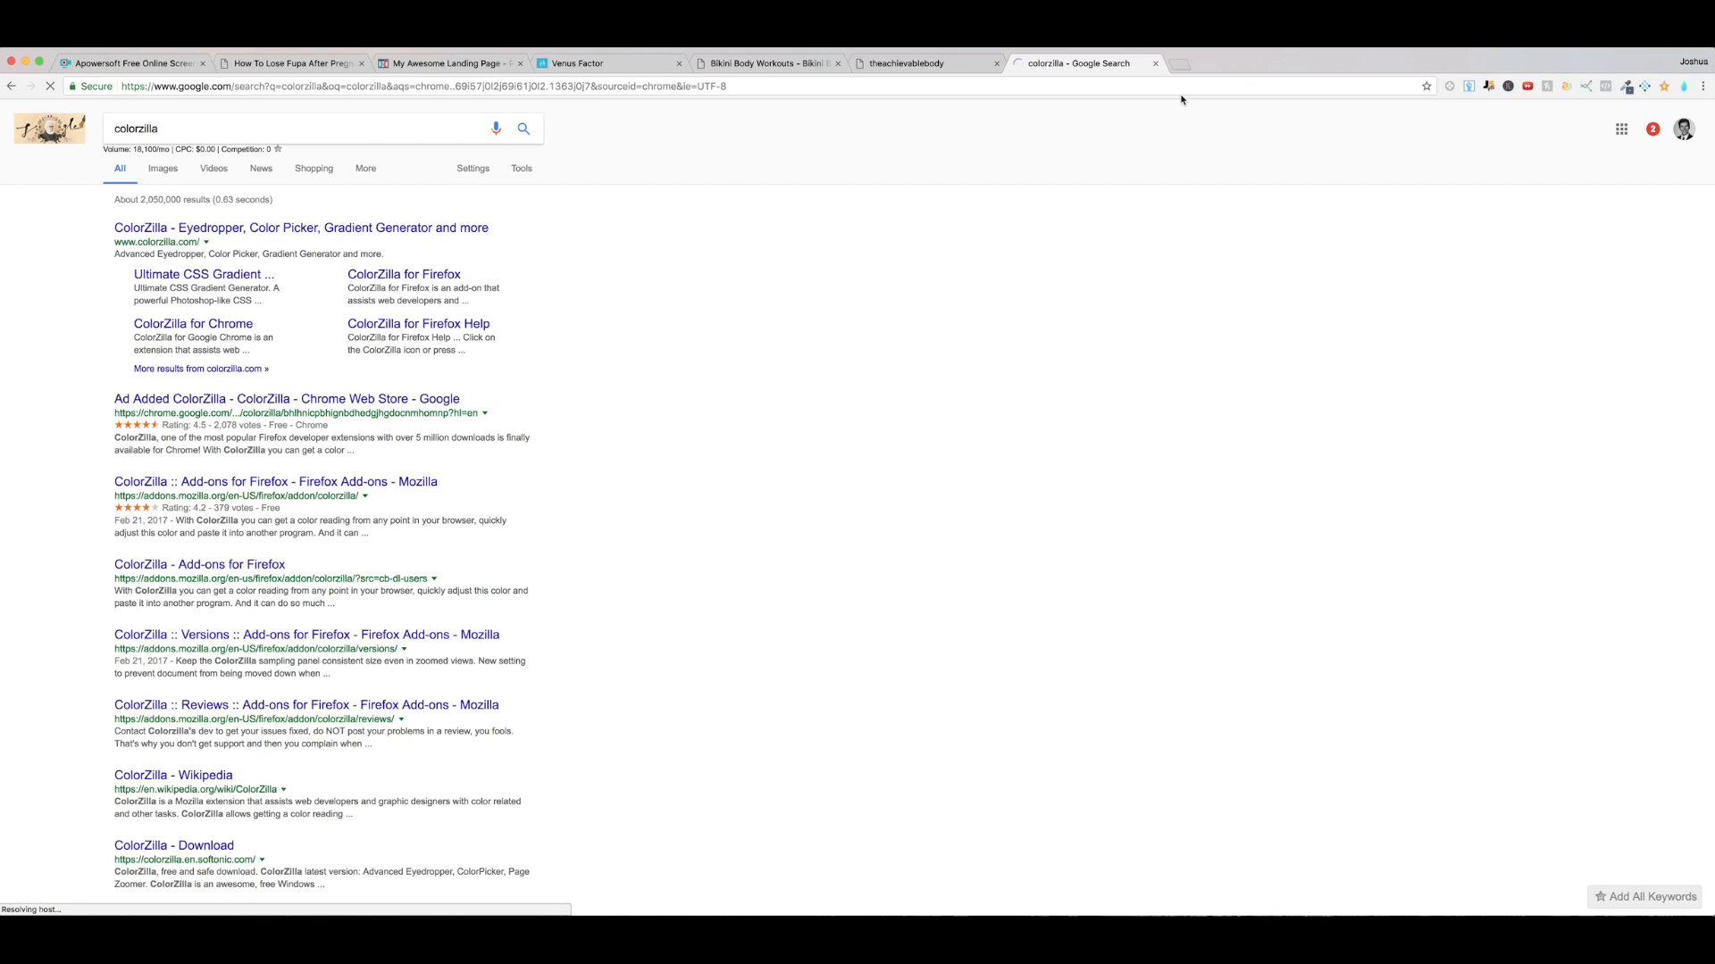
{"action": "left_click", "coordinate": [300, 227]}
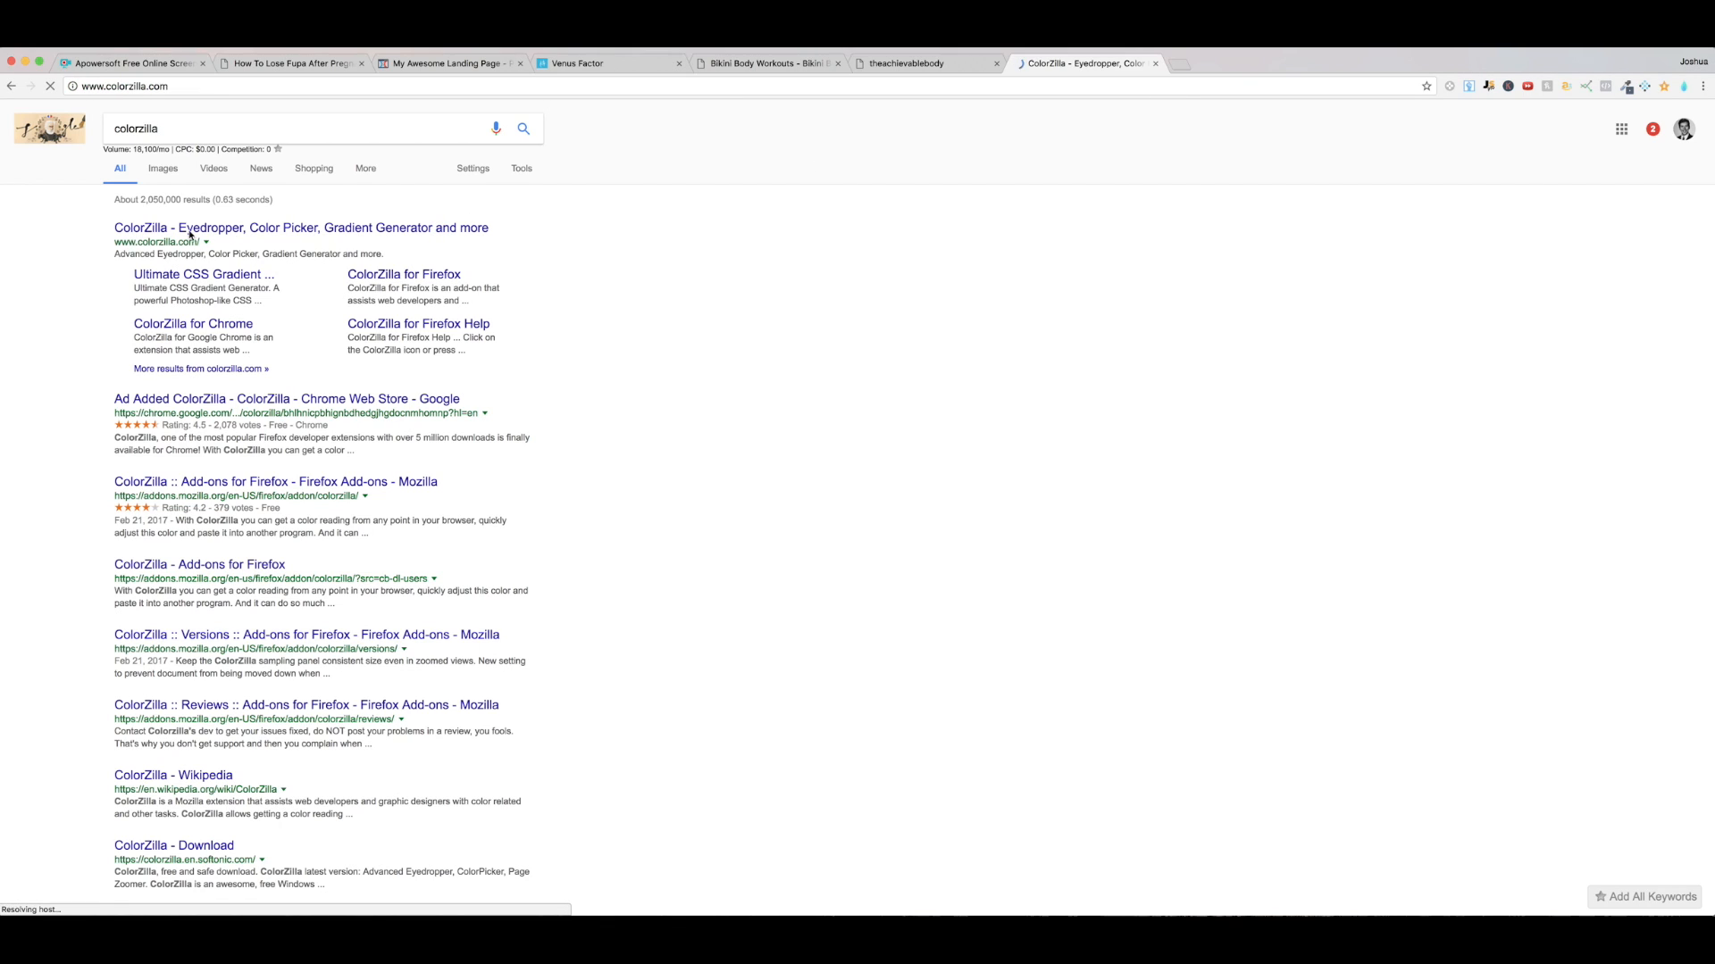
{"action": "left_click", "coordinate": [300, 227]}
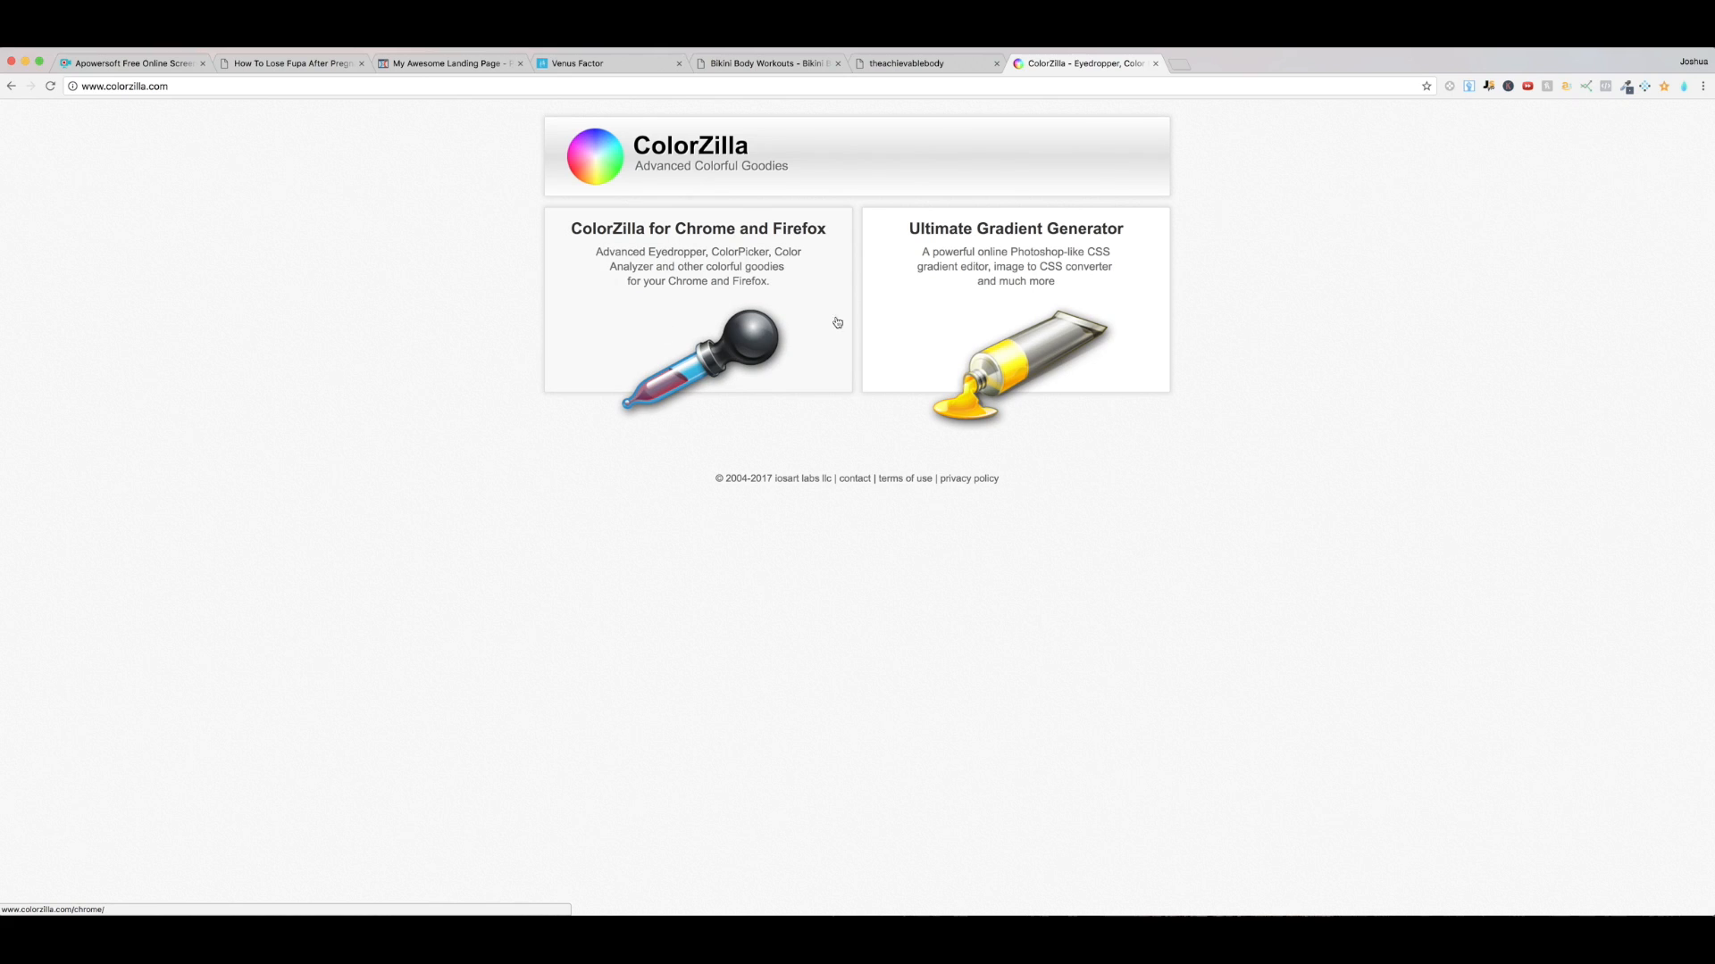
{"action": "mouse_move", "coordinate": [702, 313]}
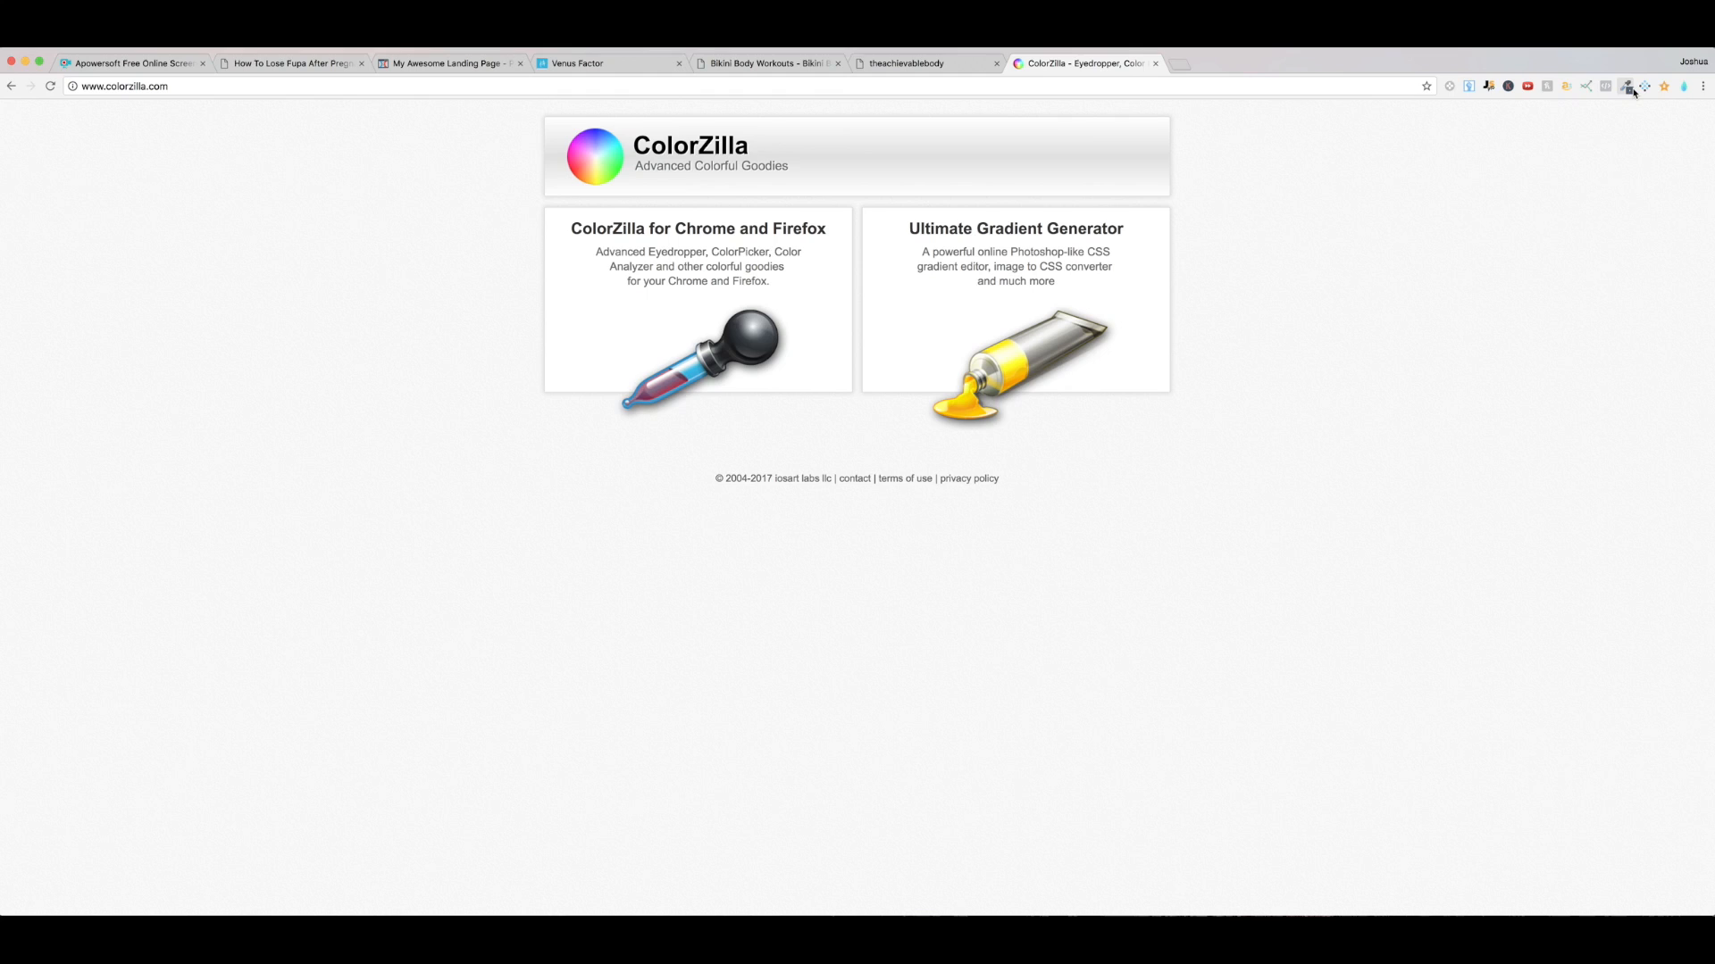
Step: Close the ColorZilla tab and return to the Venus Factor sales page
{"action": "left_click", "coordinate": [1155, 63]}
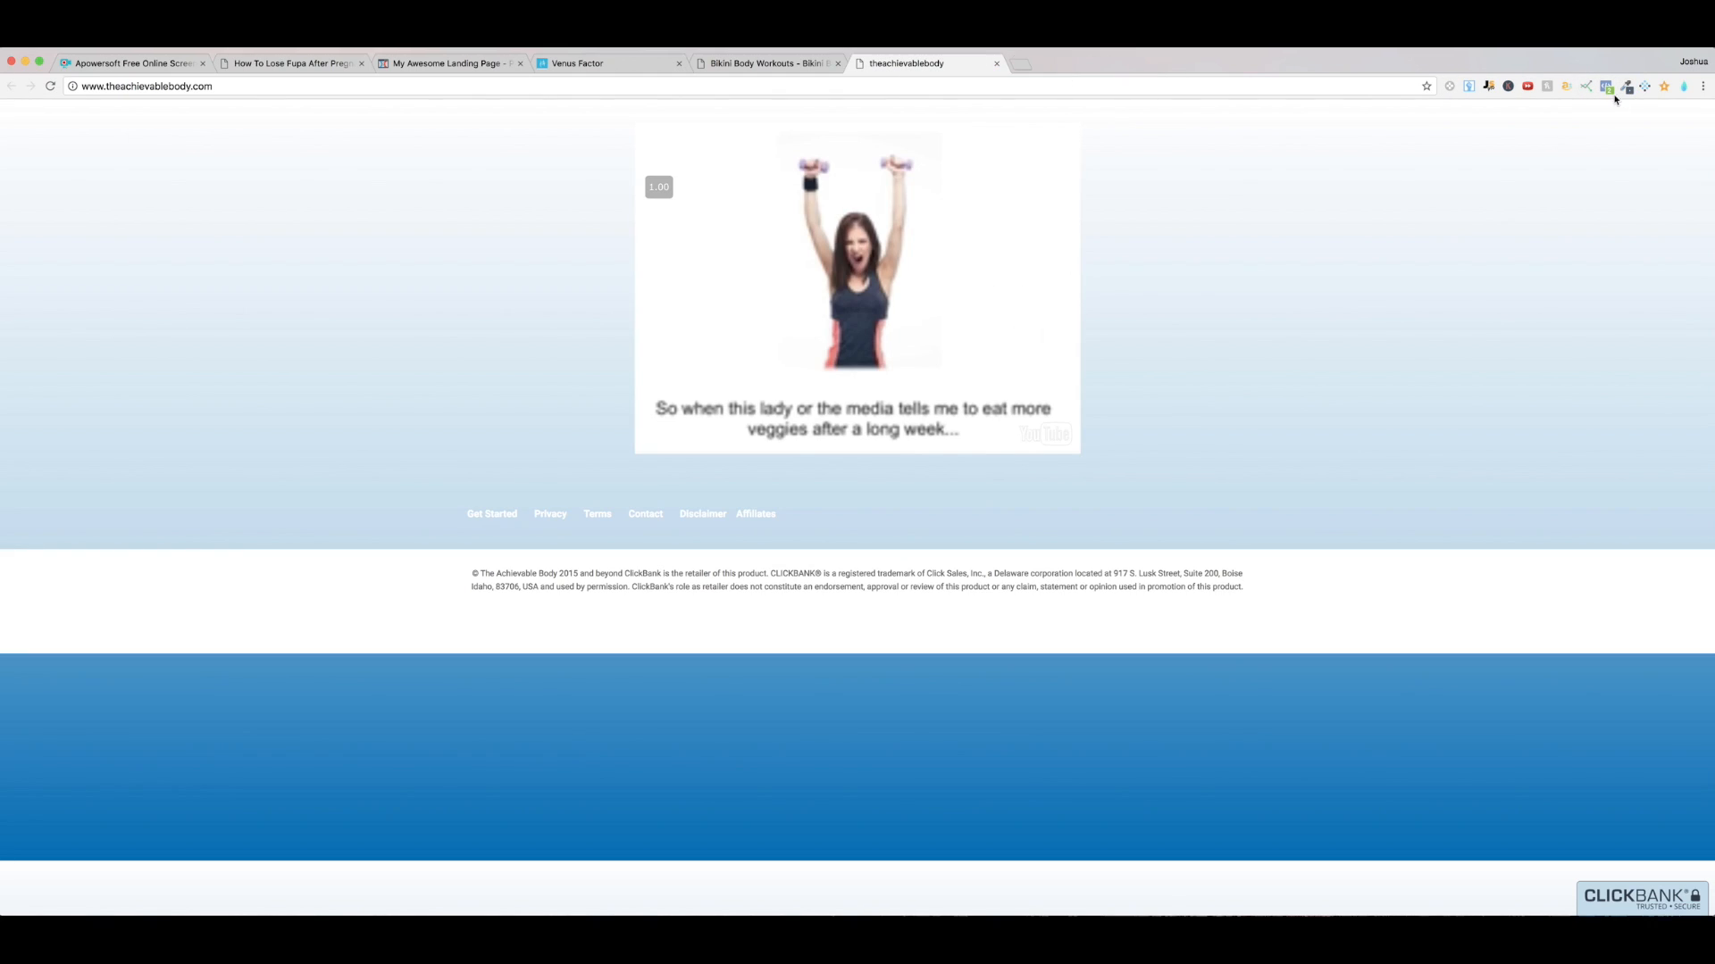
{"action": "left_click", "coordinate": [766, 63]}
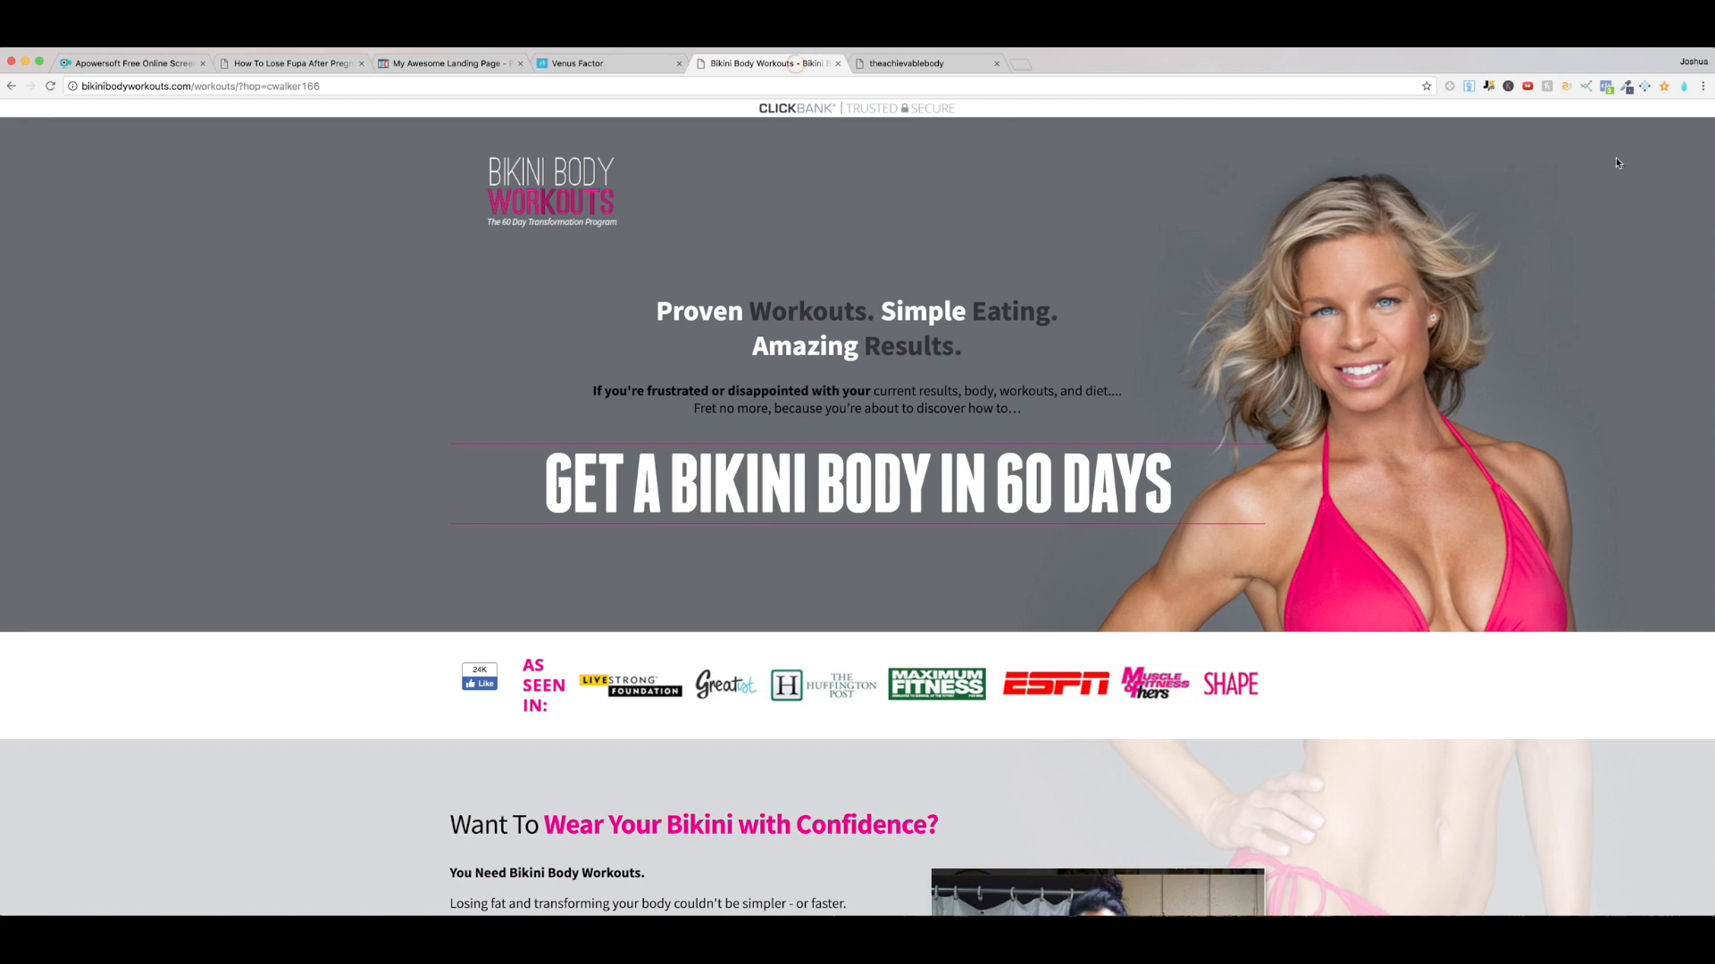
{"action": "left_click", "coordinate": [606, 62]}
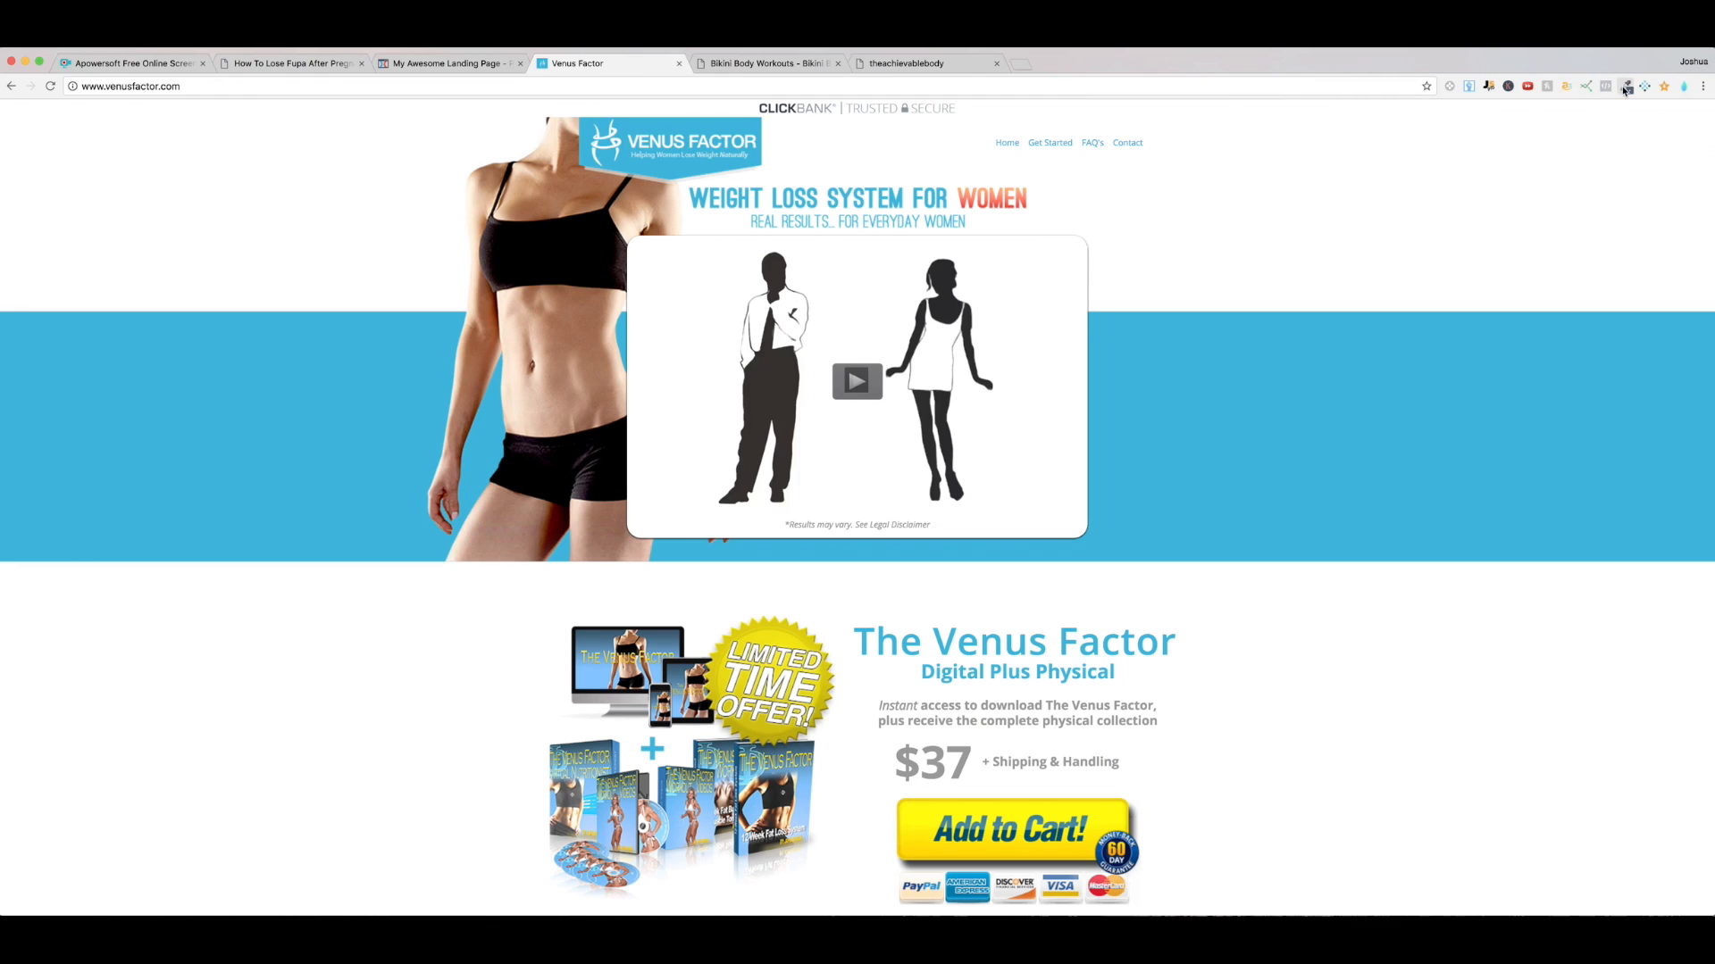
Step: Sample the Venus Factor blue band with ColorZilla, copying #40B3DA
{"action": "left_click", "coordinate": [1625, 86]}
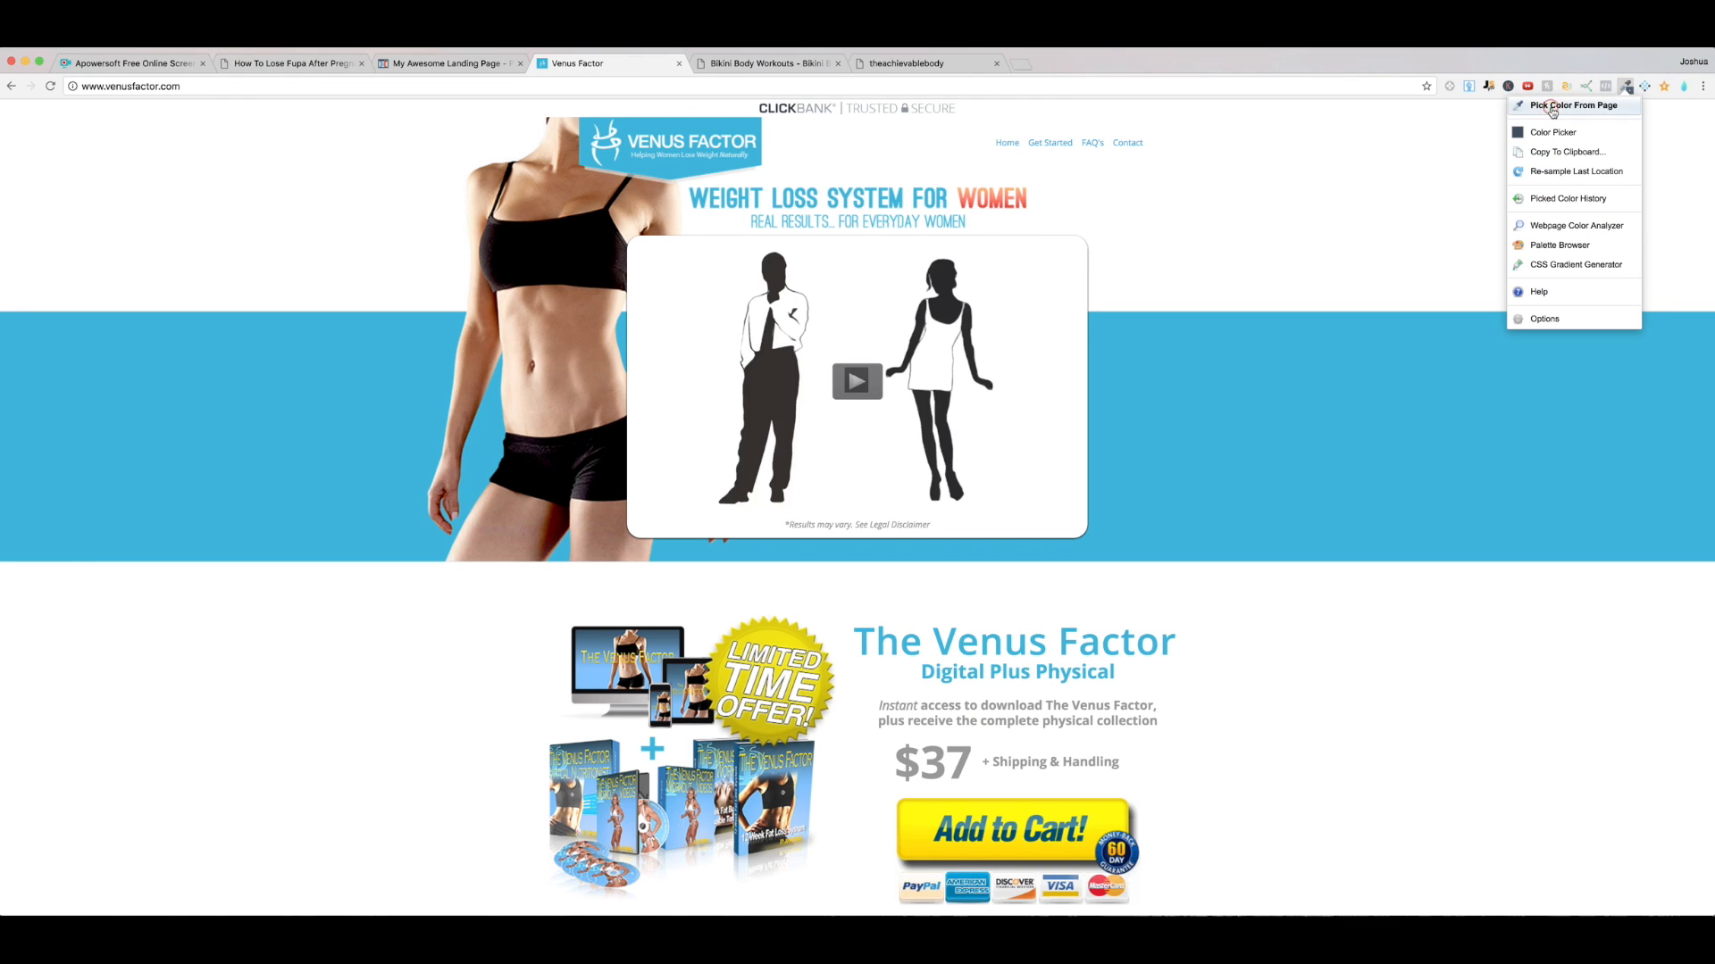
{"action": "left_click", "coordinate": [1573, 105]}
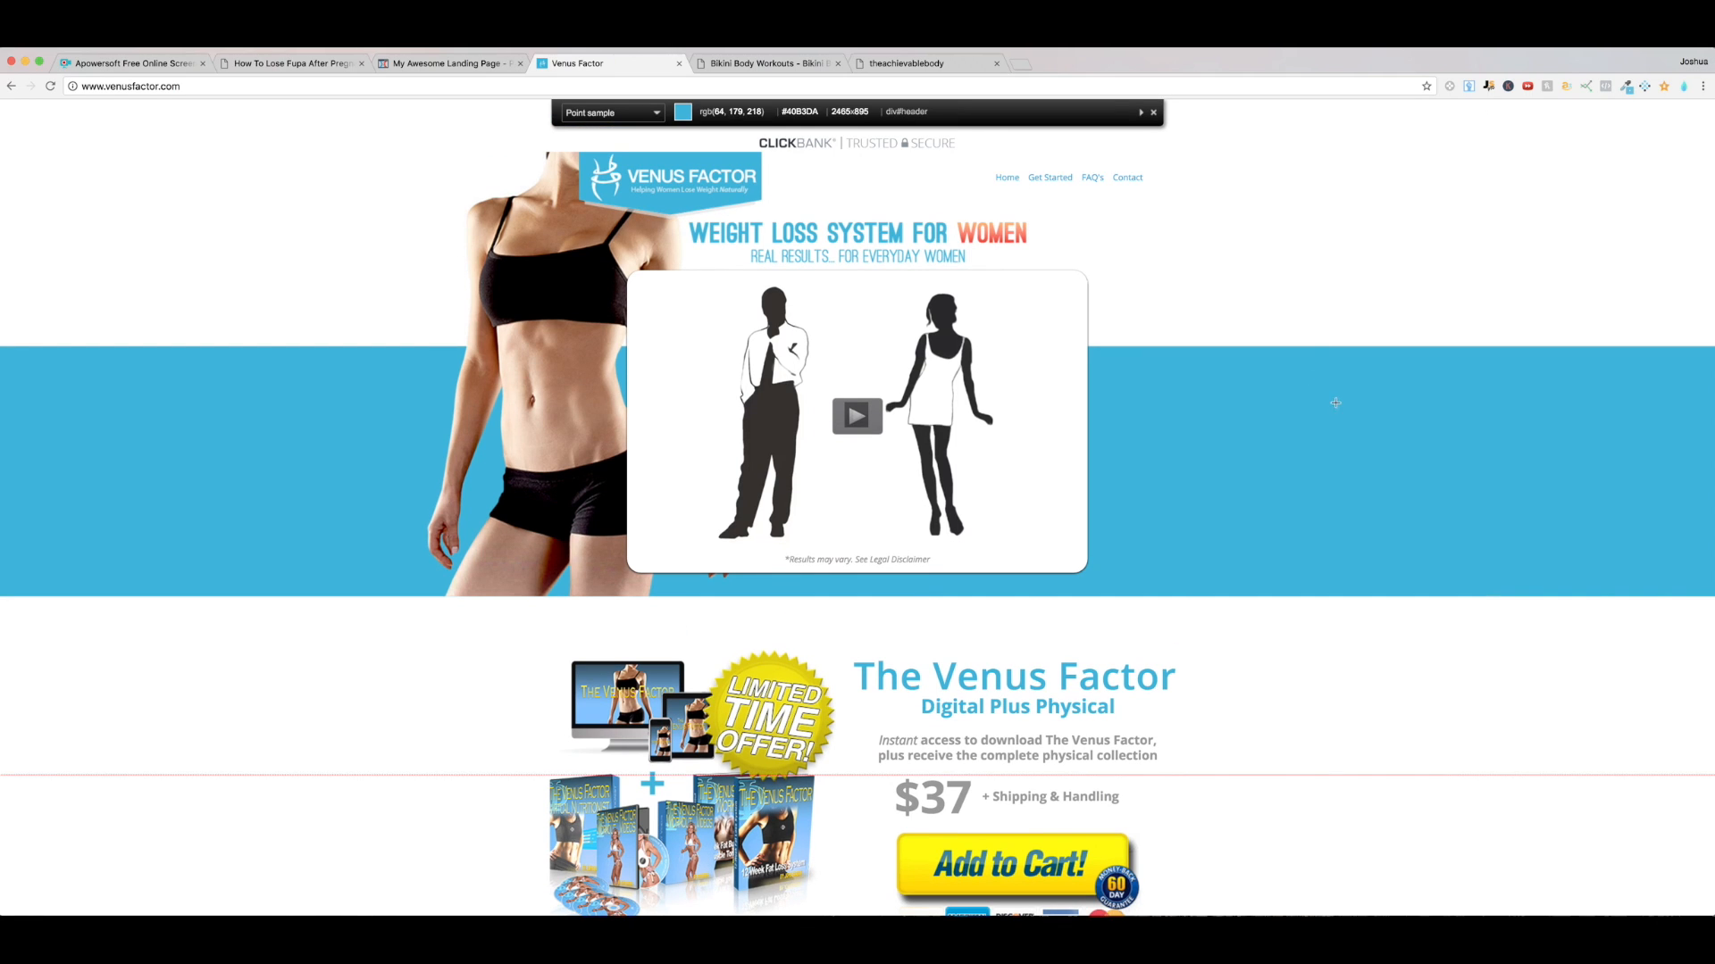
{"action": "mouse_move", "coordinate": [1377, 441]}
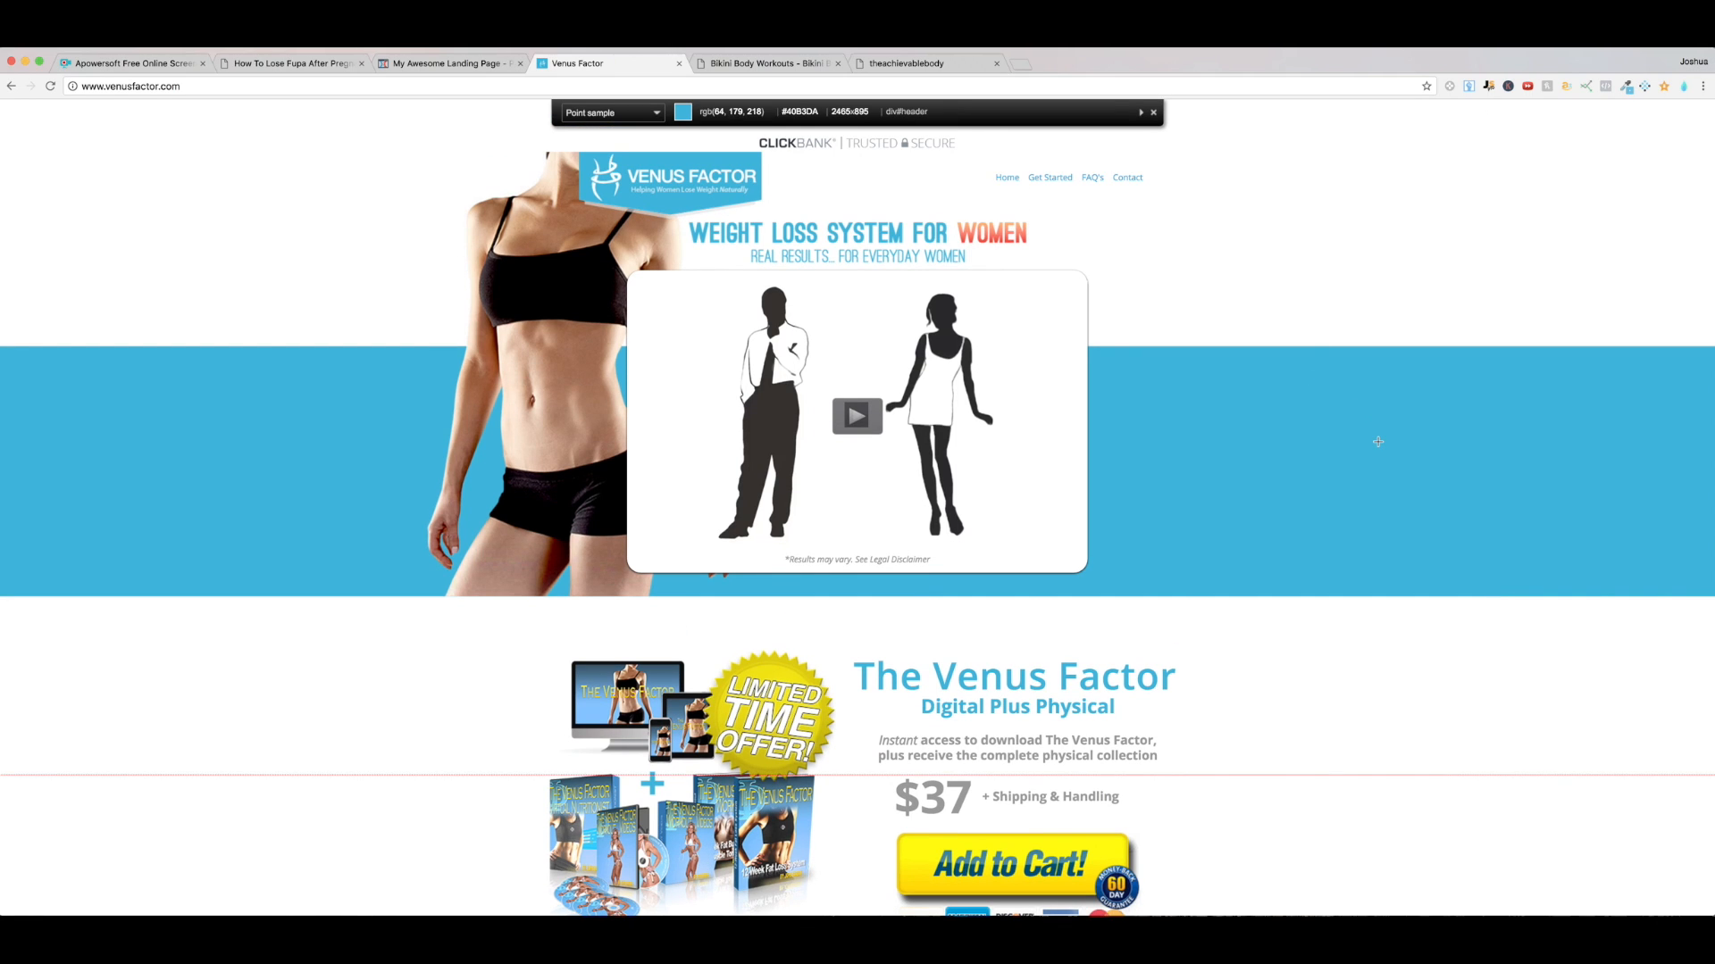
{"action": "left_click", "coordinate": [1017, 241]}
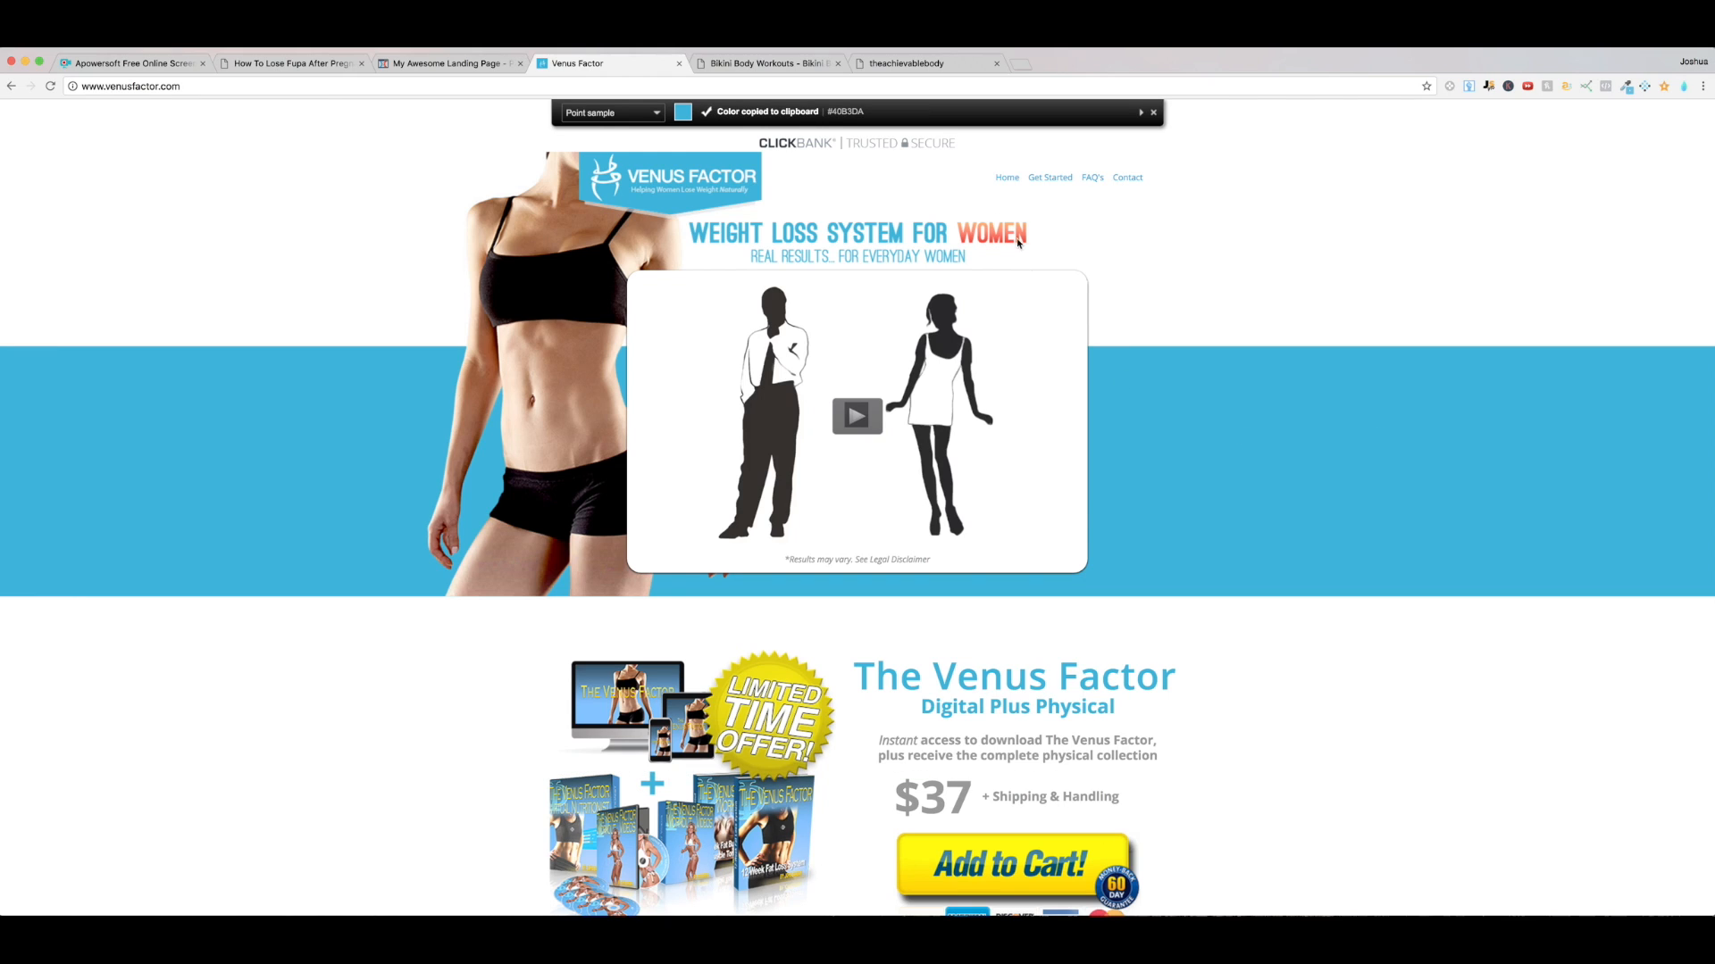
{"action": "left_click", "coordinate": [1152, 111]}
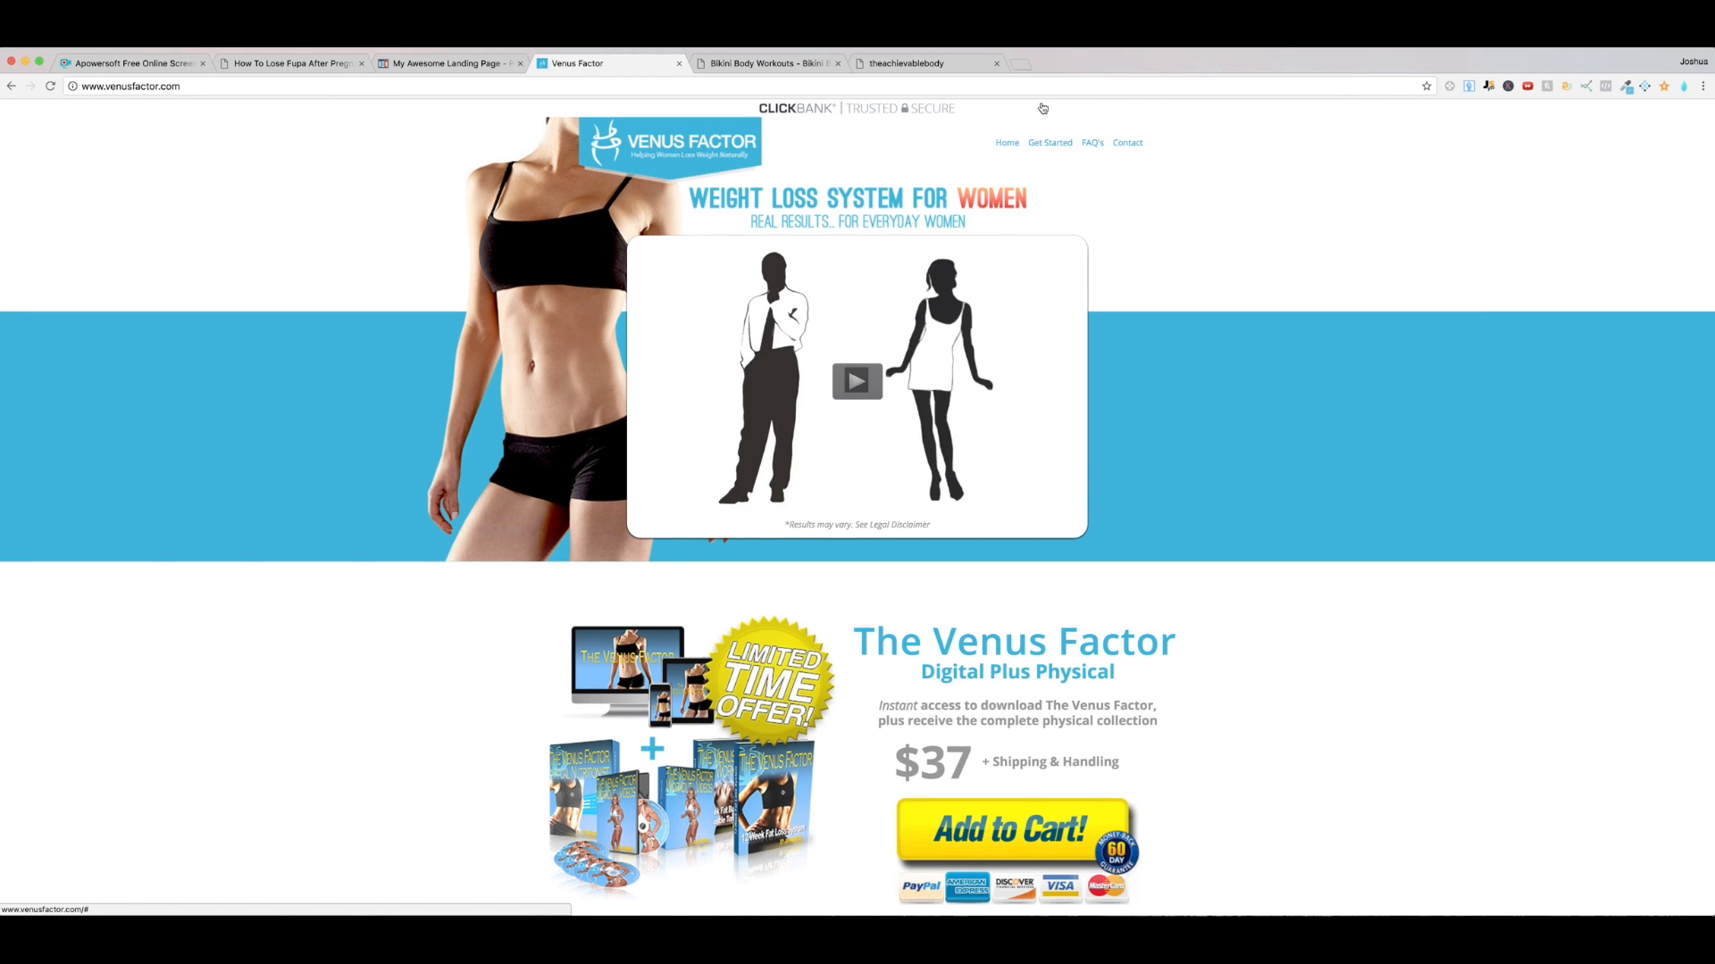
{"action": "mouse_move", "coordinate": [1333, 498]}
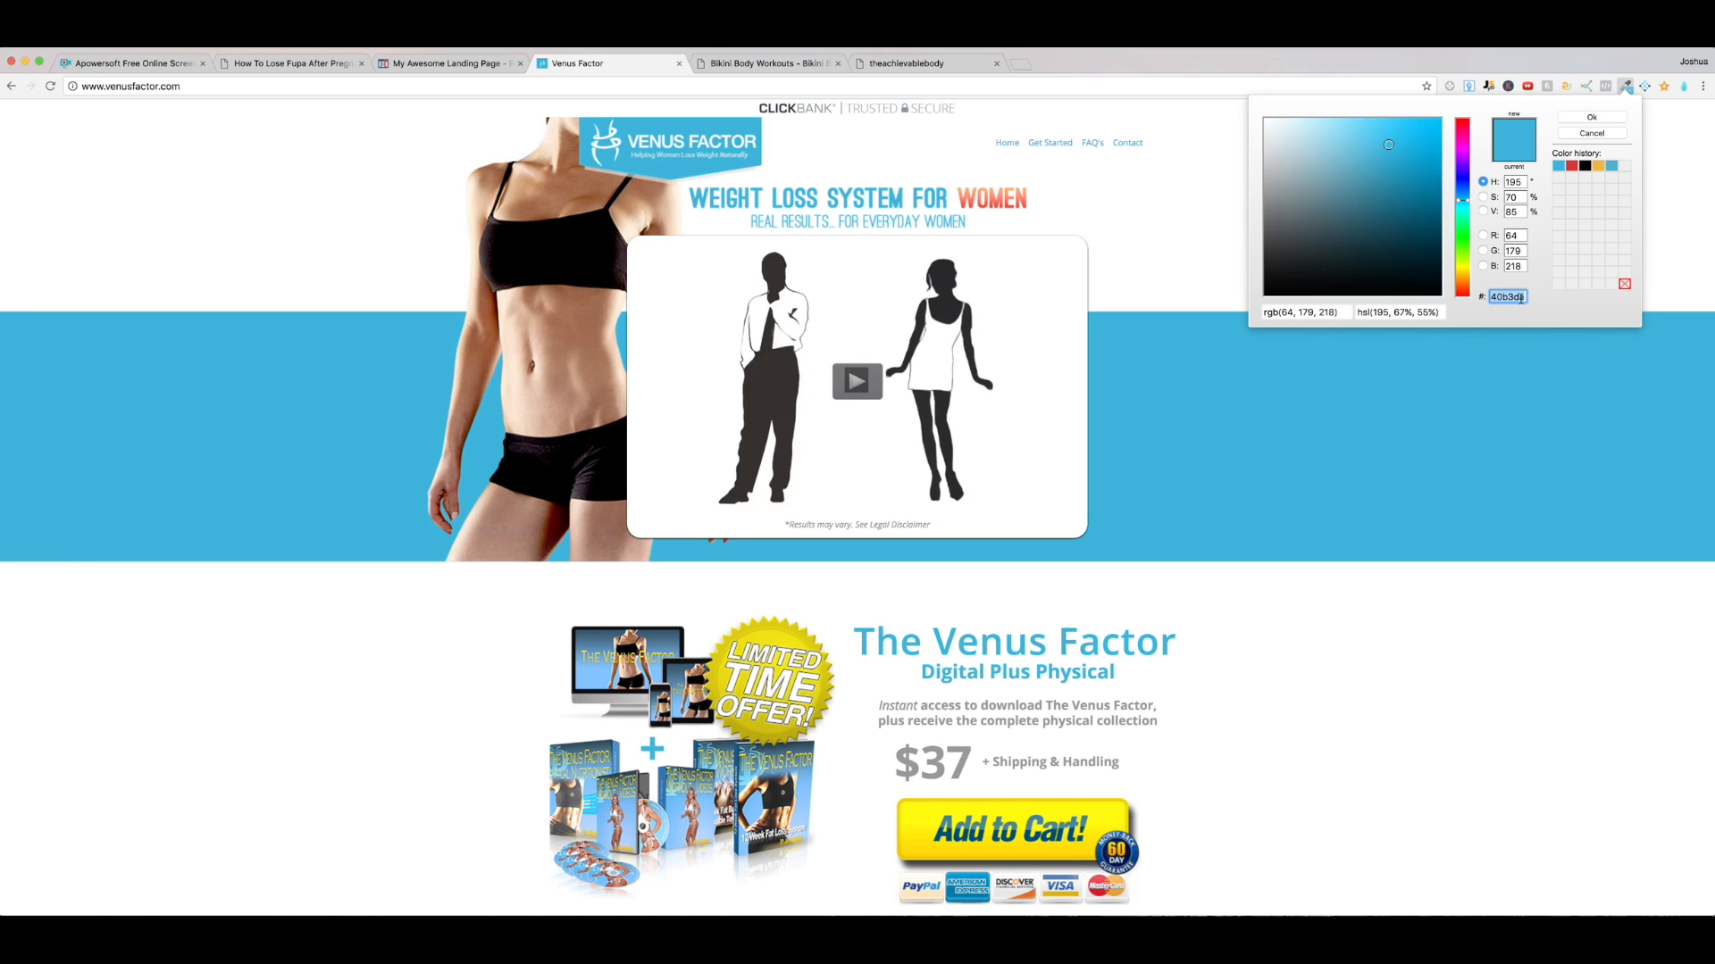
{"action": "mouse_move", "coordinate": [1143, 286]}
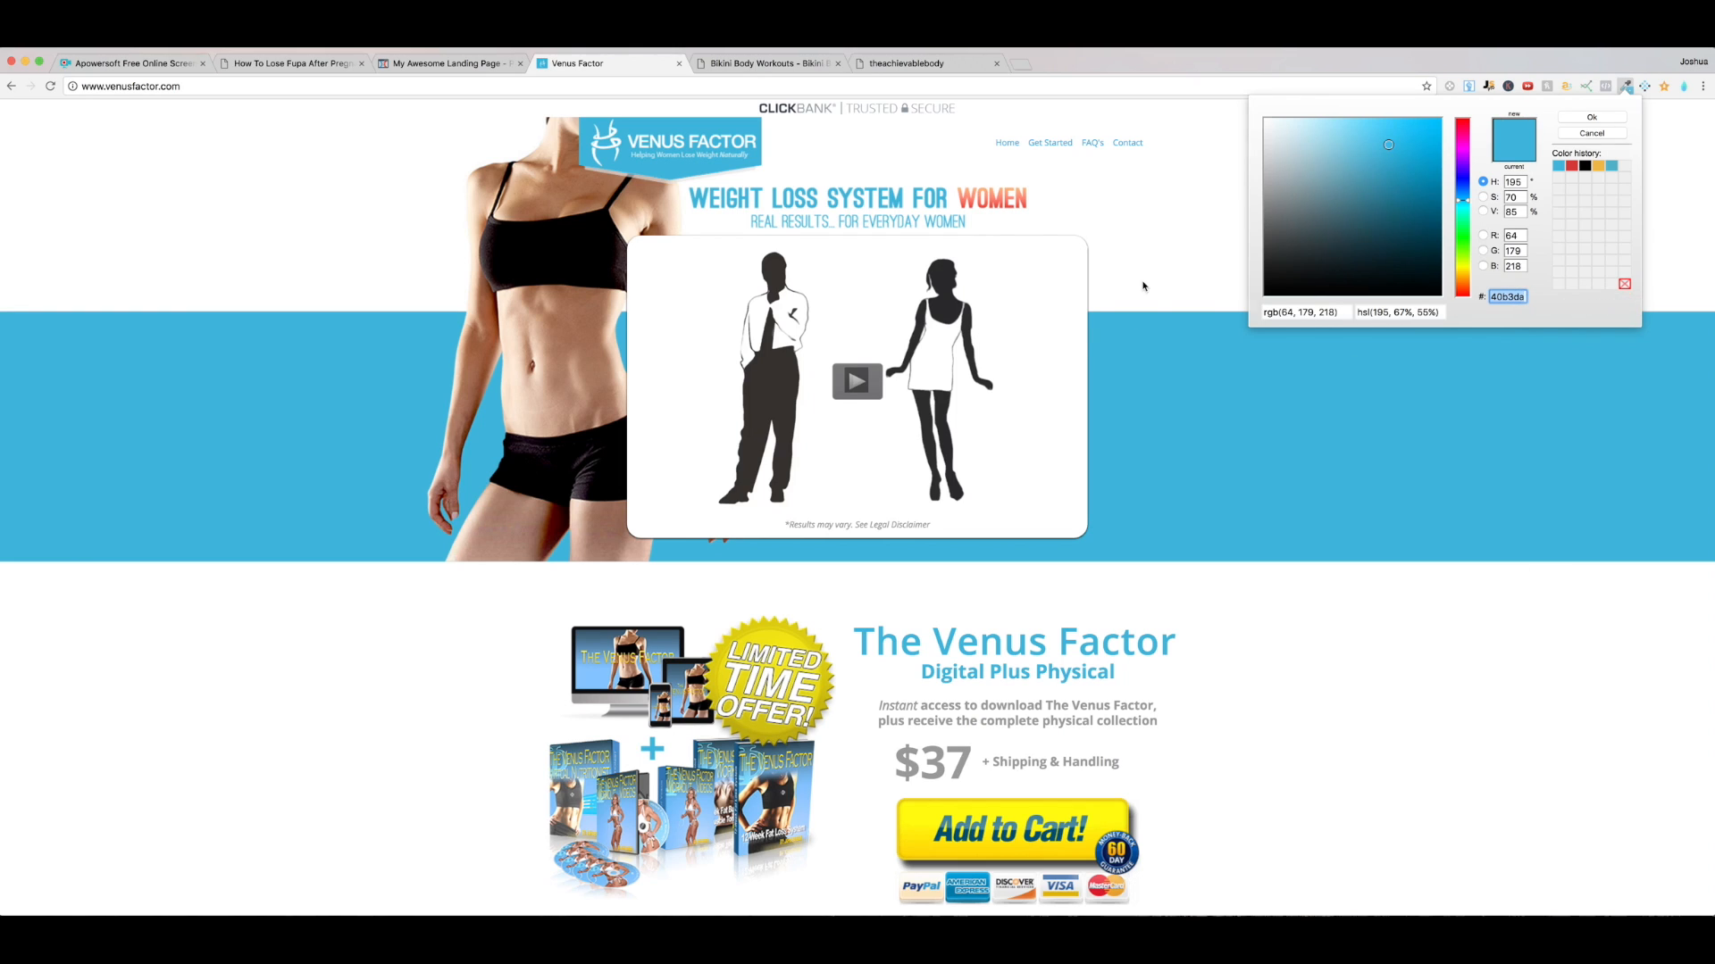
Step: Switch to the My Awesome Landing Page editor and reveal the section's settings gear
{"action": "left_click", "coordinate": [448, 63]}
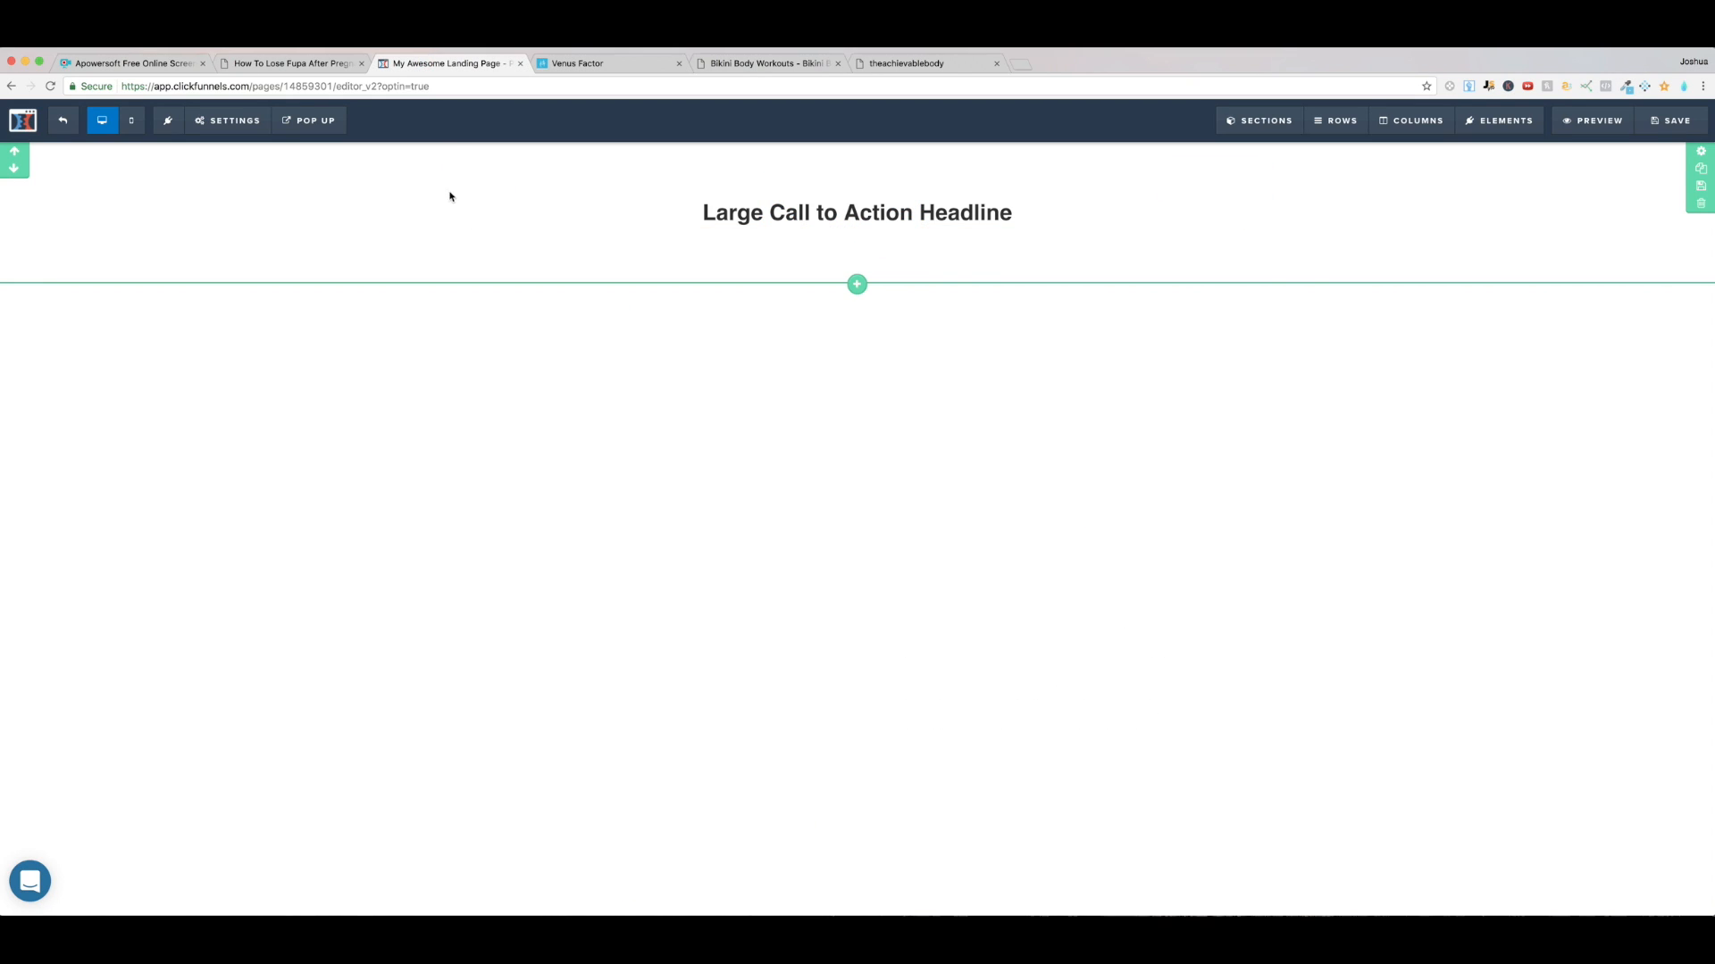
{"action": "mouse_move", "coordinate": [1699, 152]}
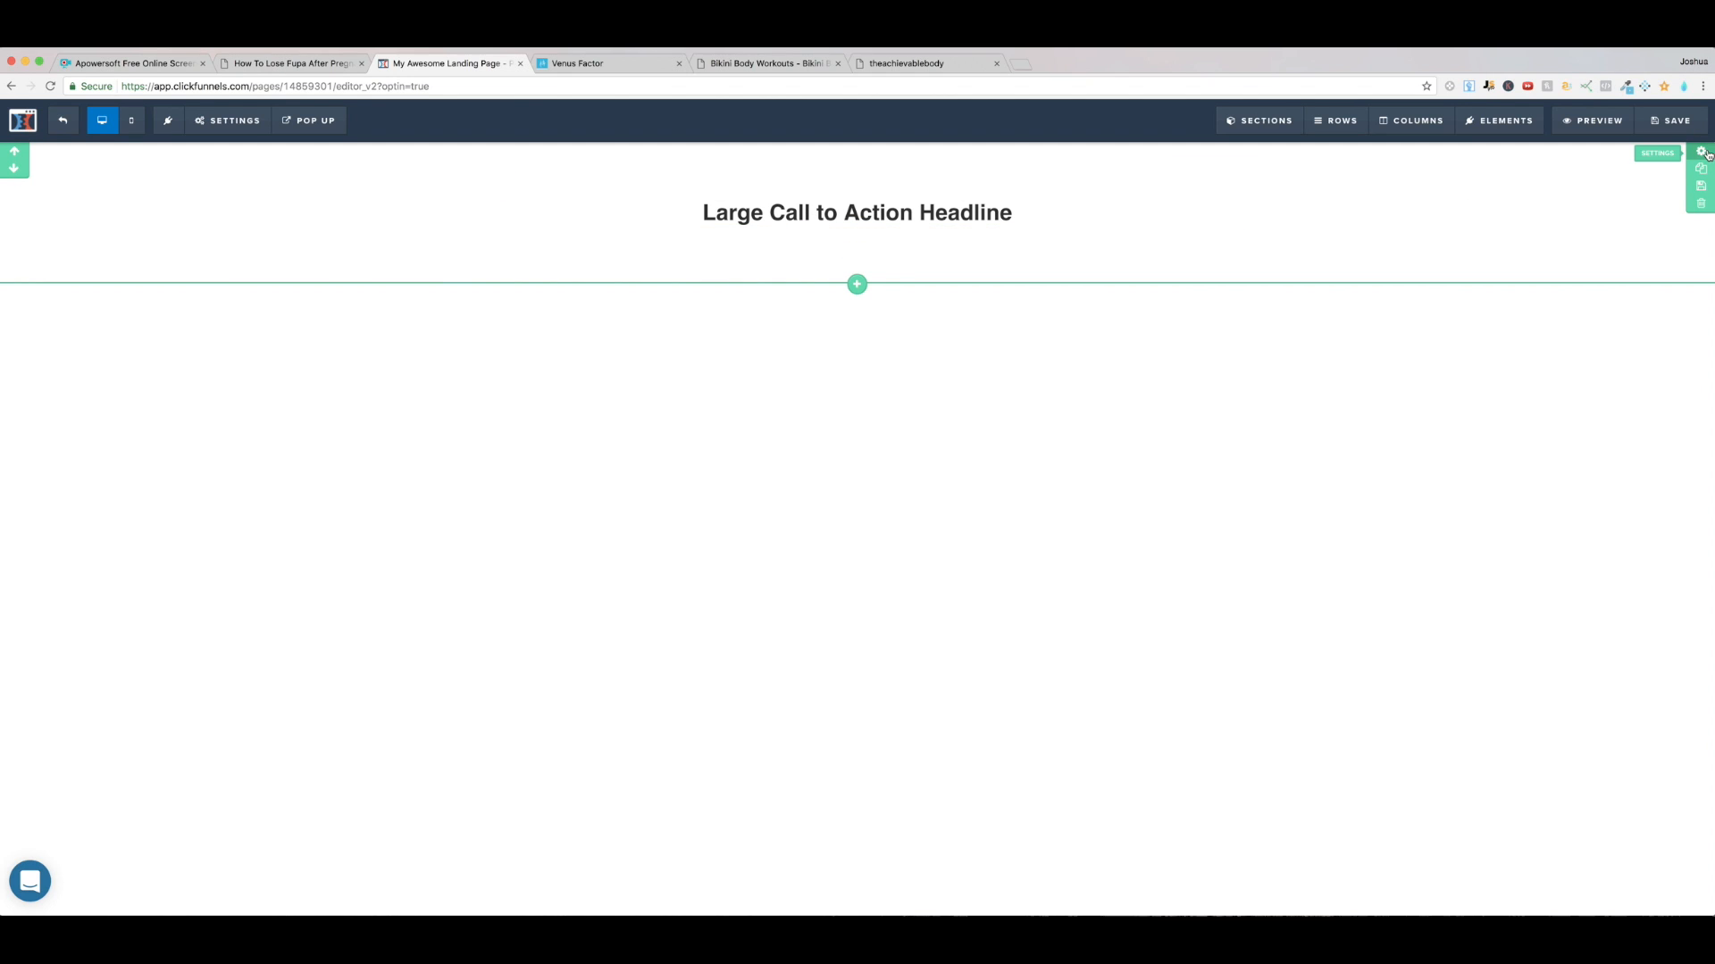
{"action": "left_click", "coordinate": [1700, 152]}
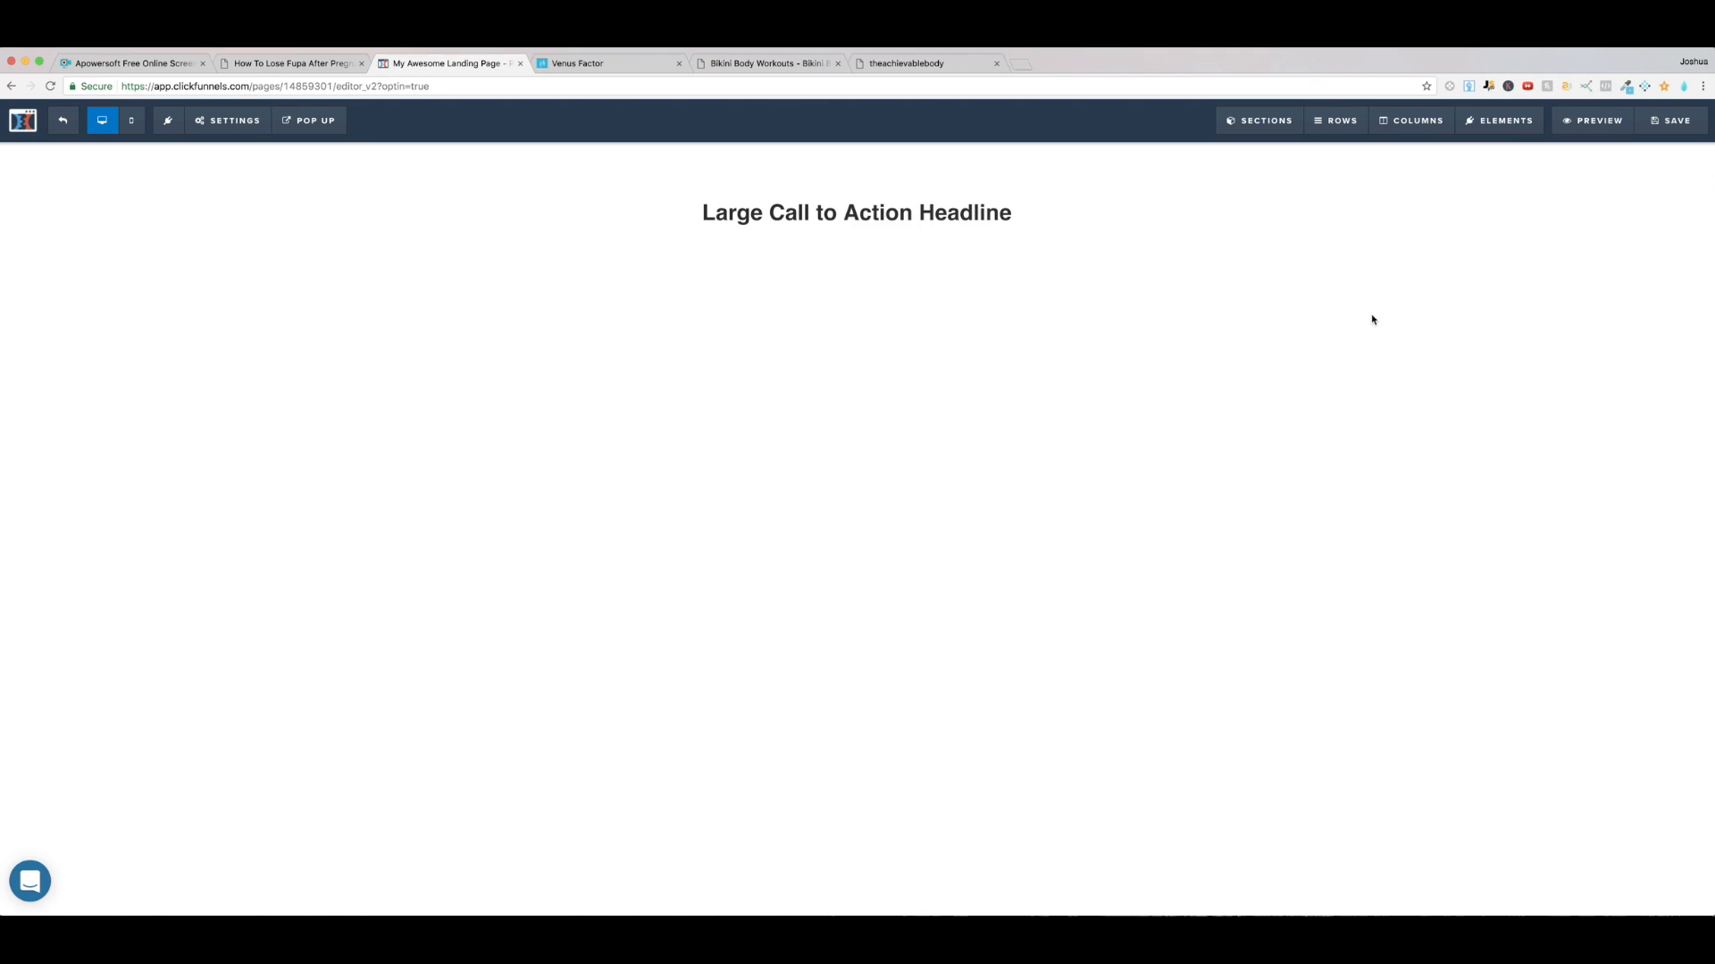
{"action": "mouse_move", "coordinate": [1211, 381]}
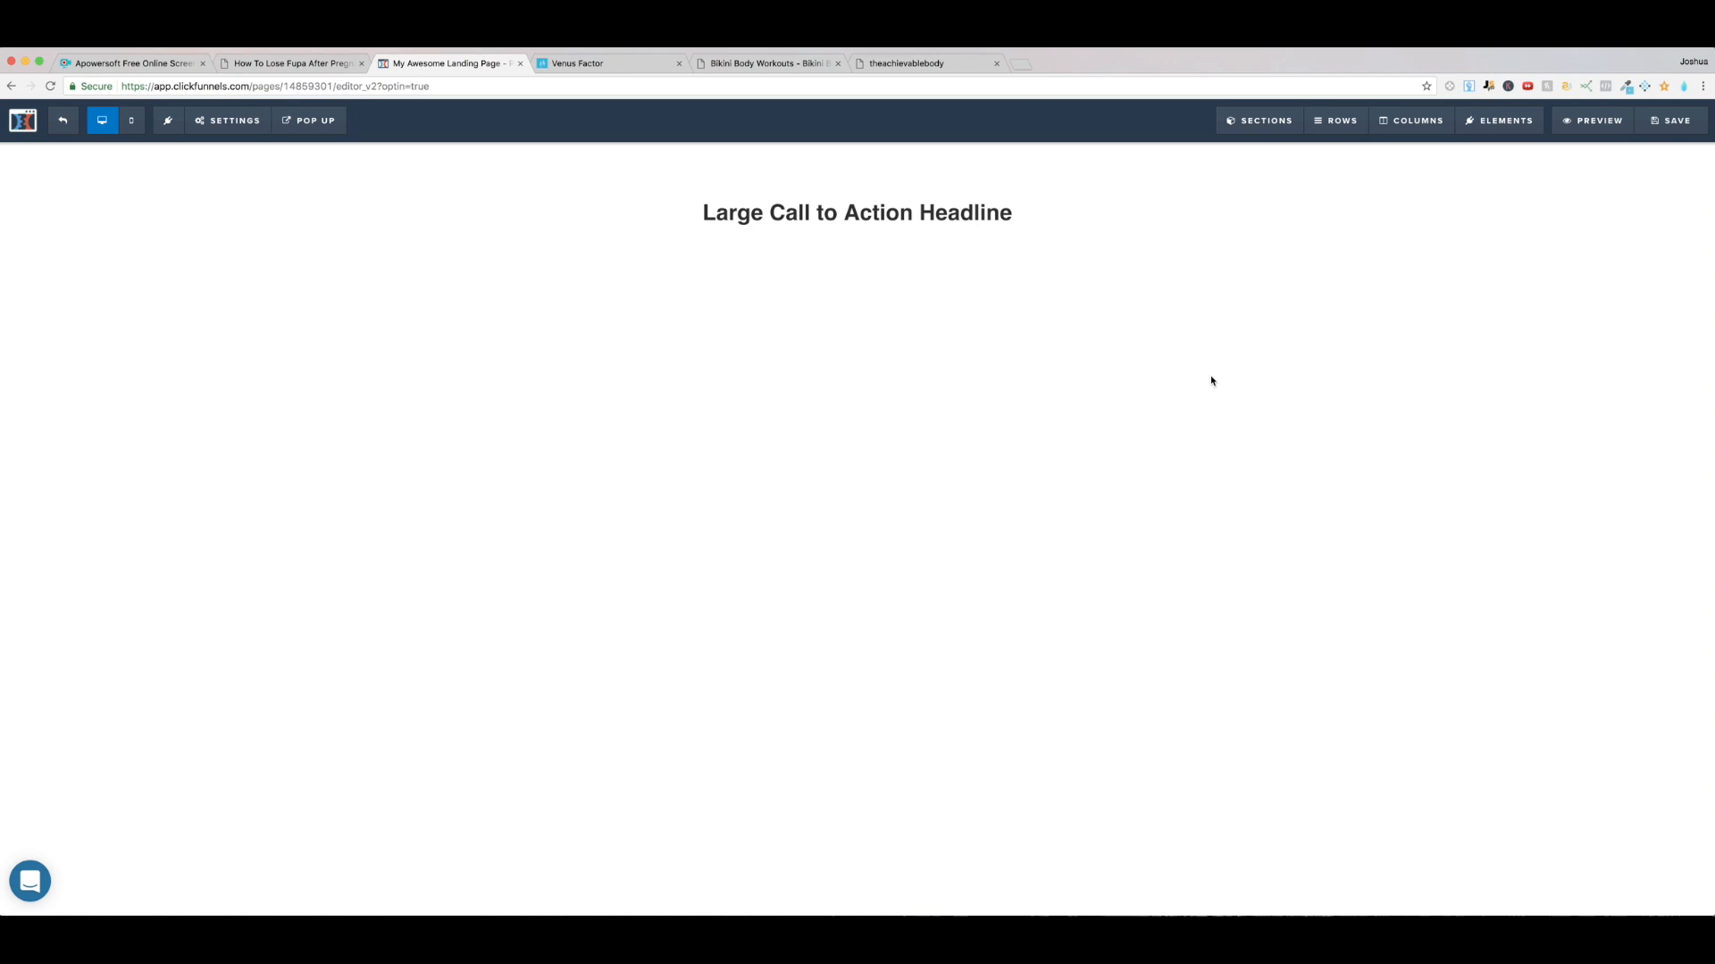
{"action": "mouse_move", "coordinate": [907, 80]}
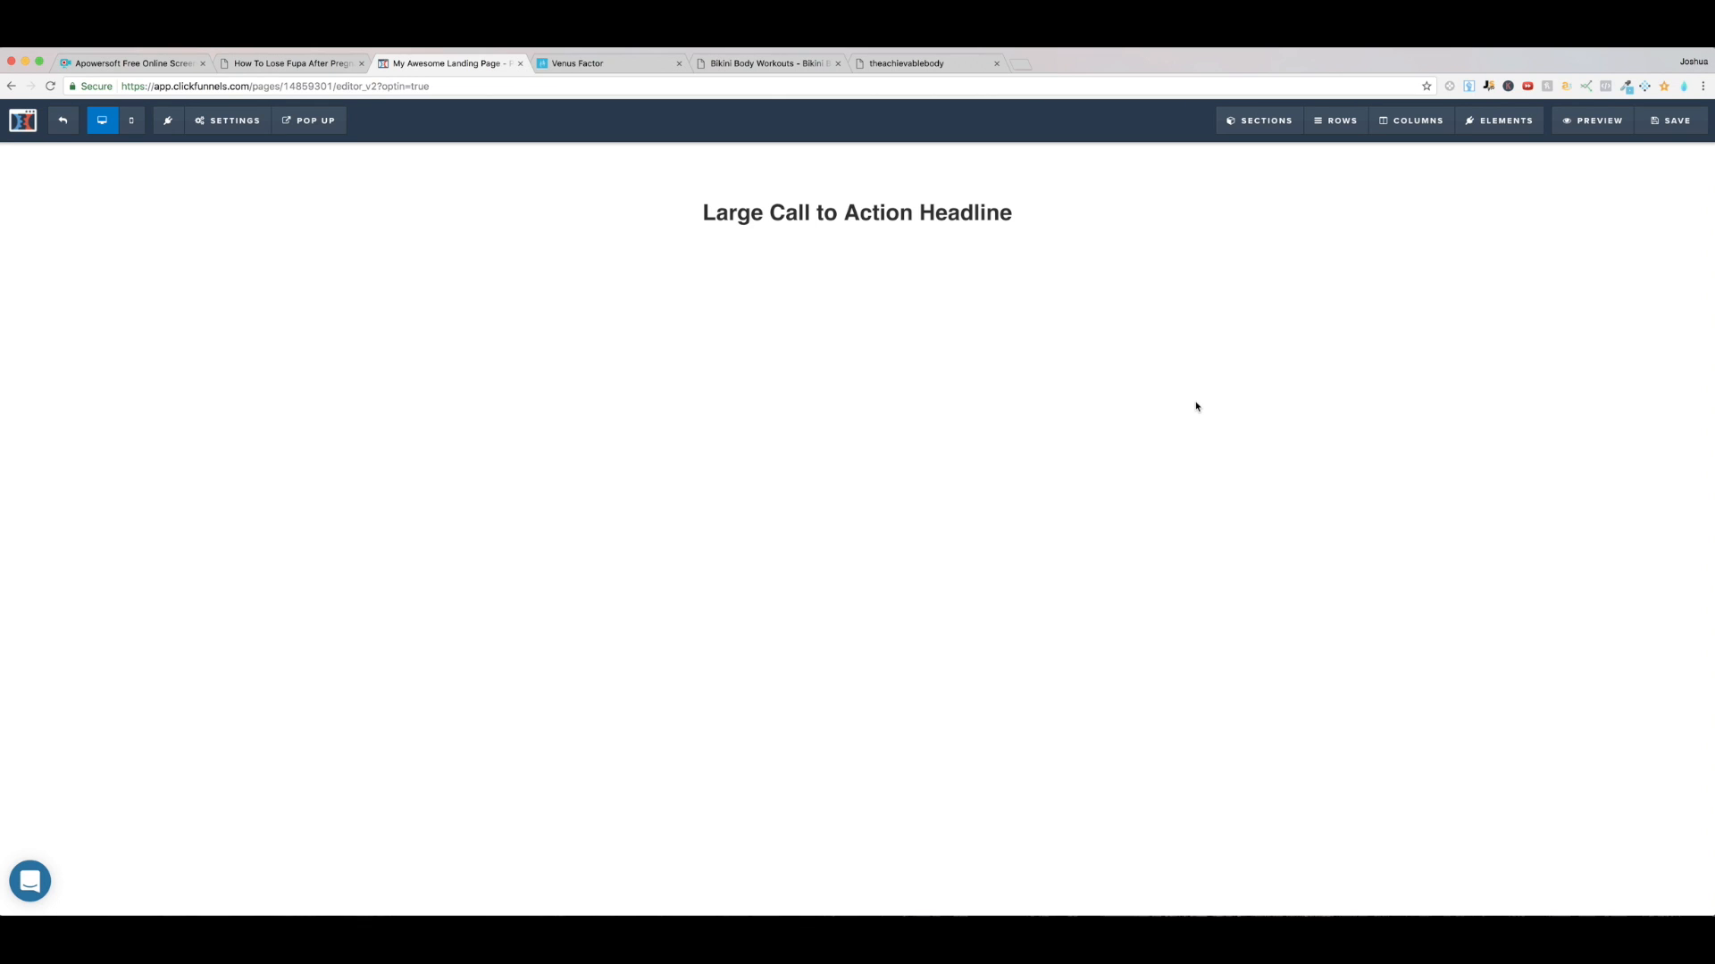
{"action": "mouse_move", "coordinate": [1220, 355]}
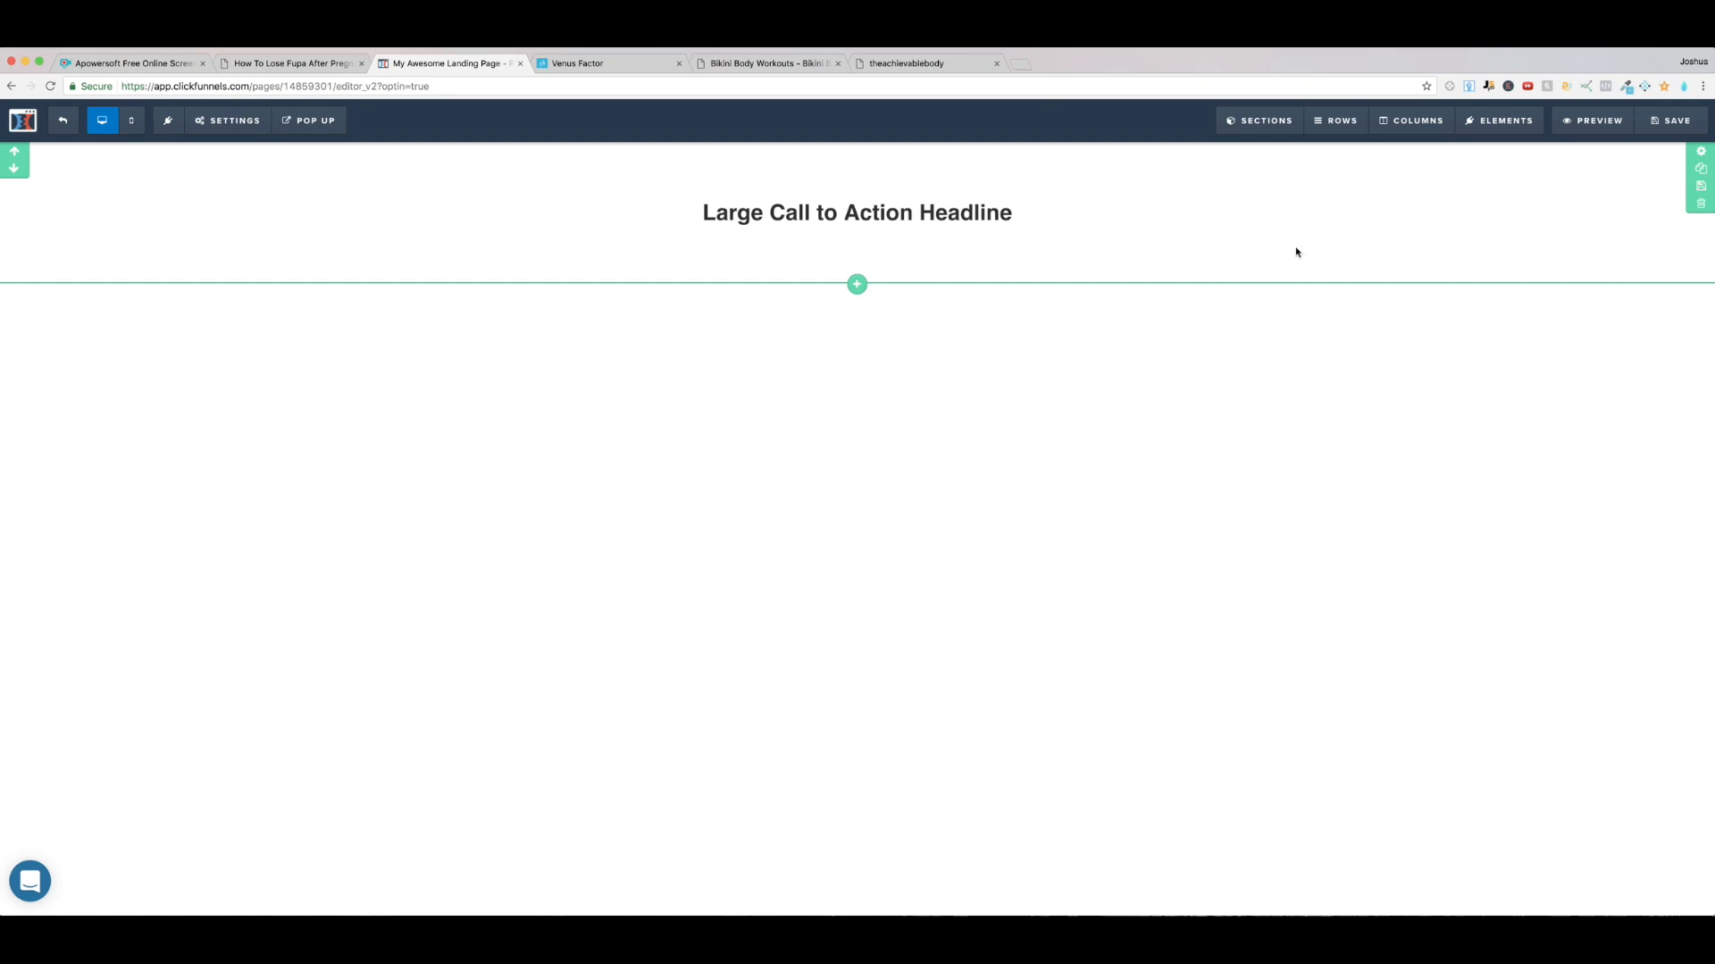
{"action": "mouse_move", "coordinate": [1700, 250]}
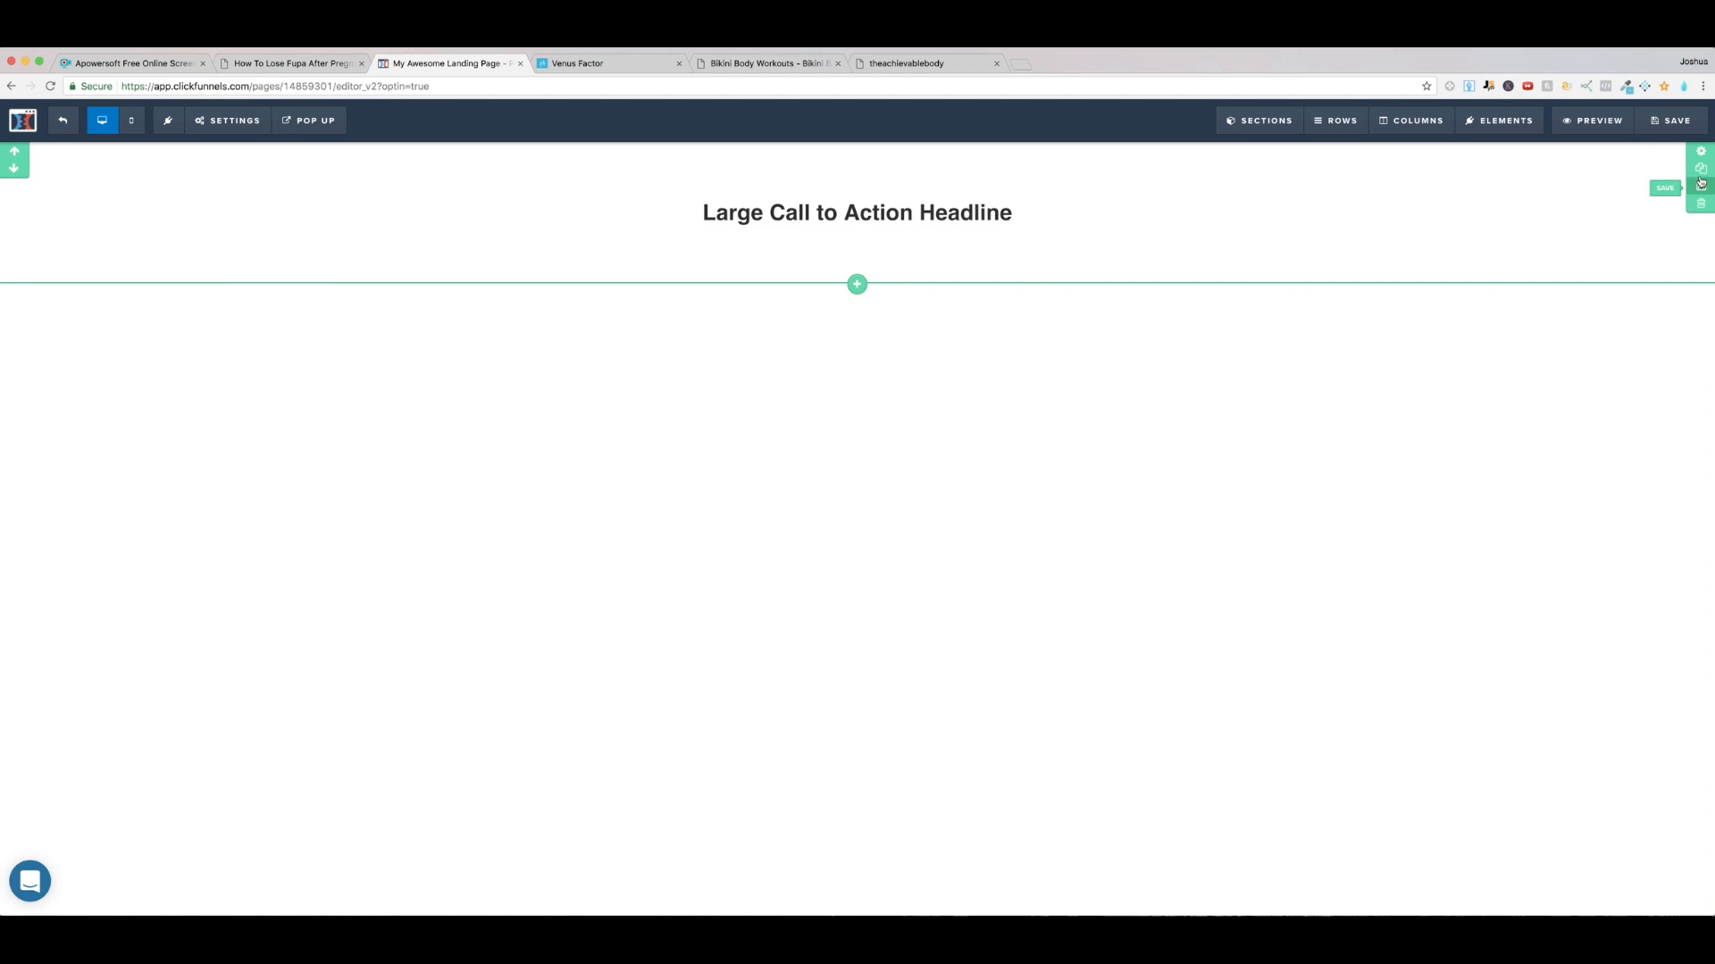
{"action": "mouse_move", "coordinate": [1698, 152]}
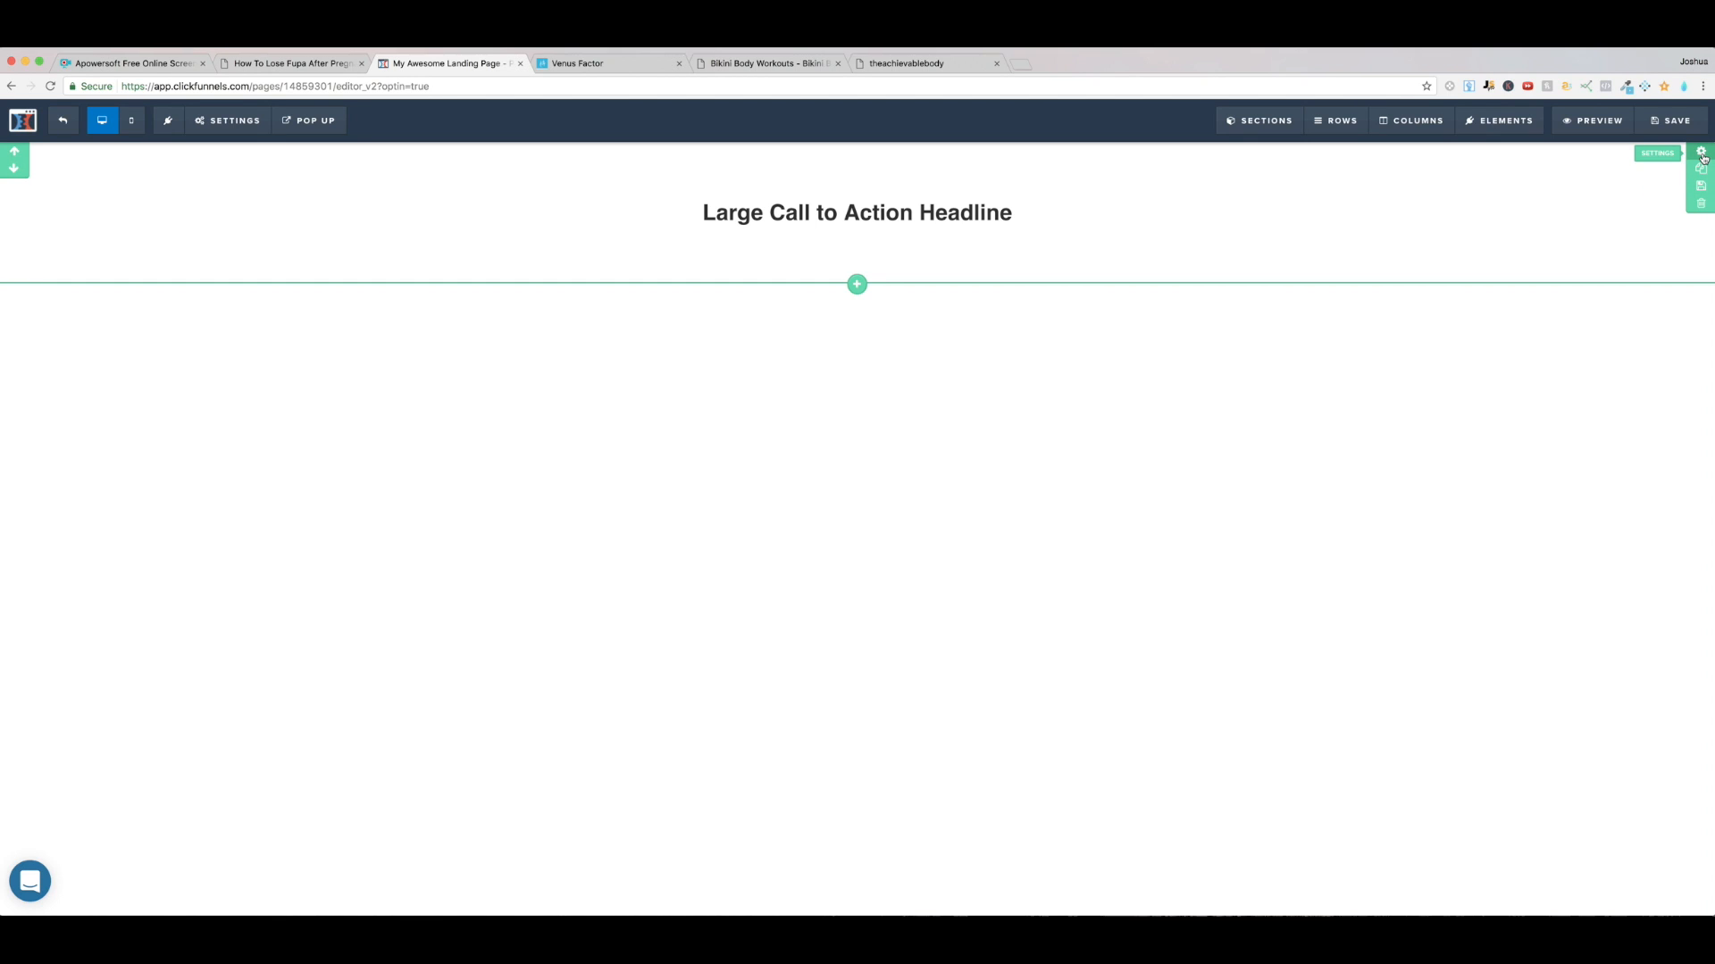
Step: Set the headline section's BG Color to the sampled blue #40B3DA at full opacity
{"action": "left_click", "coordinate": [1700, 152]}
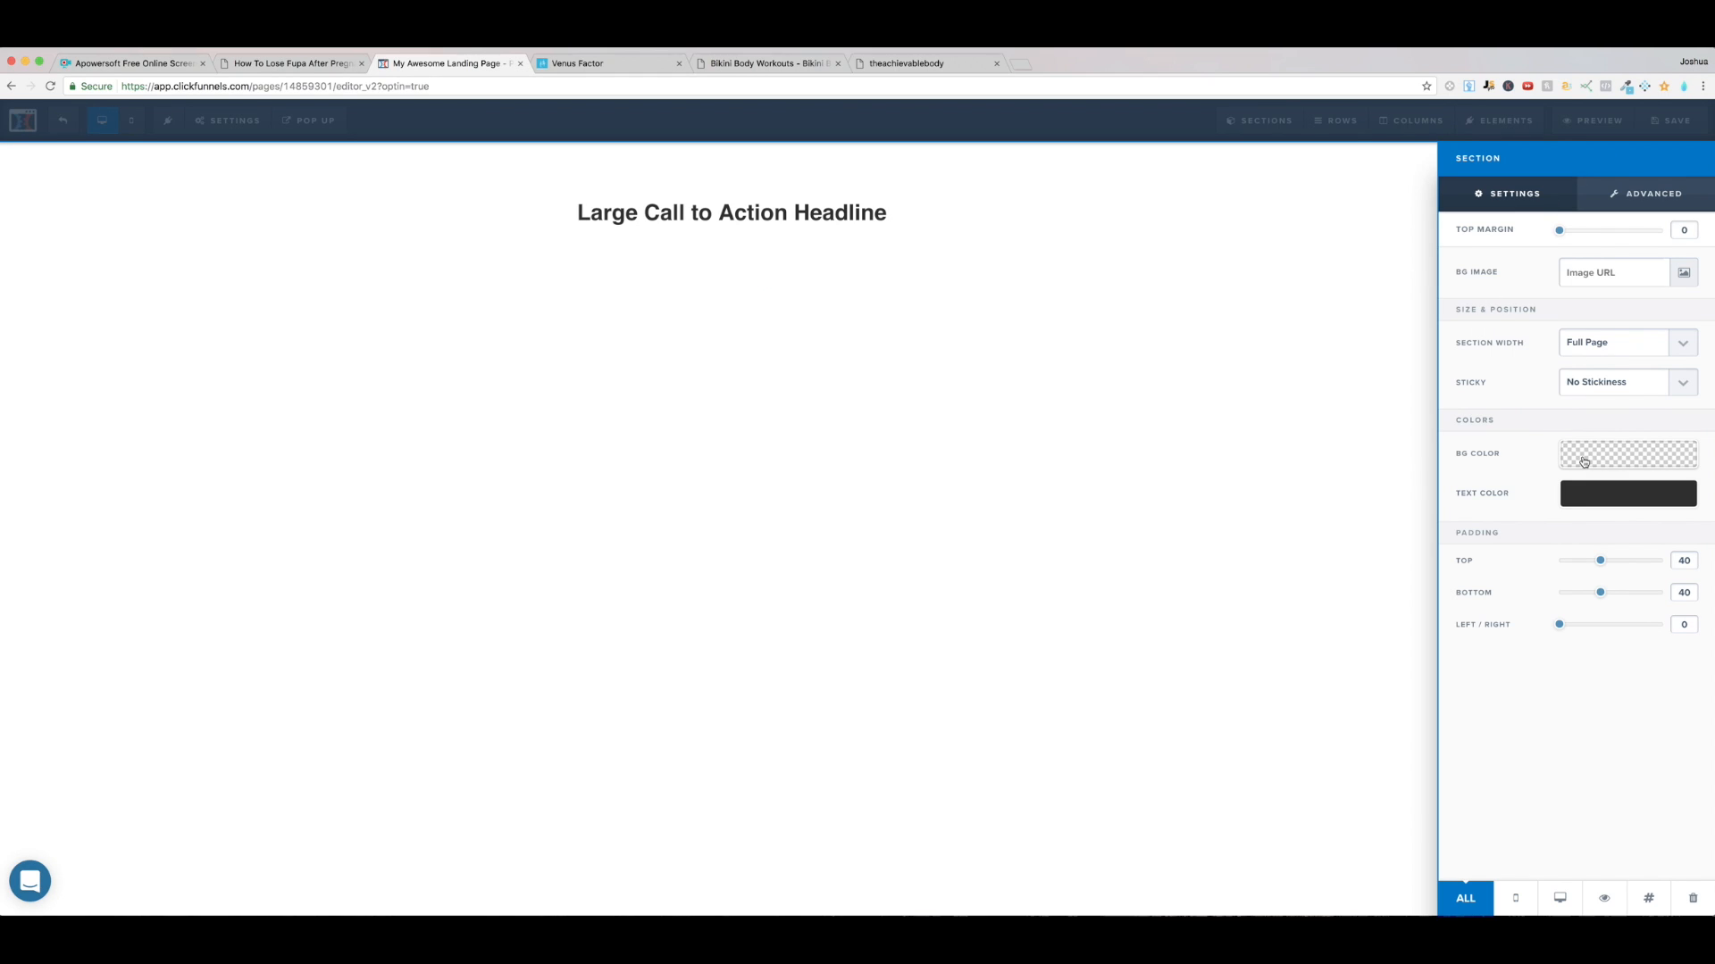
{"action": "left_click", "coordinate": [1627, 456]}
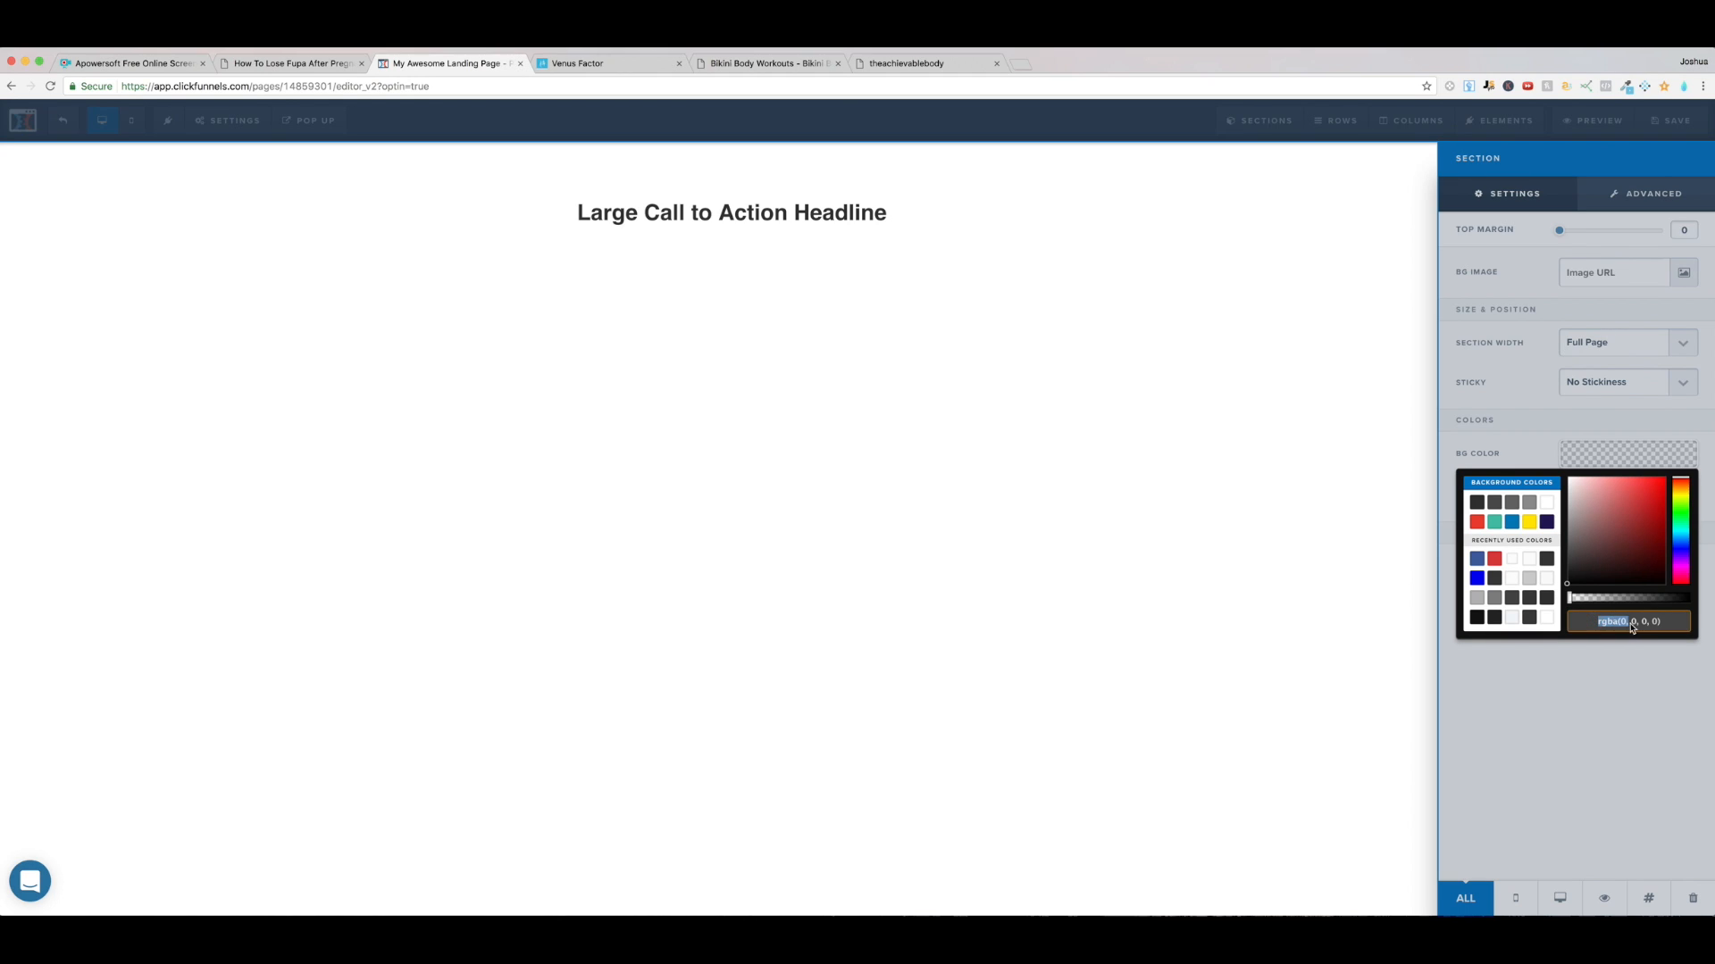
{"action": "left_click", "coordinate": [1650, 514]}
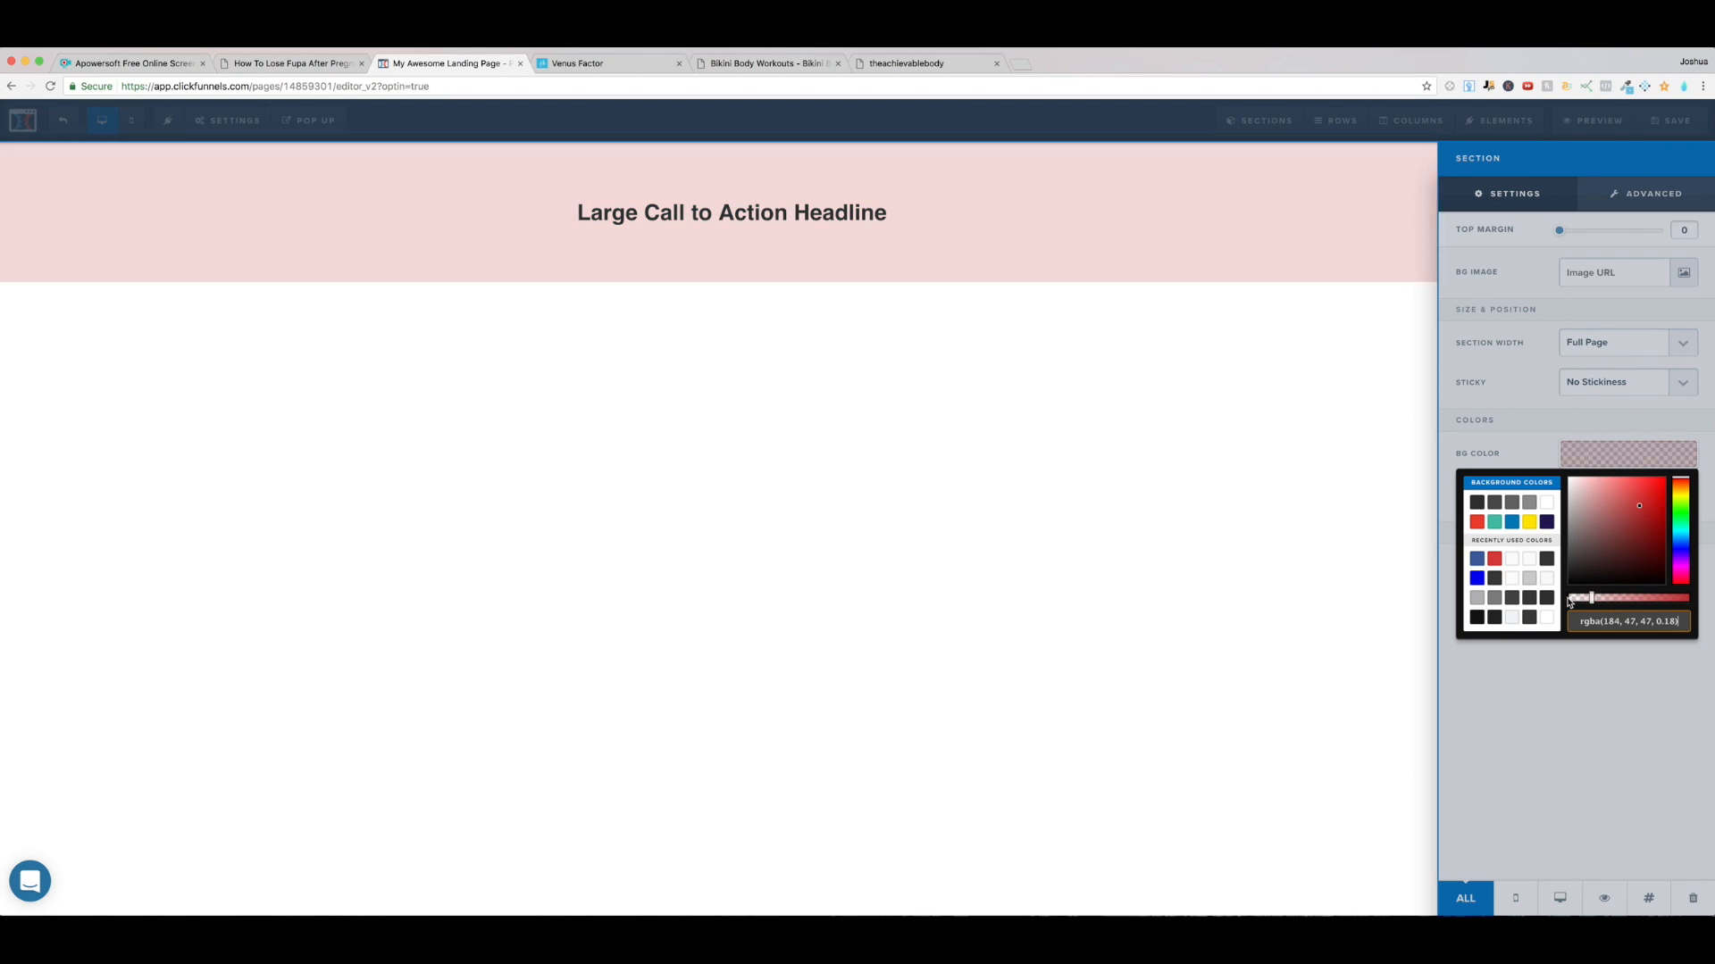
{"action": "left_click_drag", "start_coordinate": [1586, 596], "coordinate": [1645, 596]}
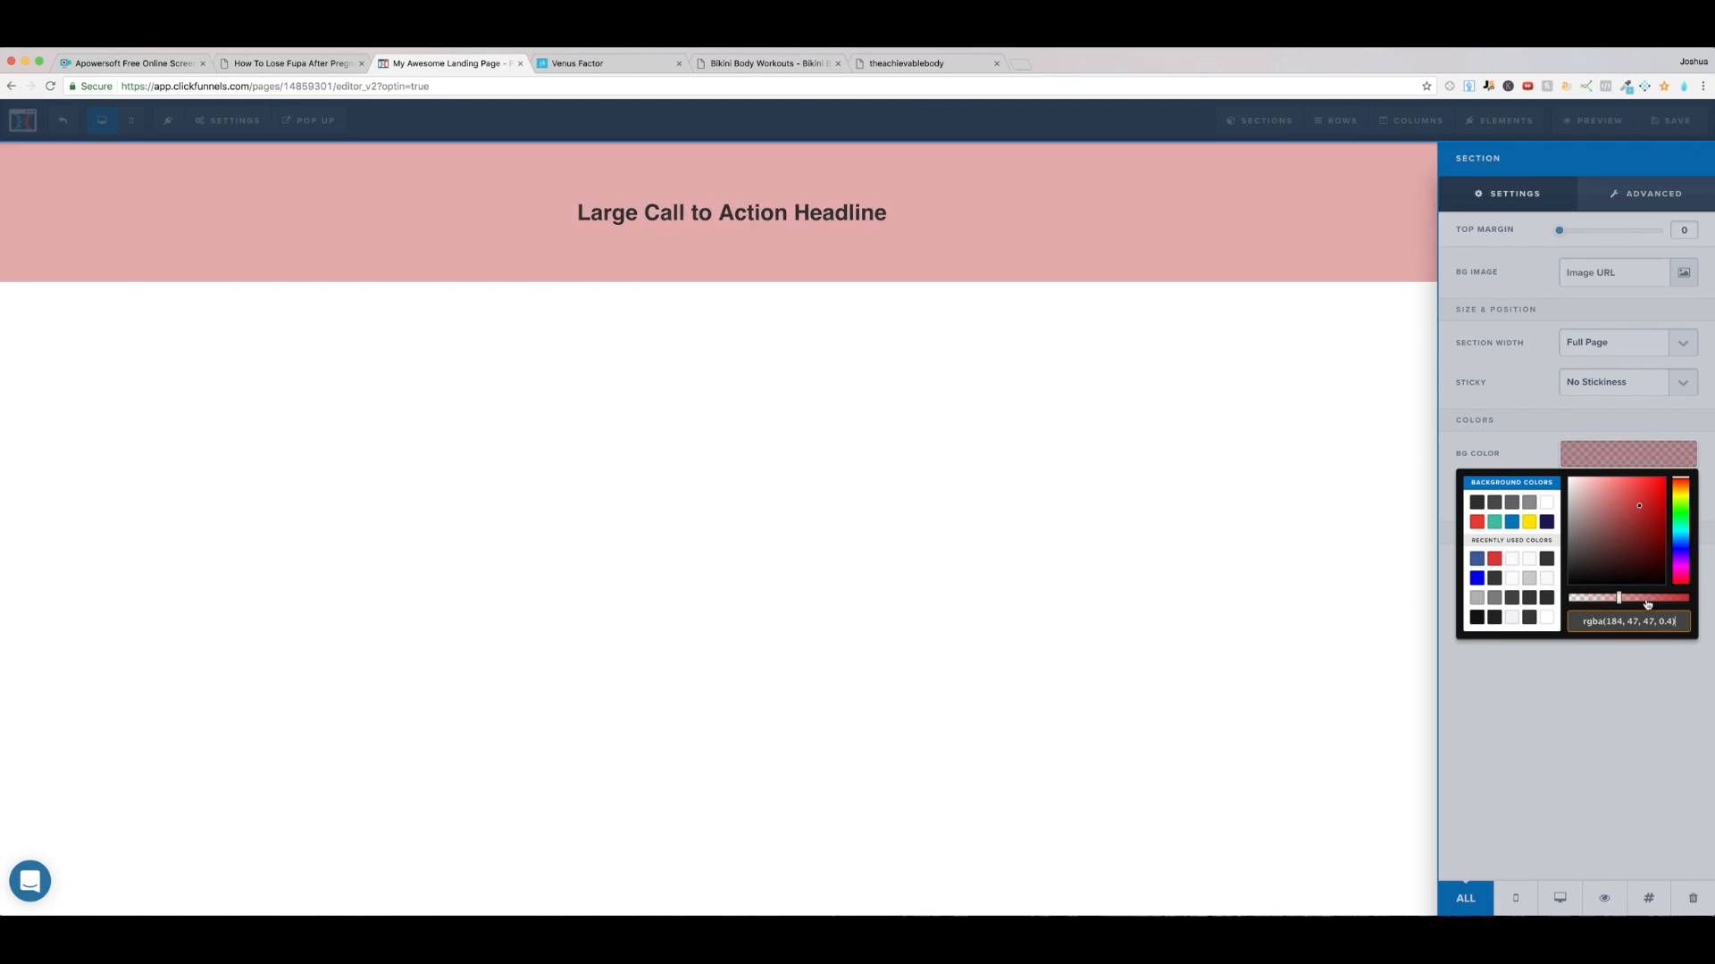
{"action": "left_click_drag", "start_coordinate": [1649, 599], "coordinate": [1699, 599]}
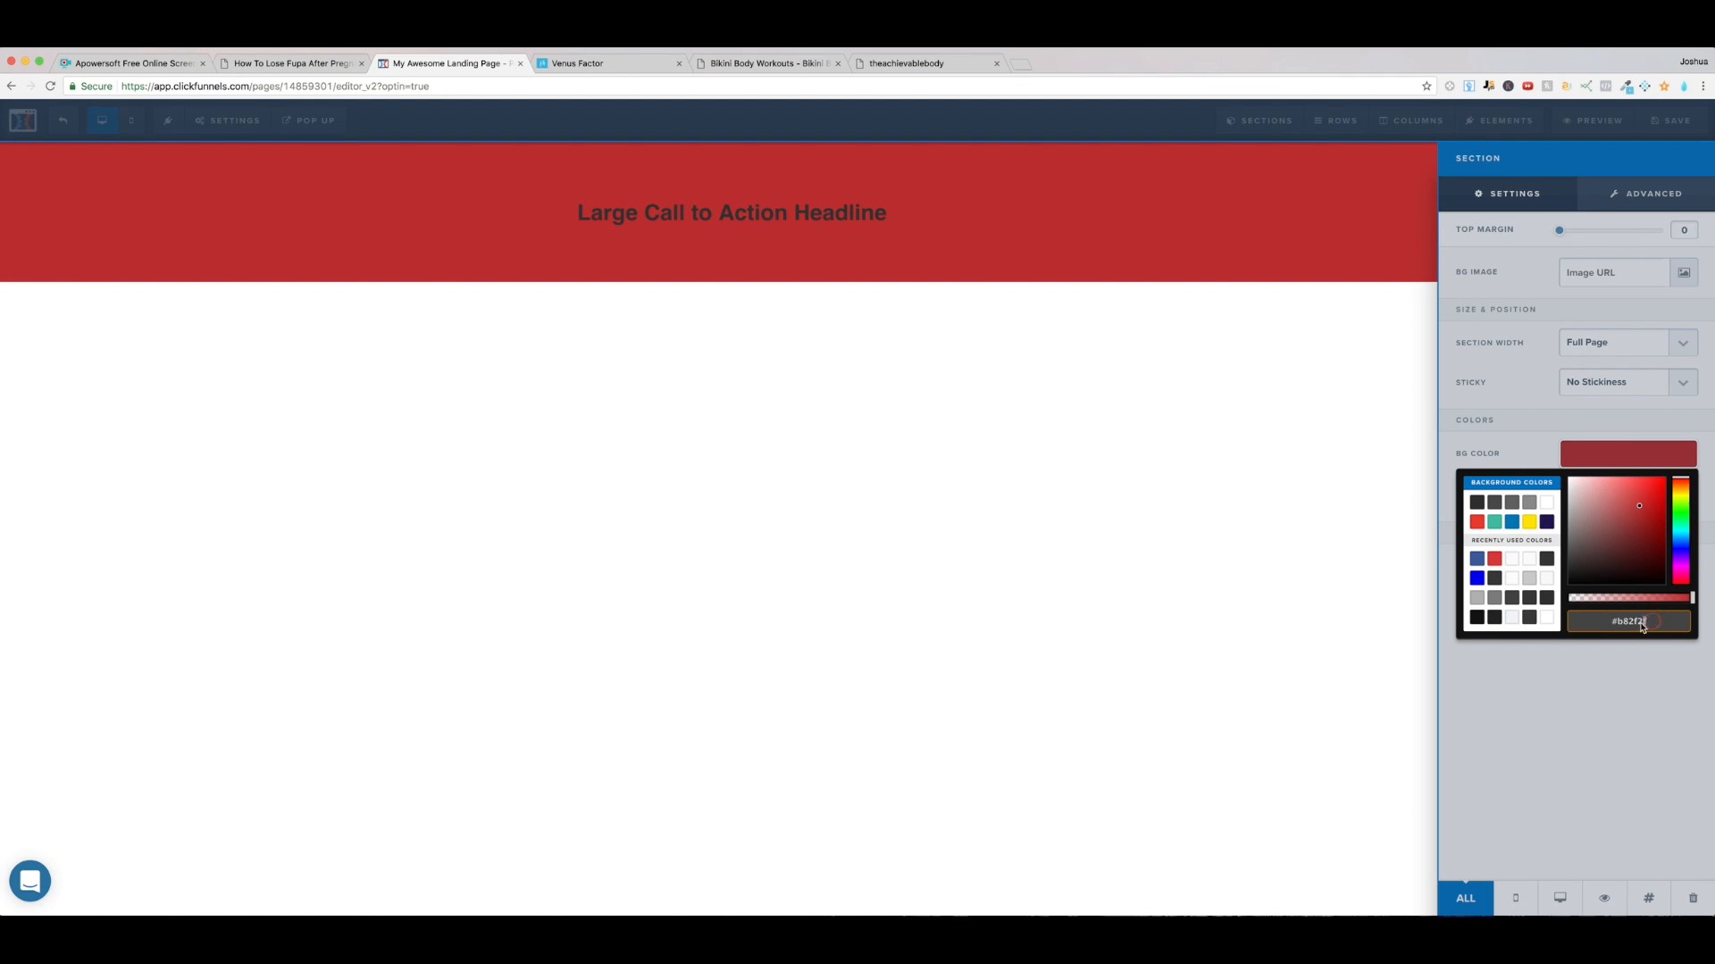
{"action": "double_click", "coordinate": [1631, 621]}
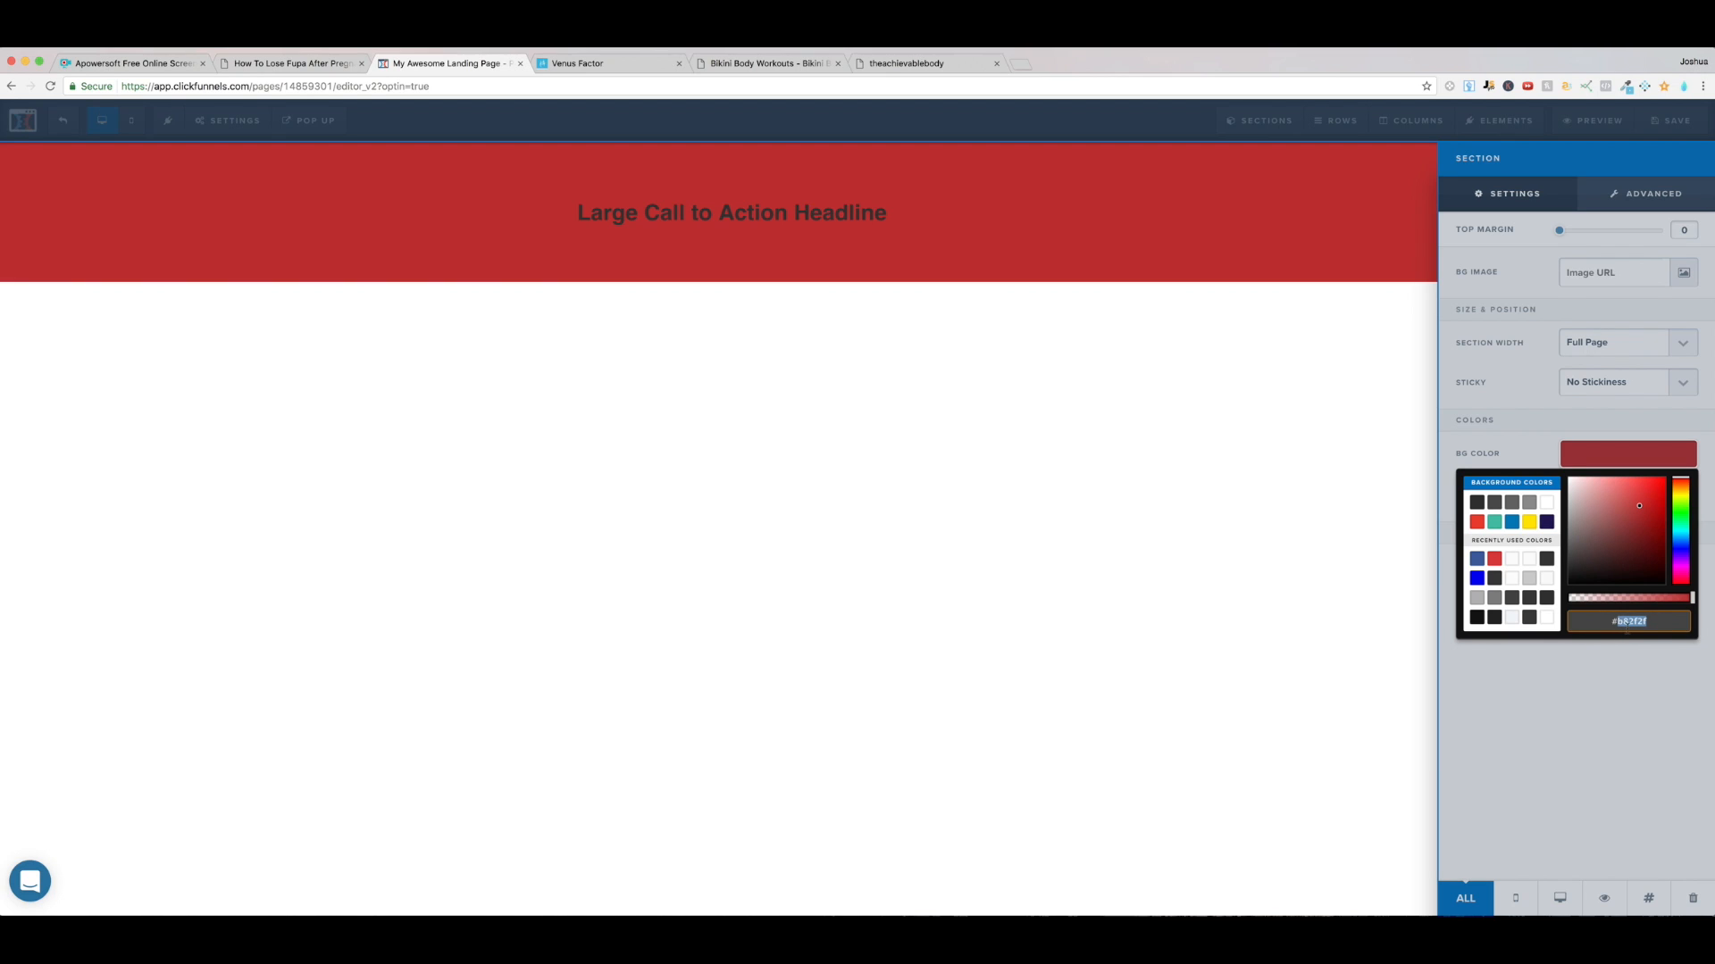
{"action": "left_click", "coordinate": [1608, 493]}
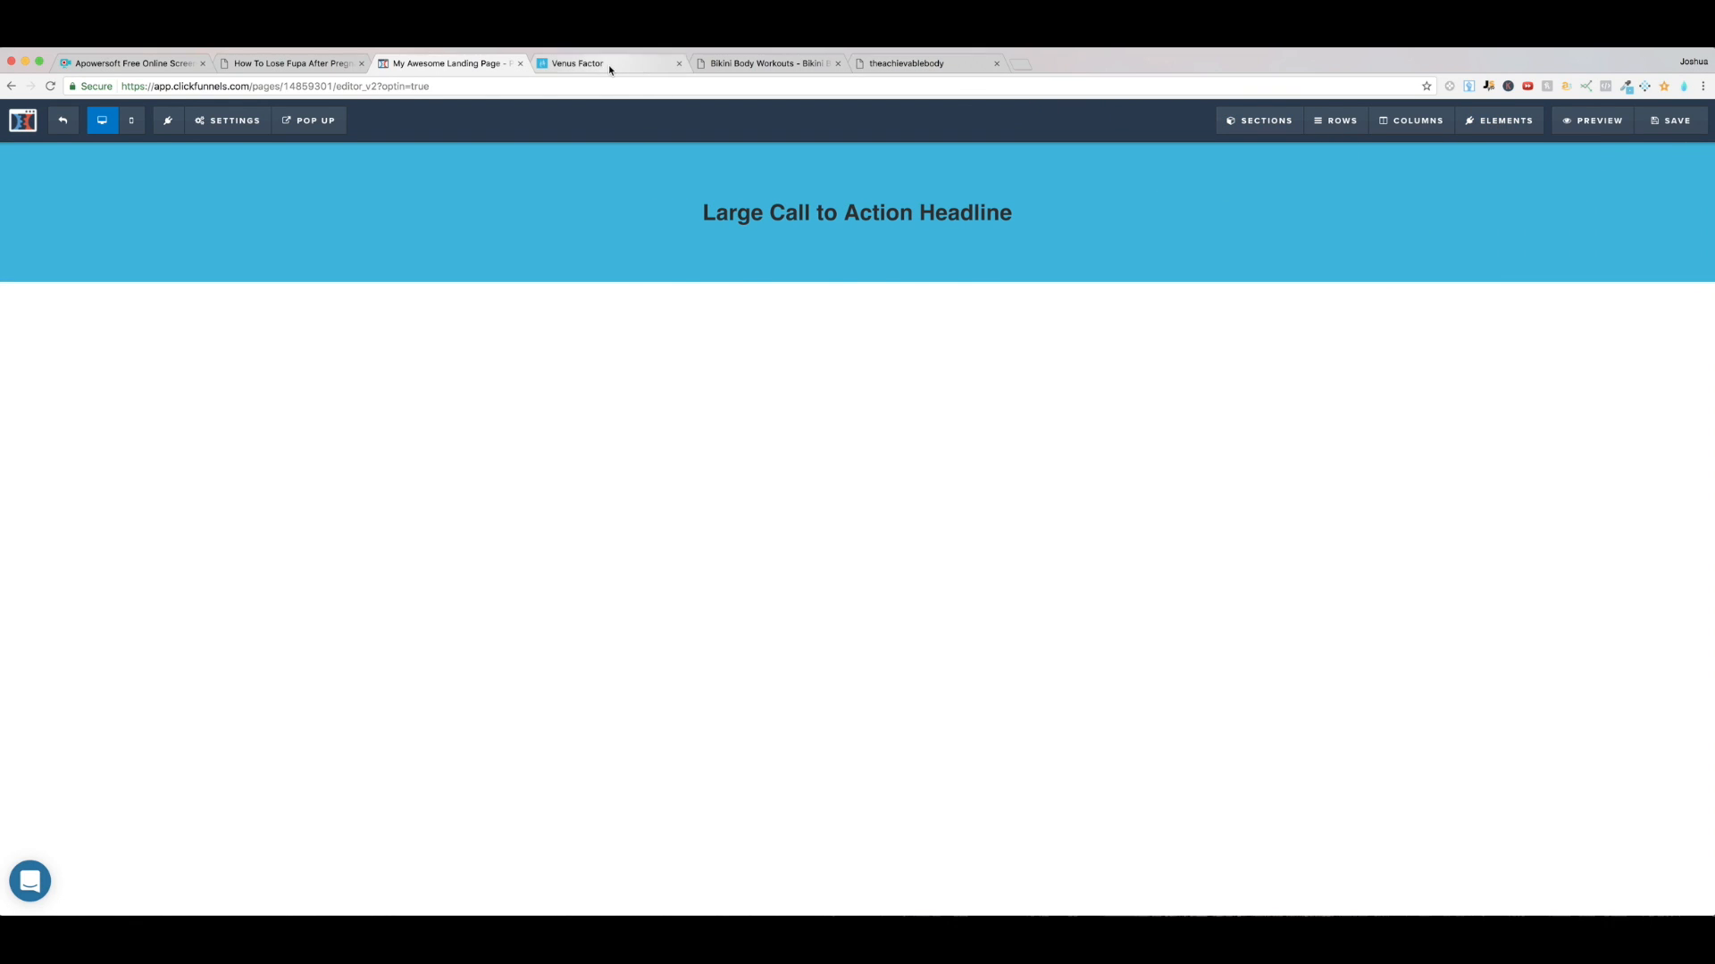
Step: Compare the blue section against the Venus Factor band by switching between the tabs
{"action": "left_click", "coordinate": [607, 63]}
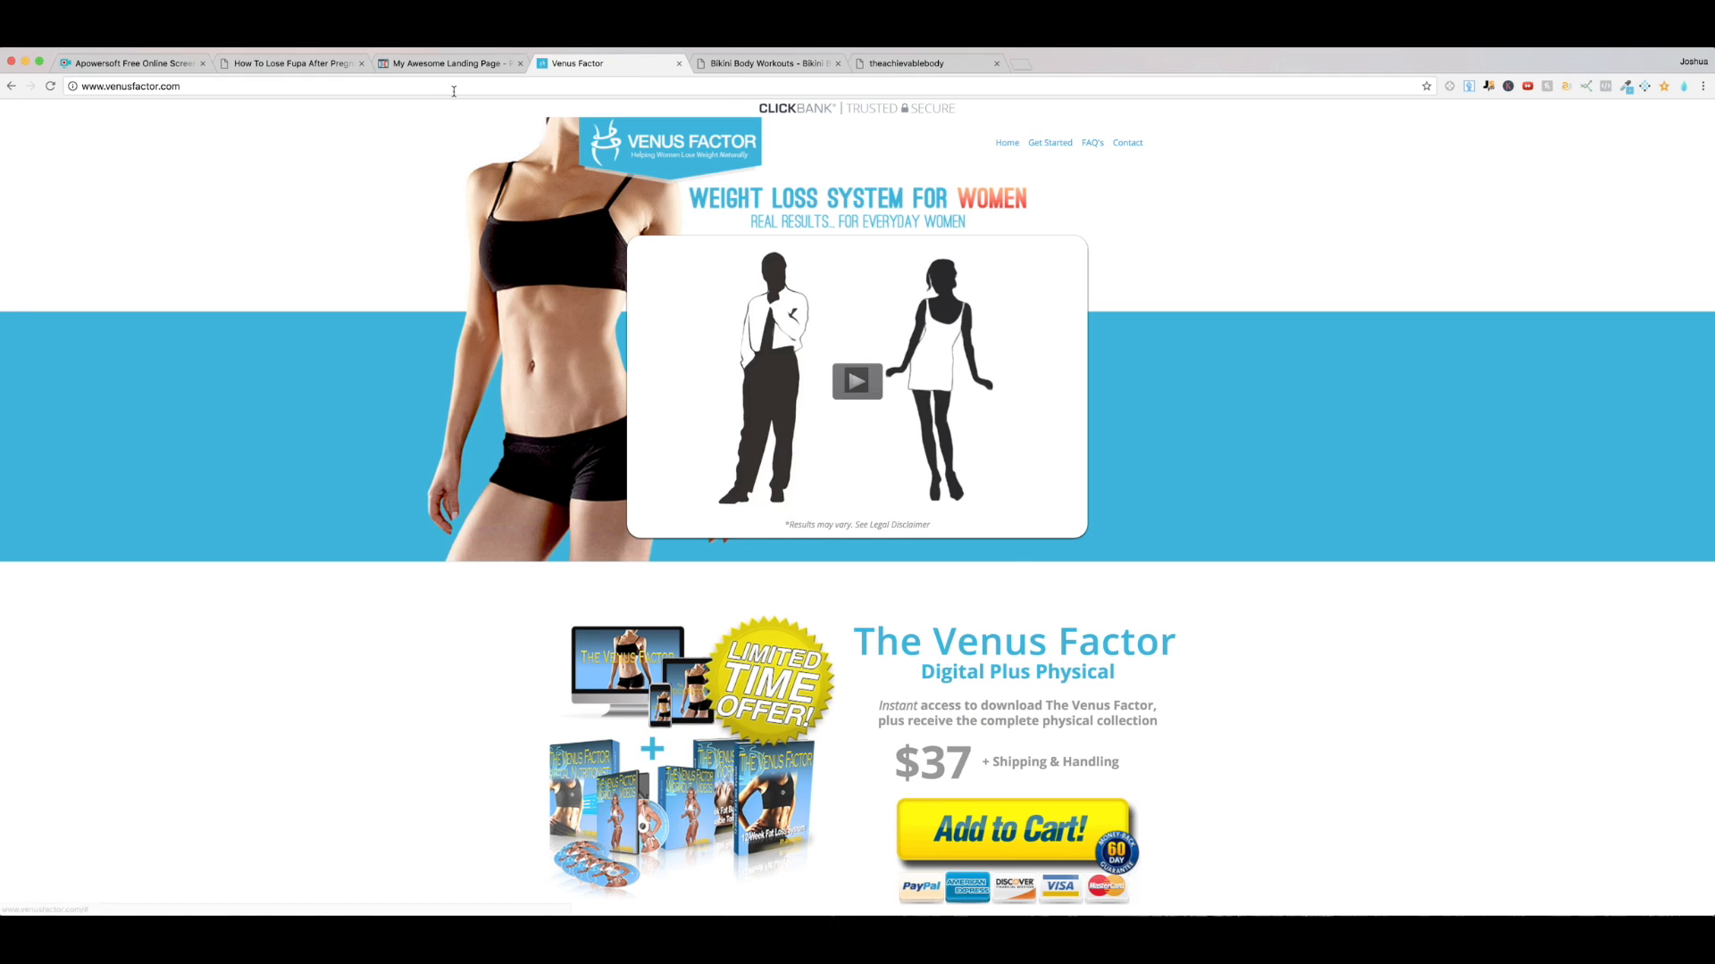
{"action": "left_click", "coordinate": [448, 63]}
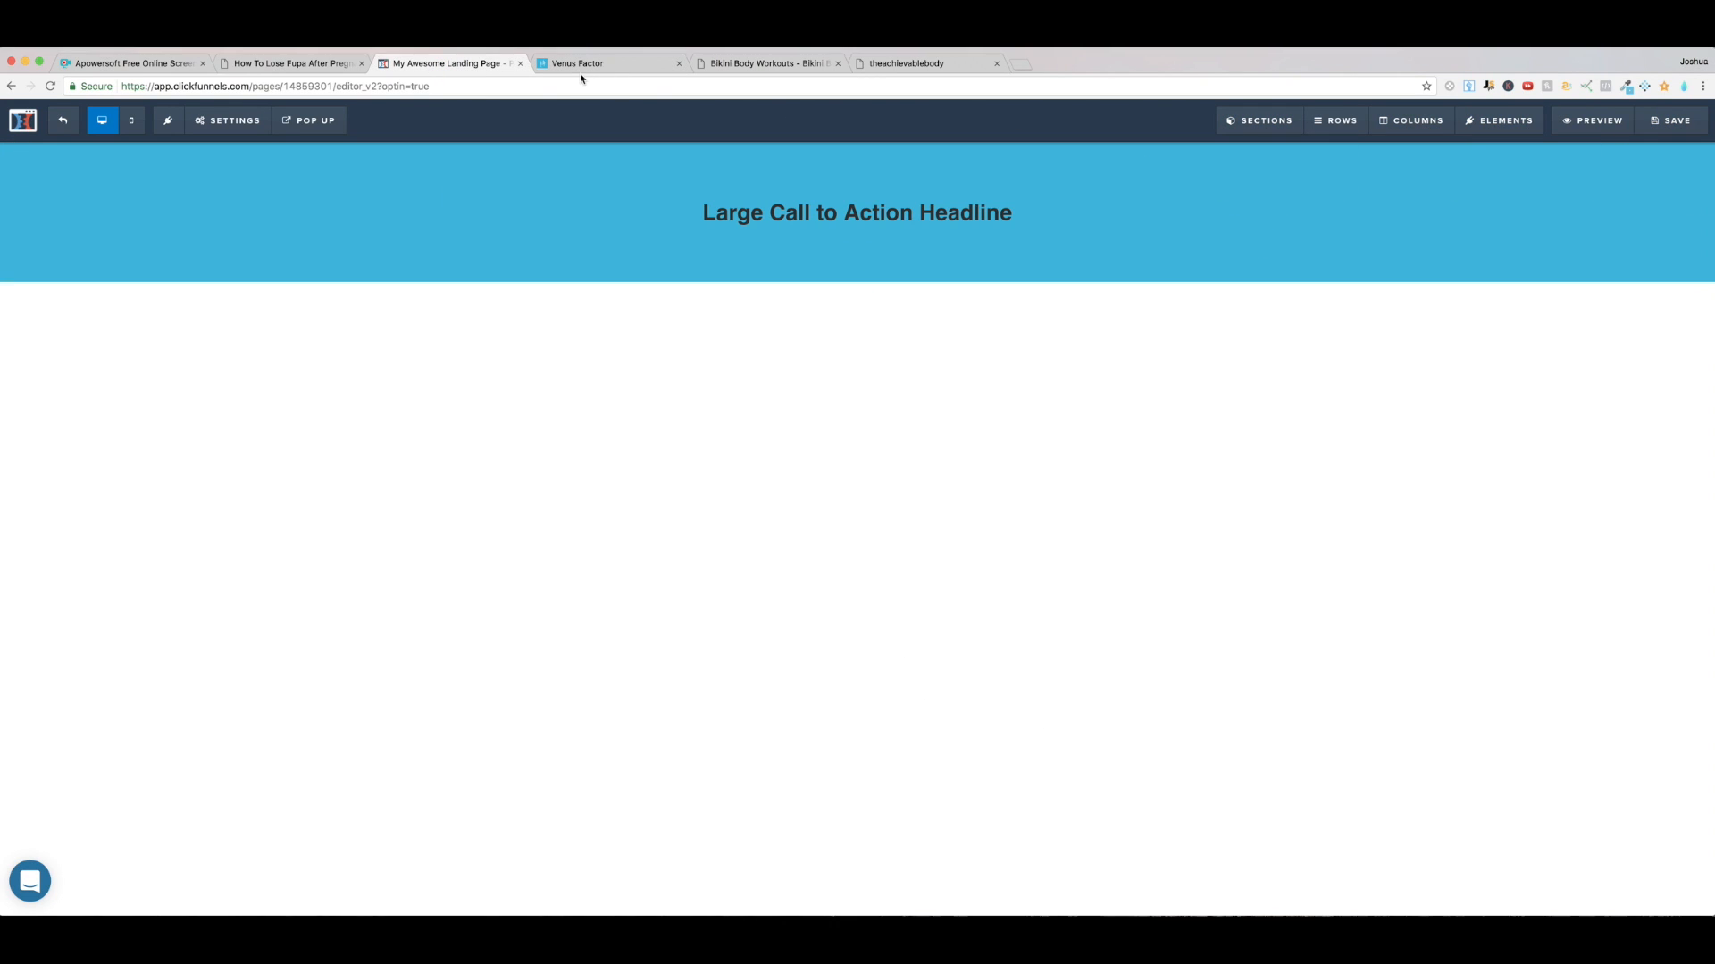
{"action": "left_click", "coordinate": [602, 62]}
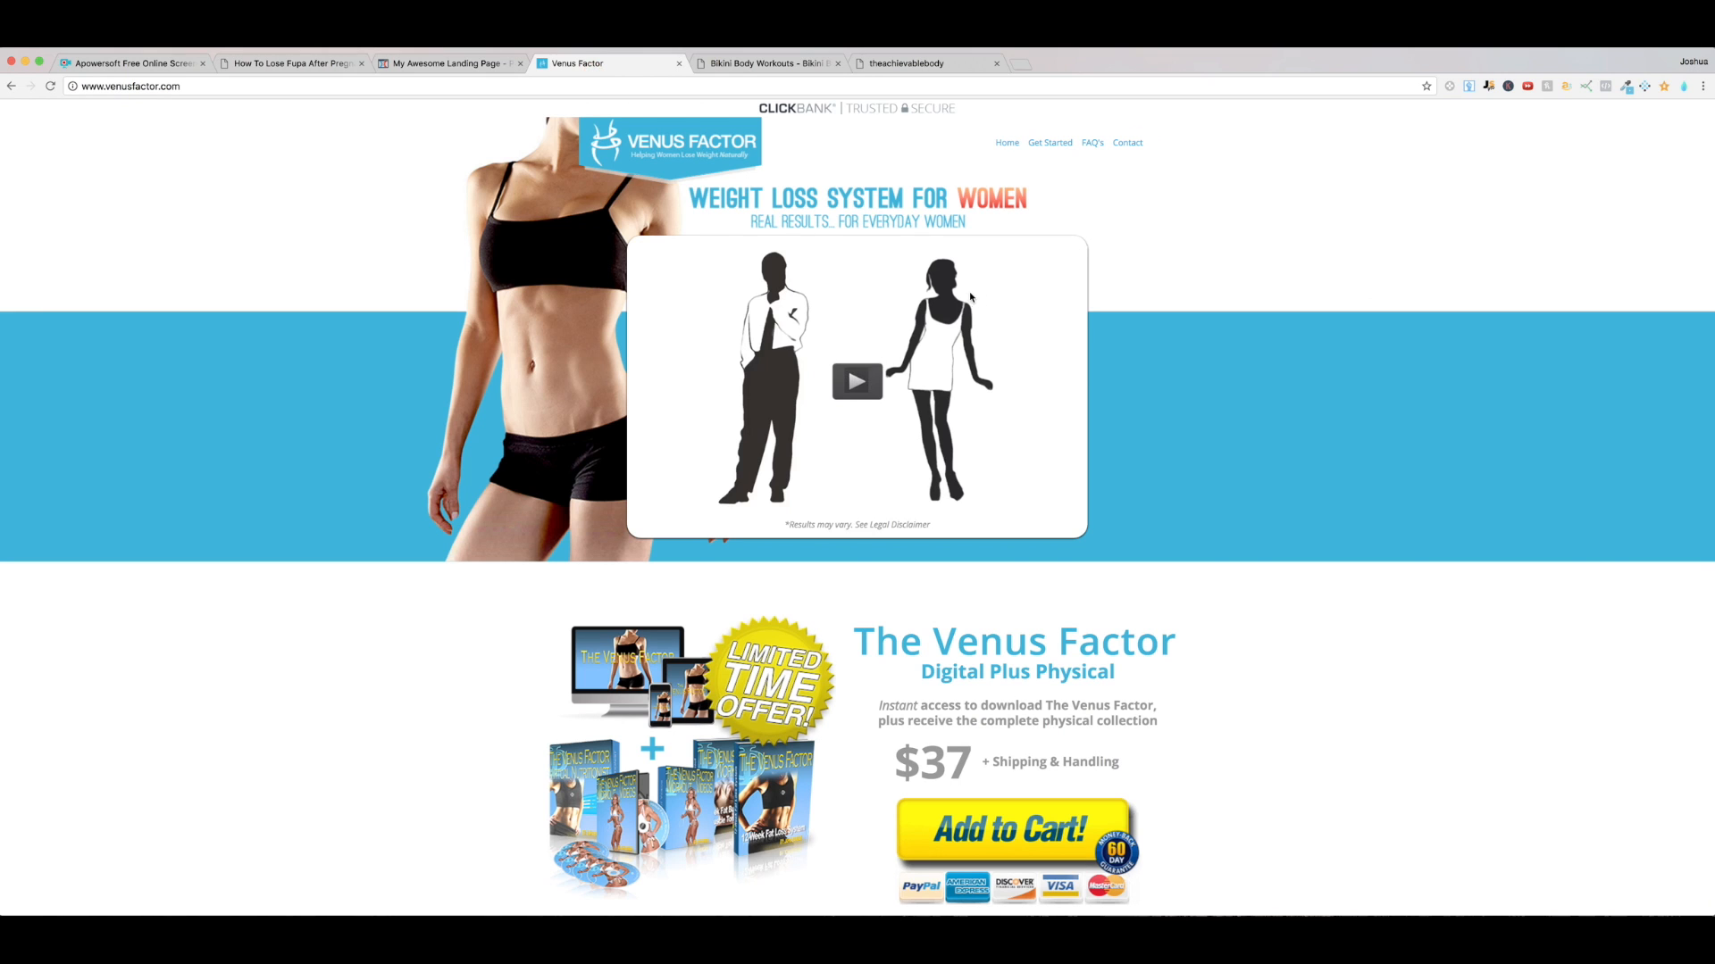
{"action": "scroll", "scroll_direction": "down", "scroll_amount": 3}
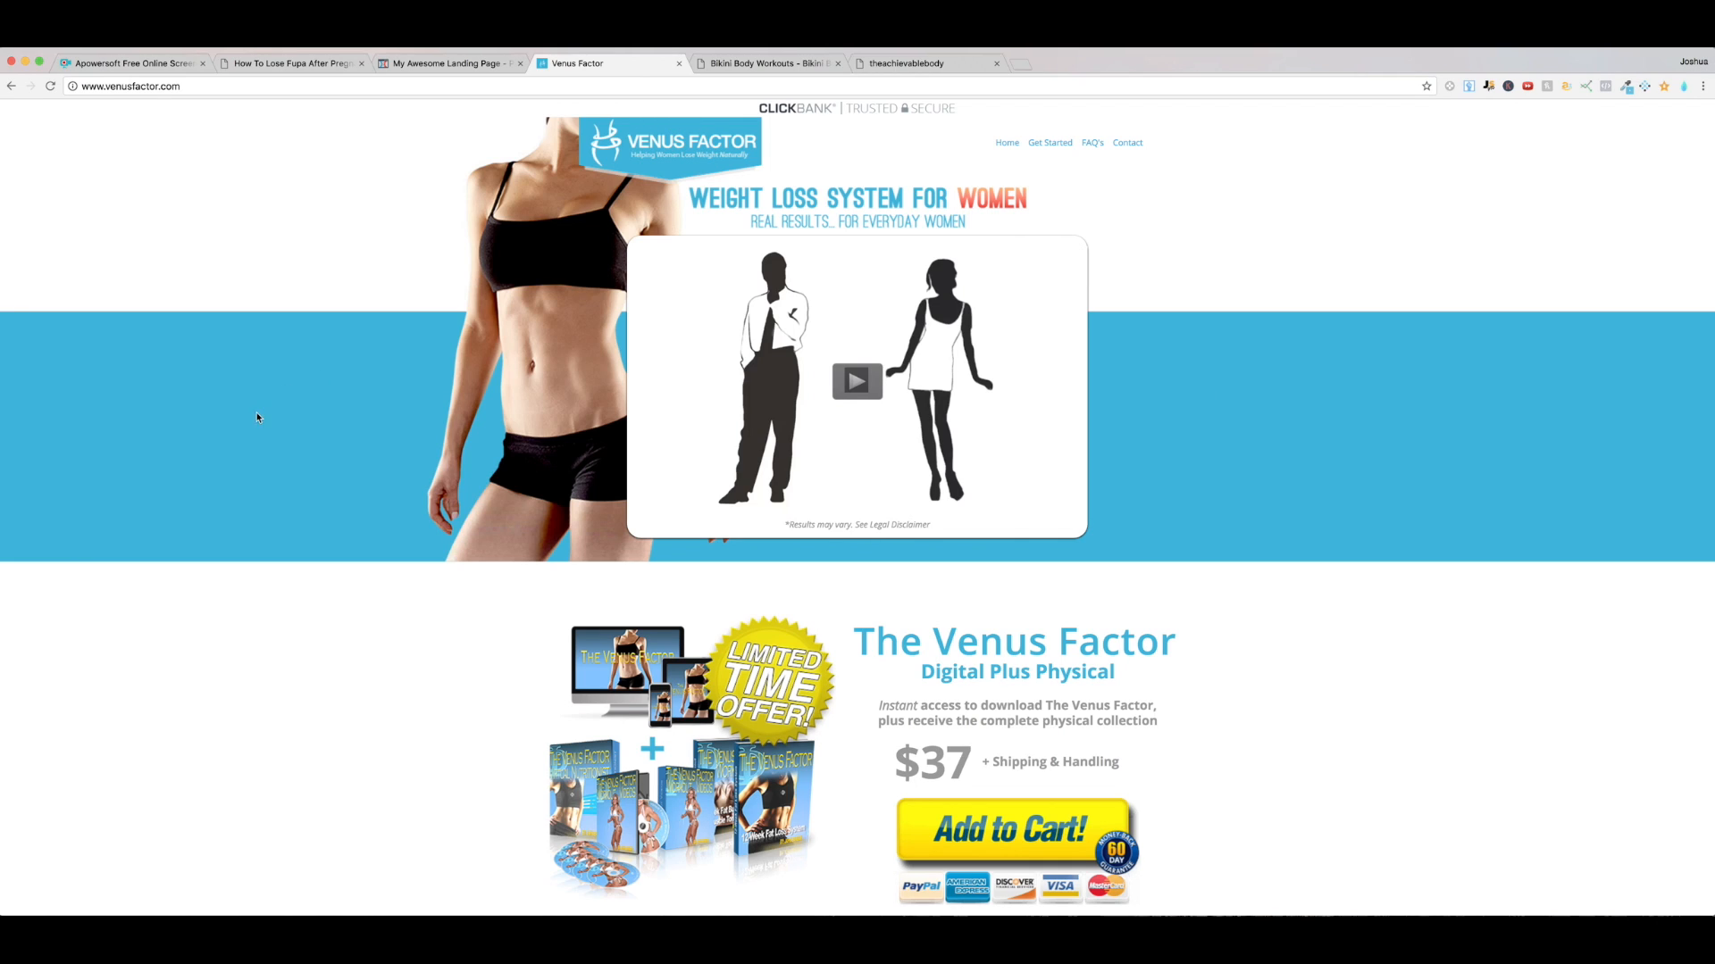
{"action": "mouse_move", "coordinate": [289, 504]}
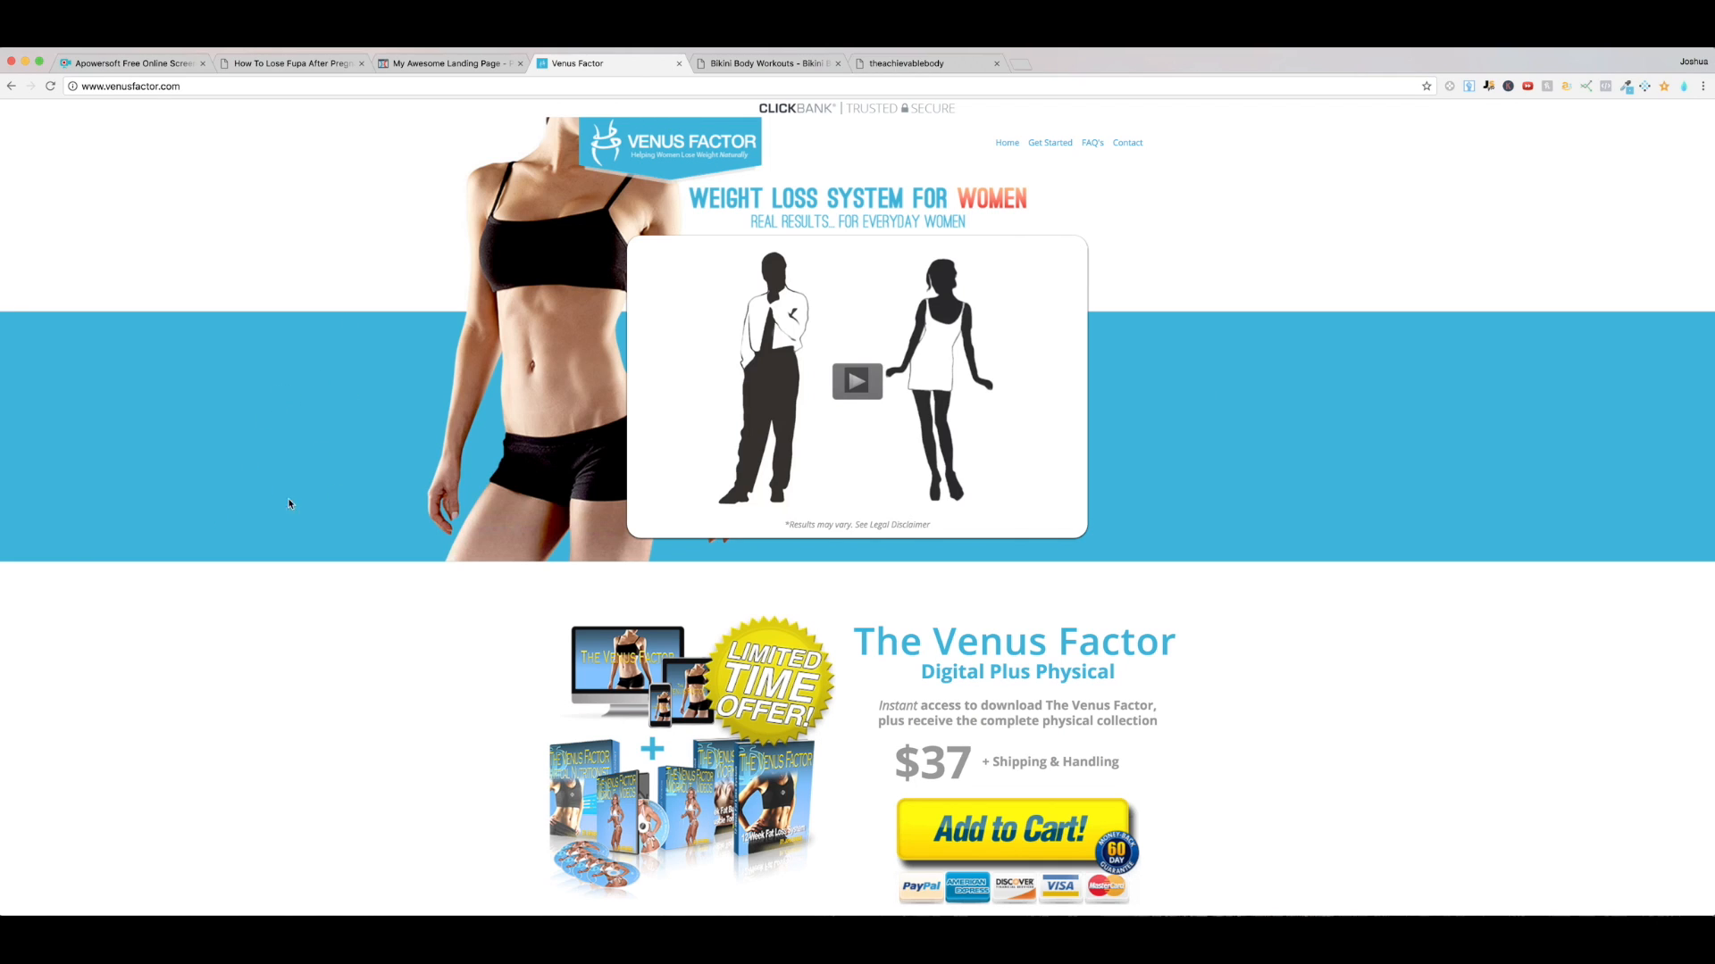
{"action": "mouse_move", "coordinate": [305, 500]}
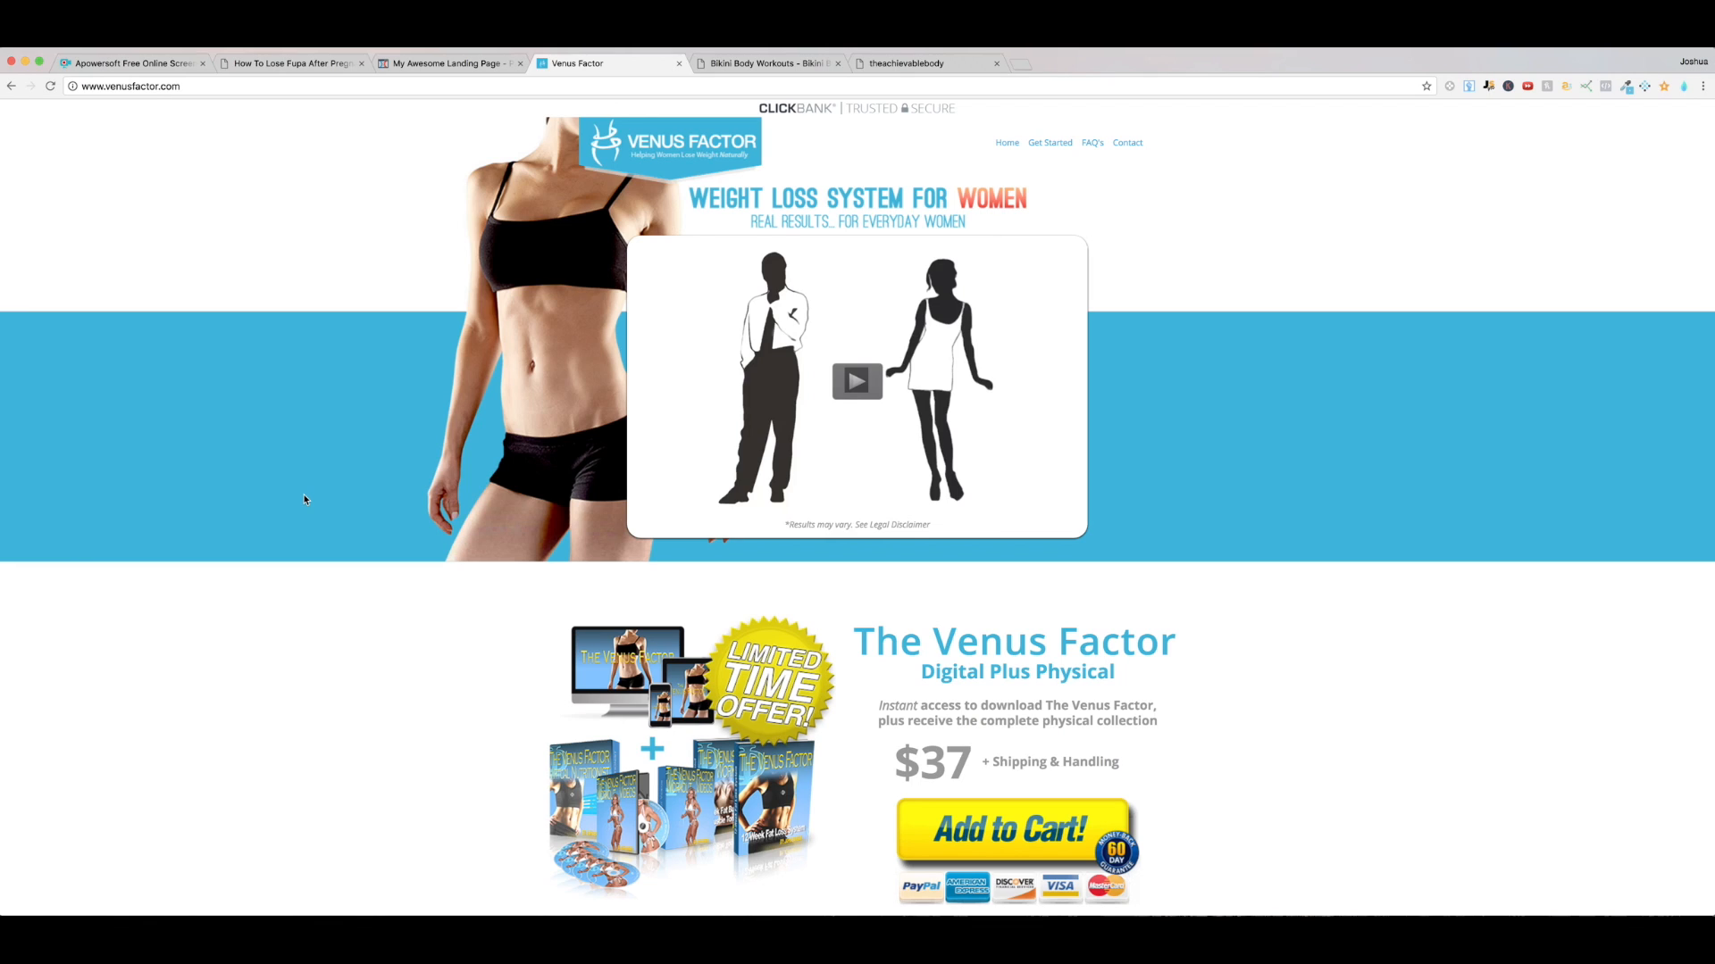
{"action": "mouse_move", "coordinate": [293, 490]}
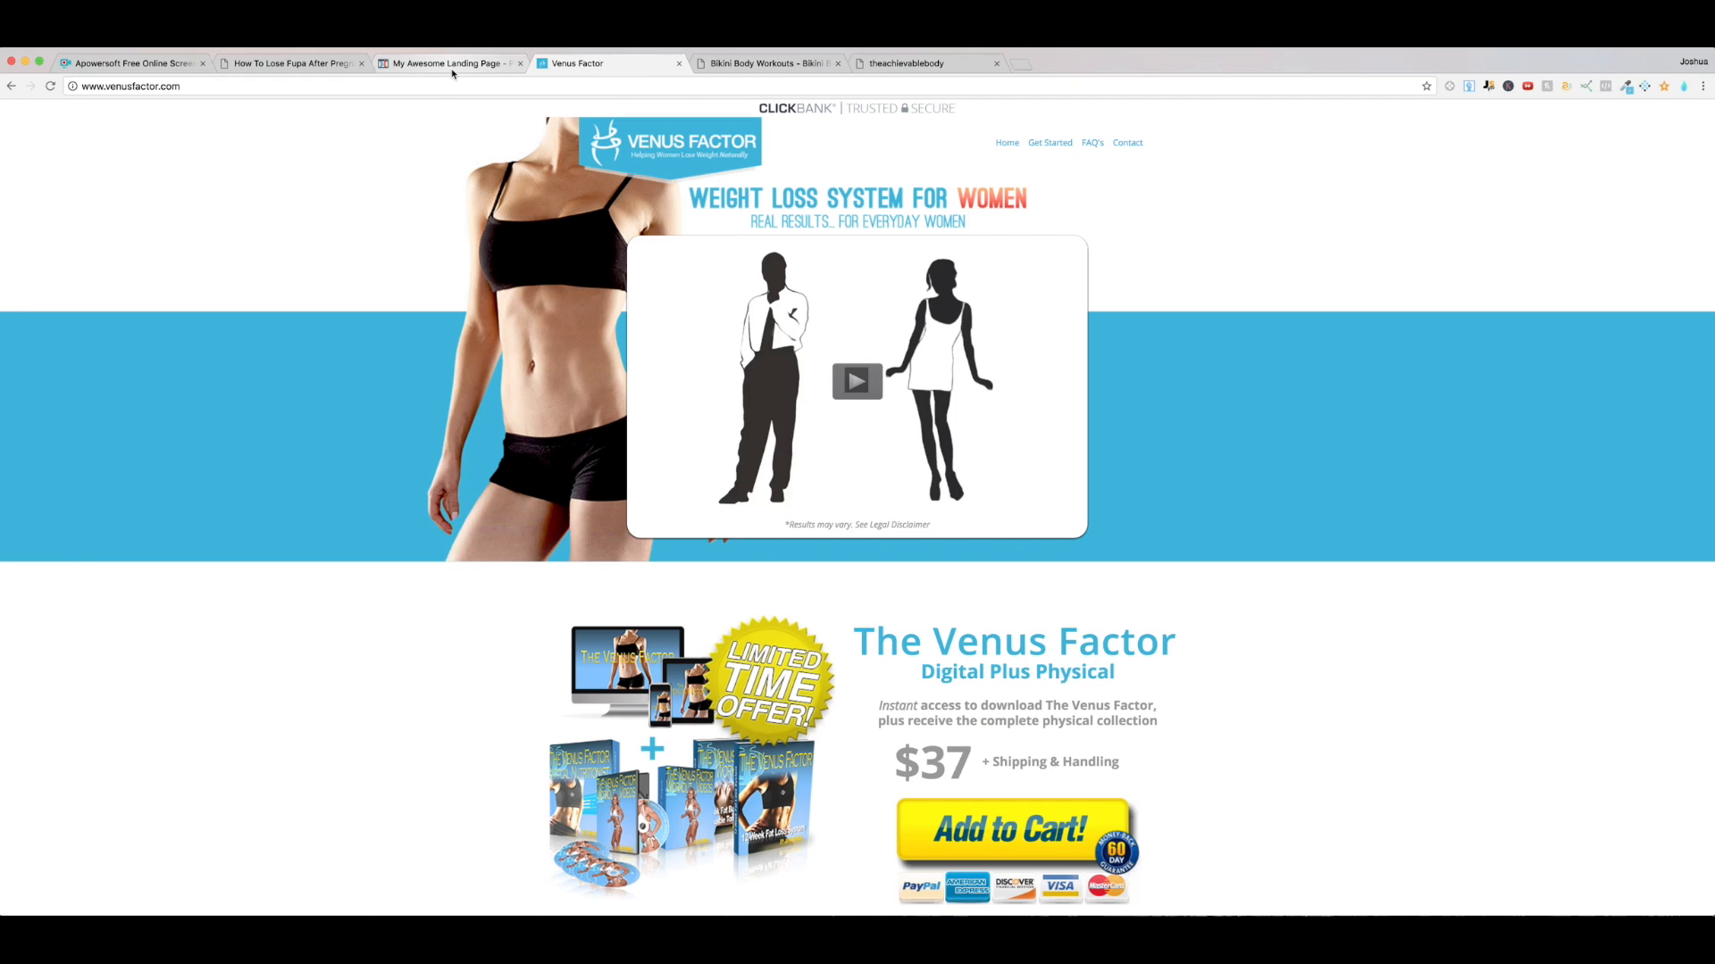
Step: Set the Large Call to Action Headline's Text Color to white in its settings
{"action": "left_click", "coordinate": [448, 63]}
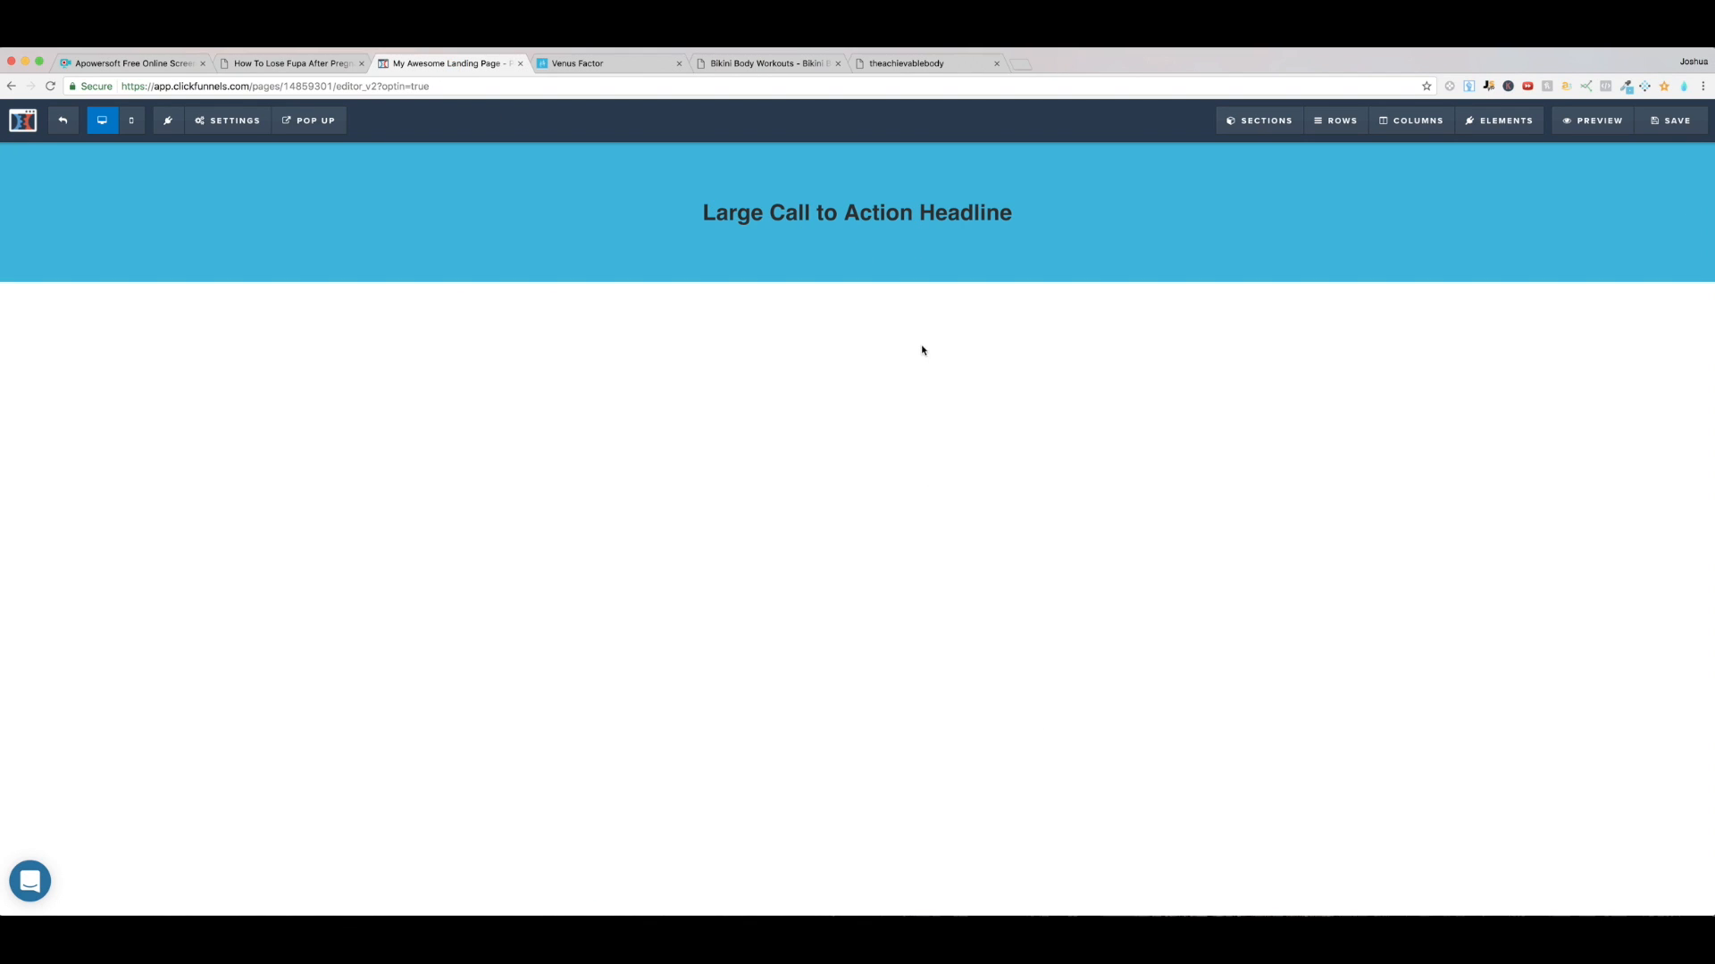
{"action": "mouse_move", "coordinate": [977, 356]}
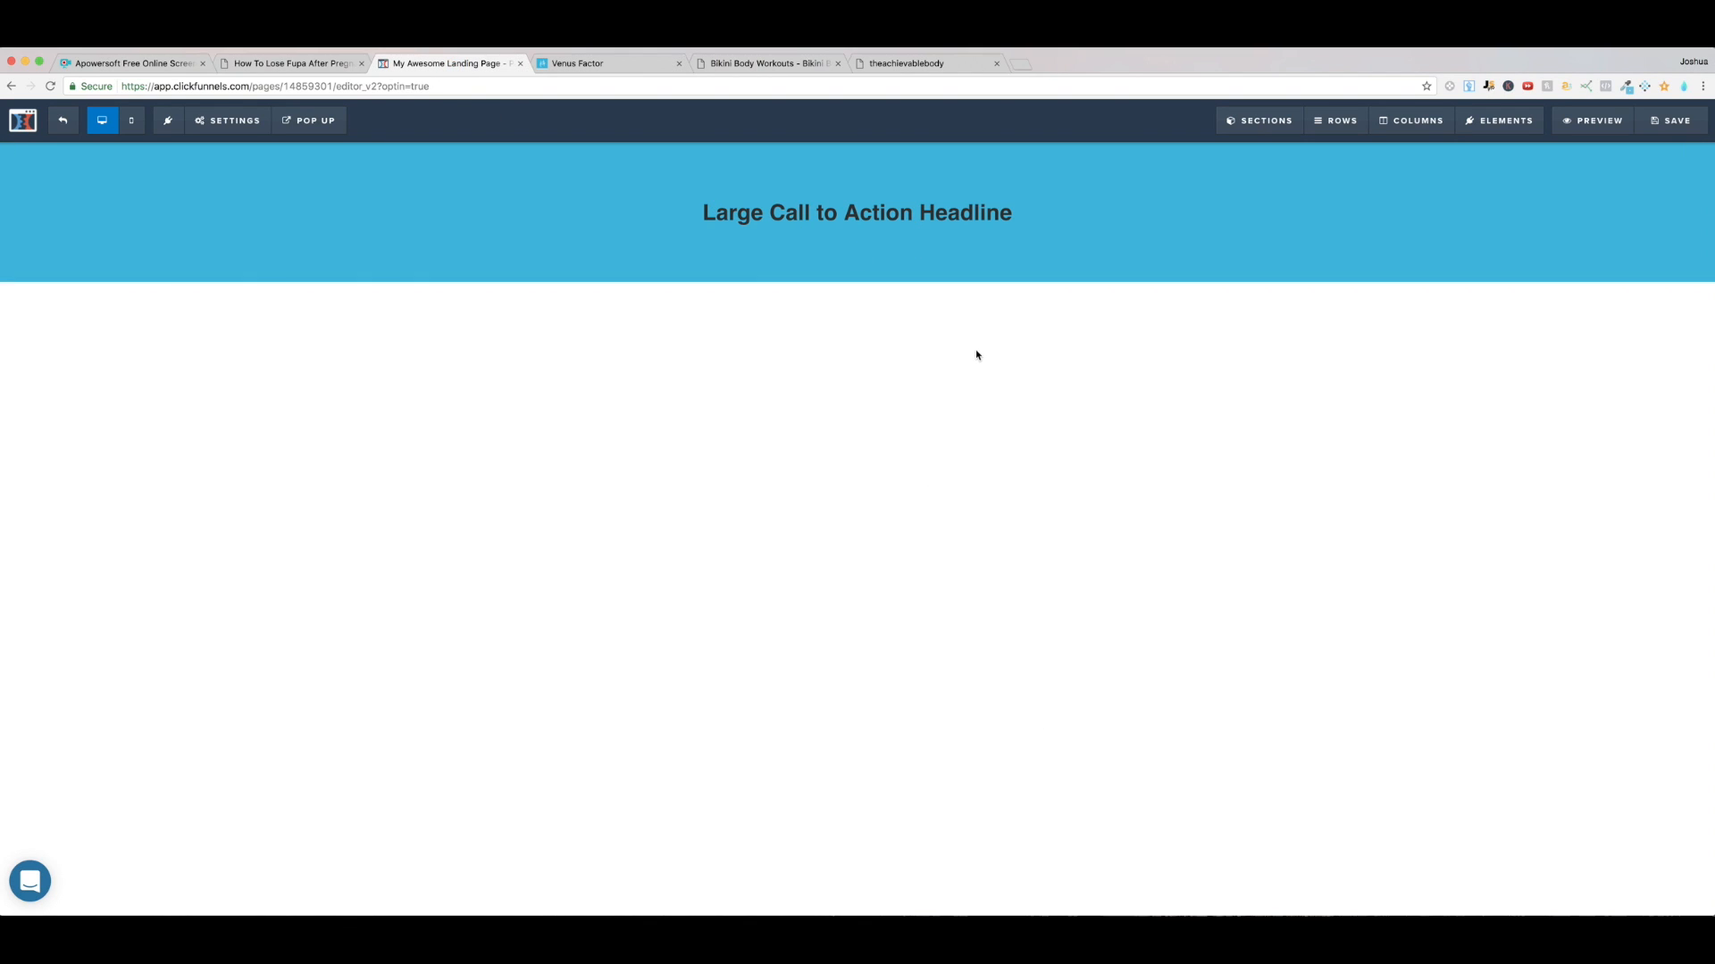
{"action": "mouse_move", "coordinate": [968, 352]}
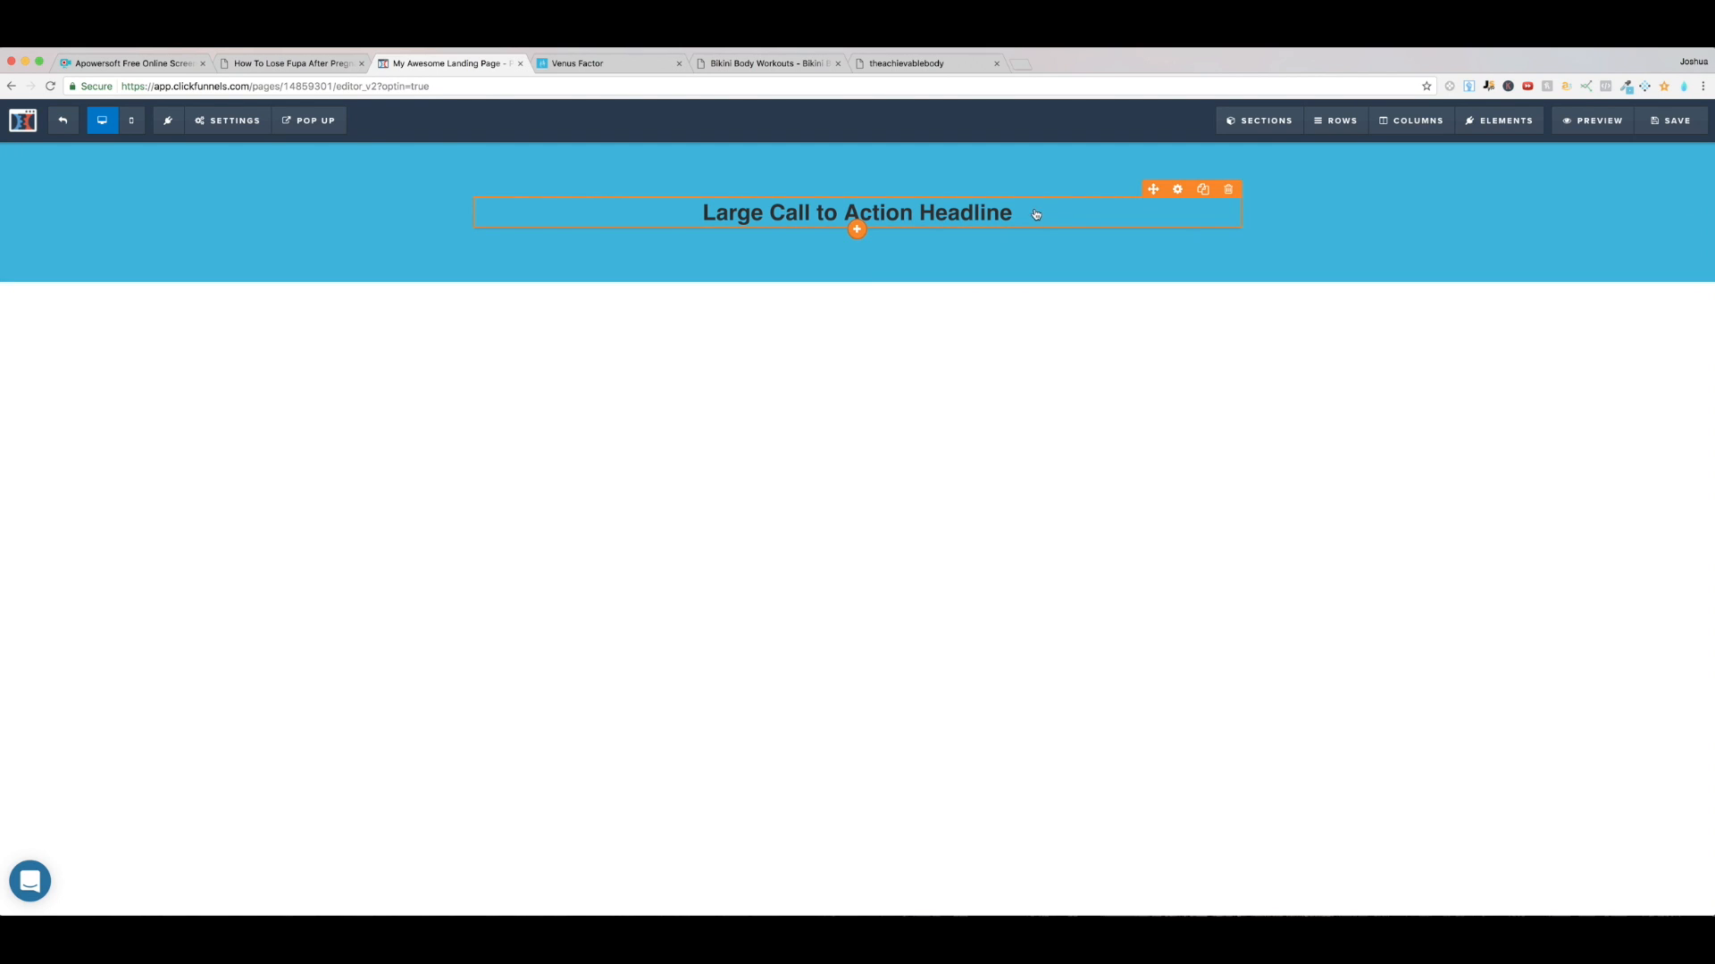
{"action": "mouse_move", "coordinate": [1229, 189]}
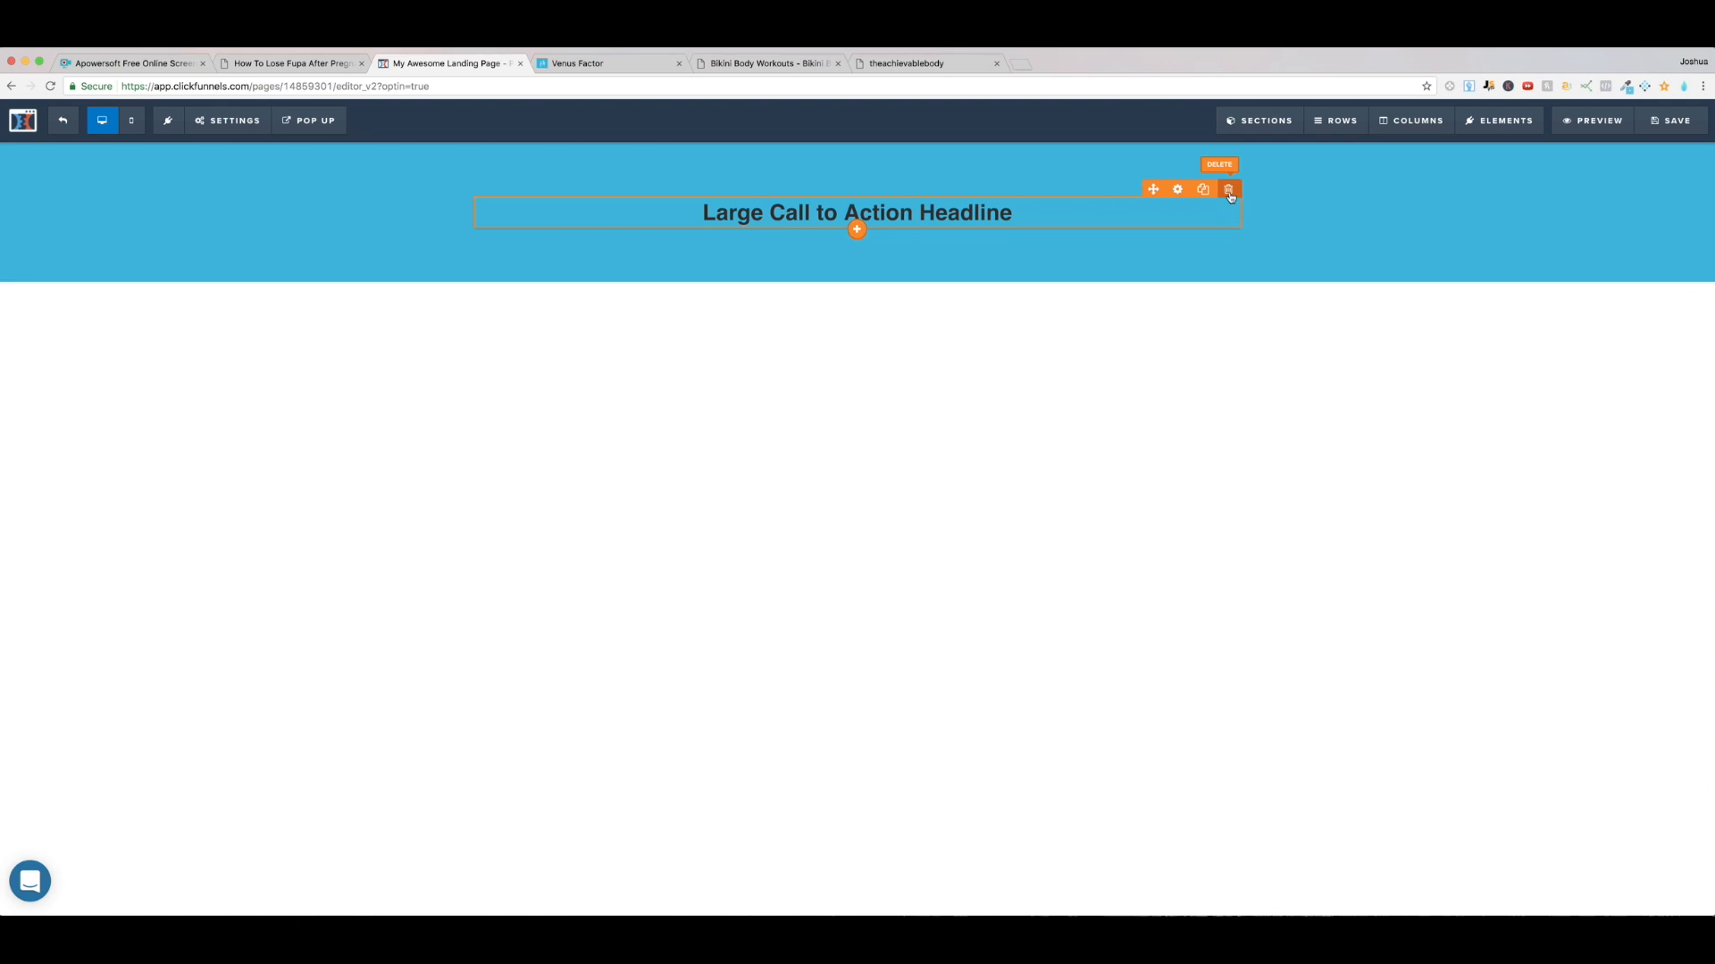
{"action": "mouse_move", "coordinate": [1177, 189]}
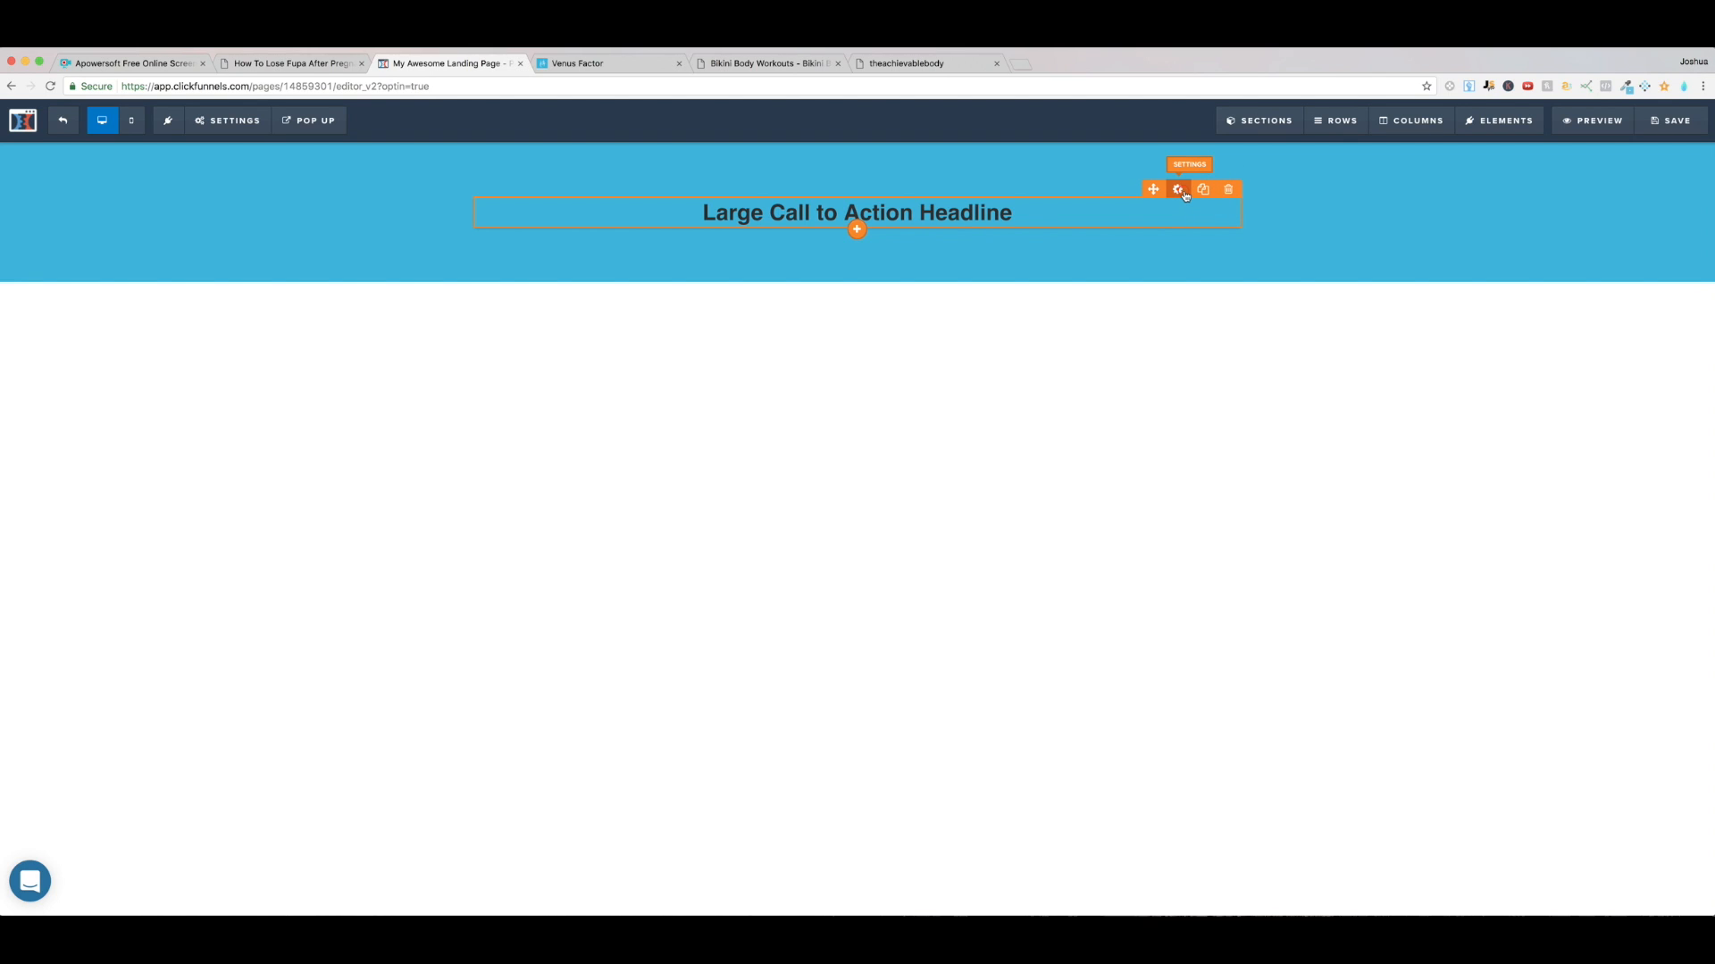
{"action": "left_click", "coordinate": [1177, 190]}
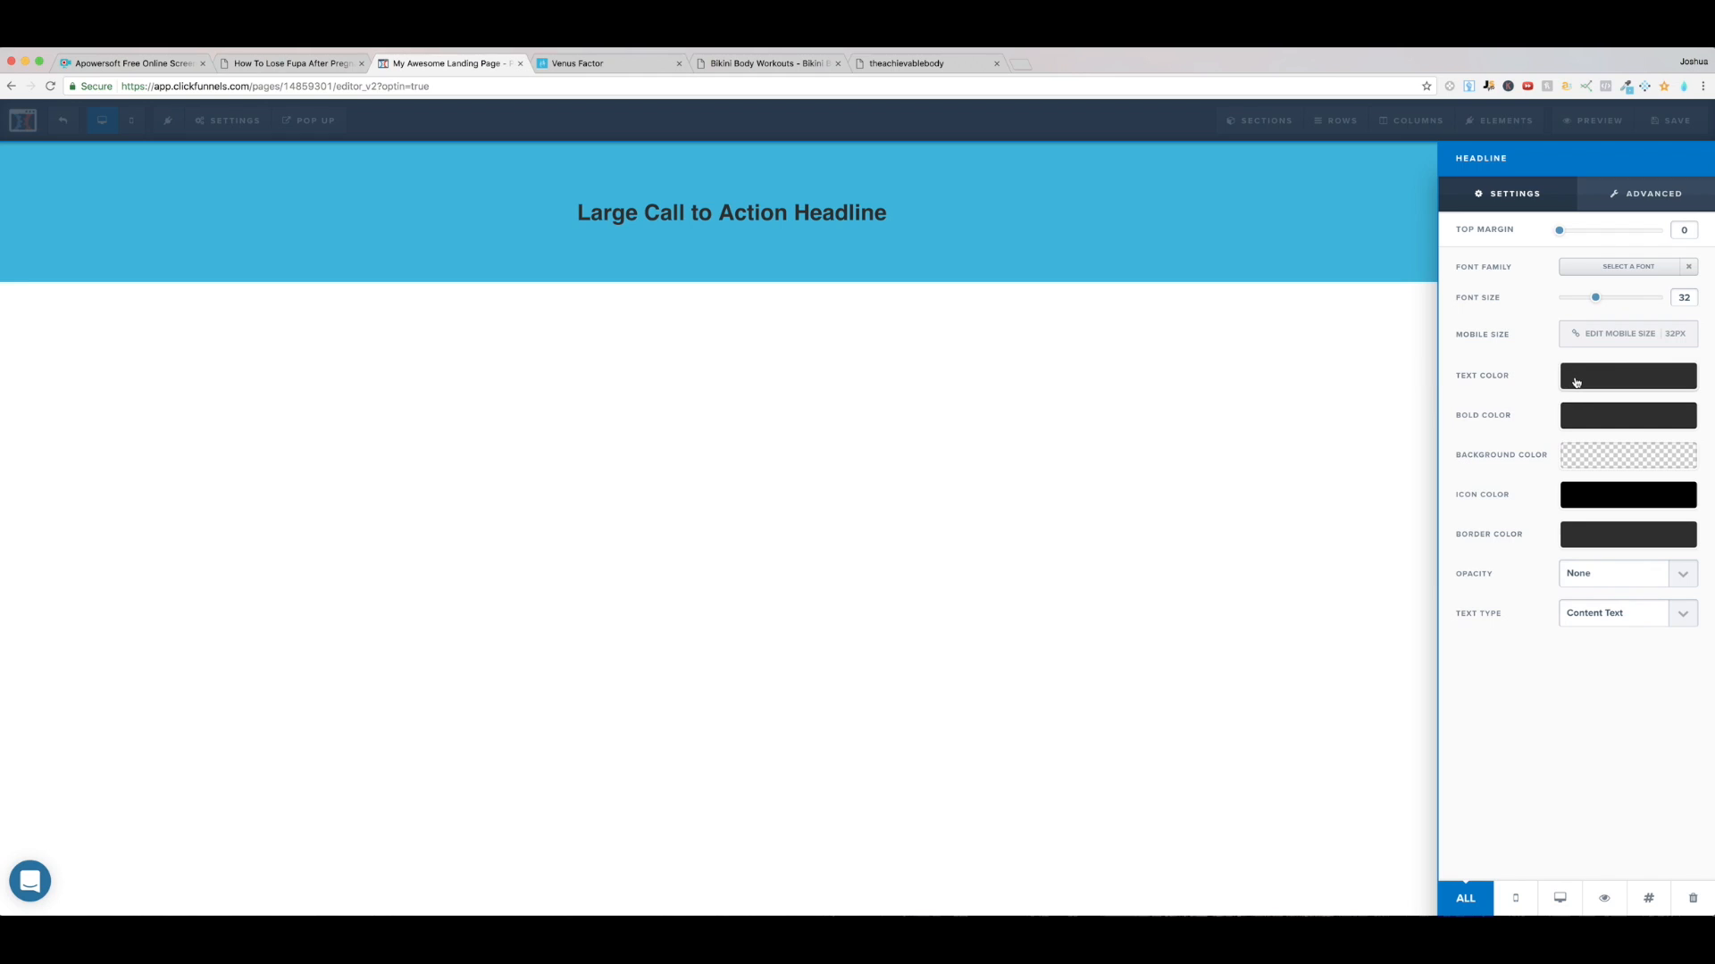
{"action": "left_click", "coordinate": [1625, 377]}
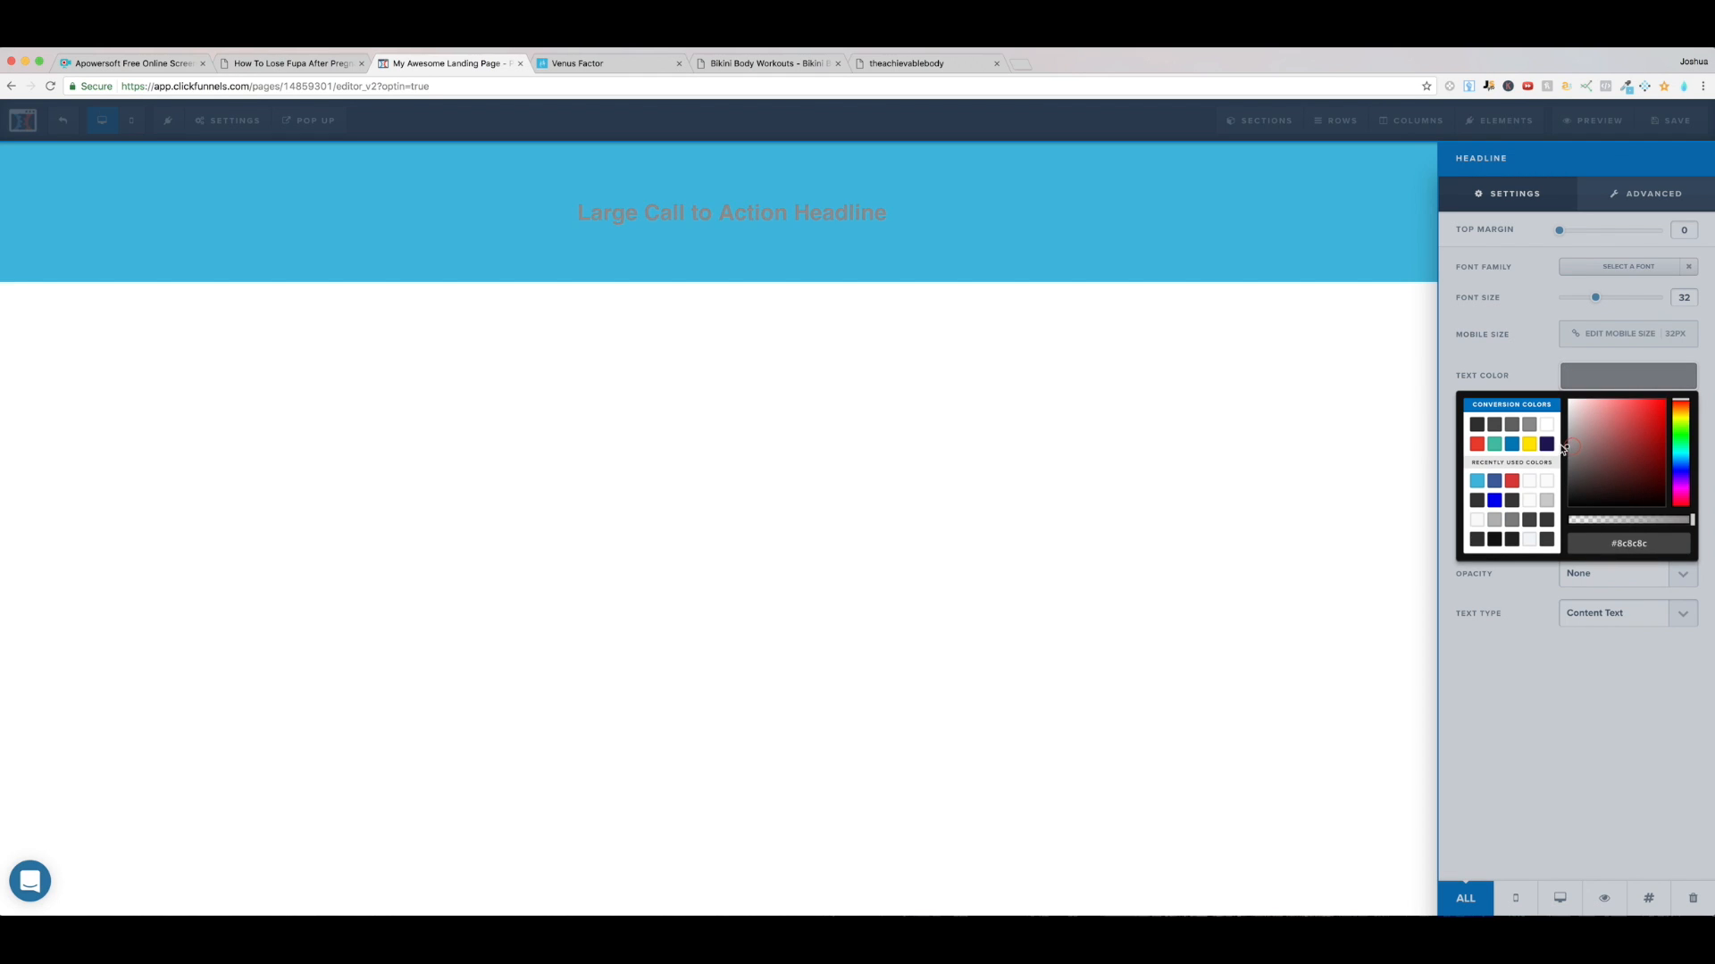
{"action": "left_click", "coordinate": [1545, 425]}
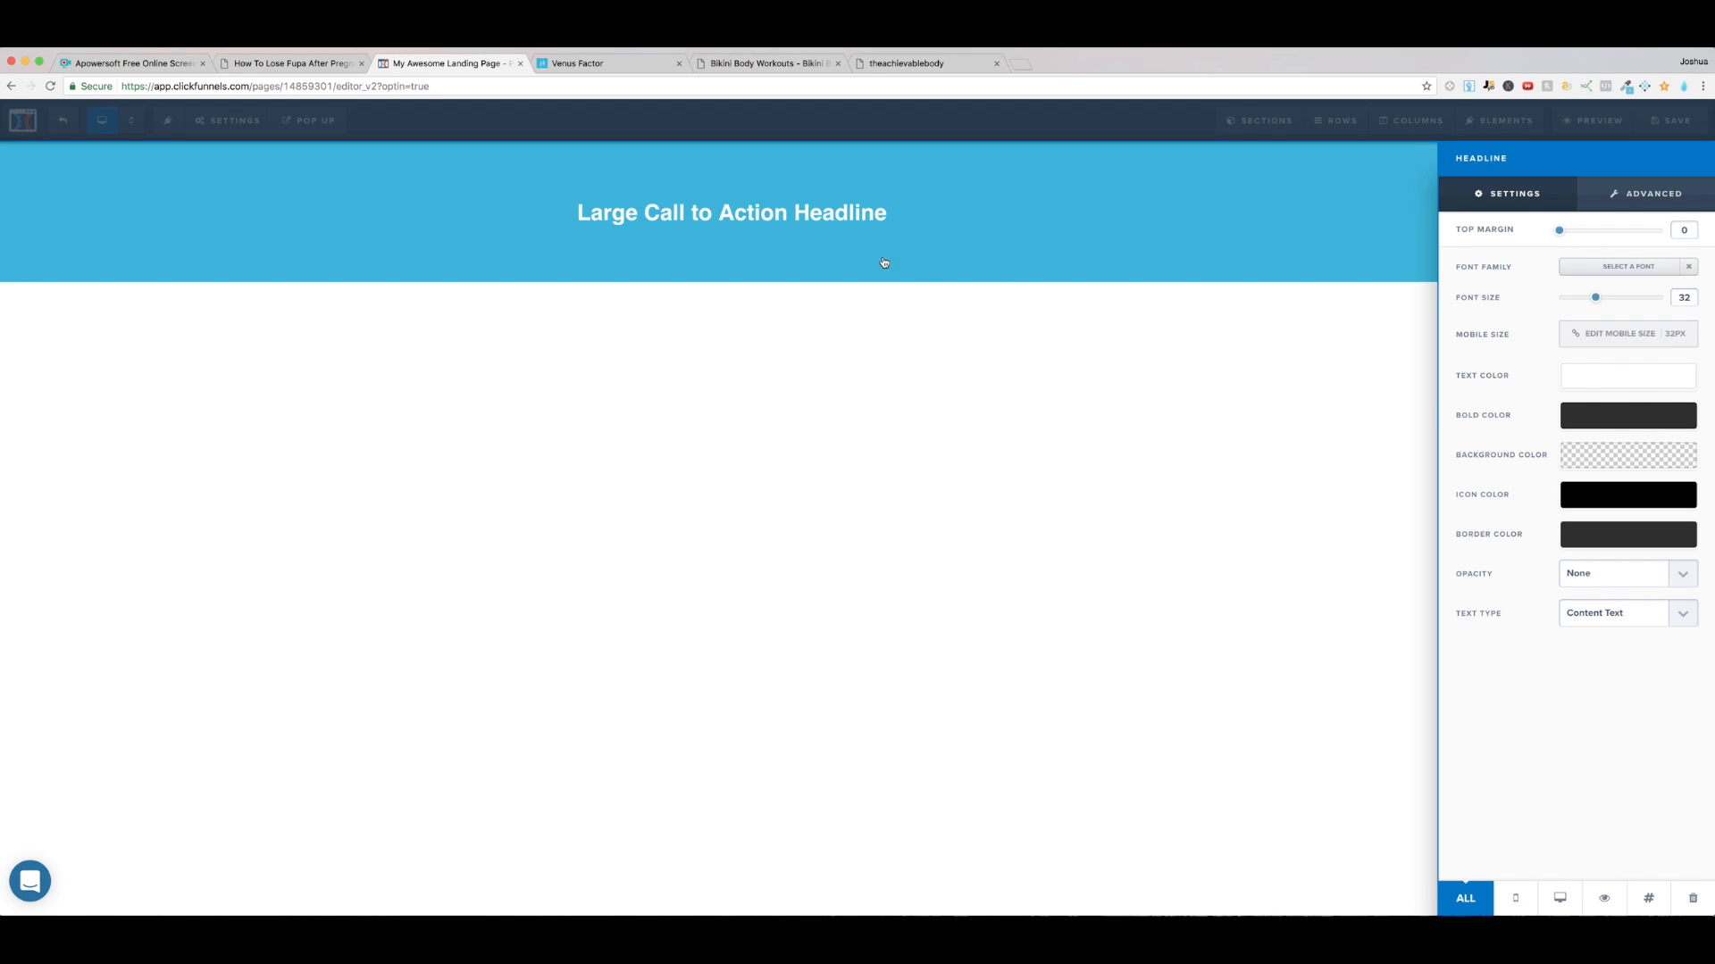
{"action": "mouse_move", "coordinate": [712, 227]}
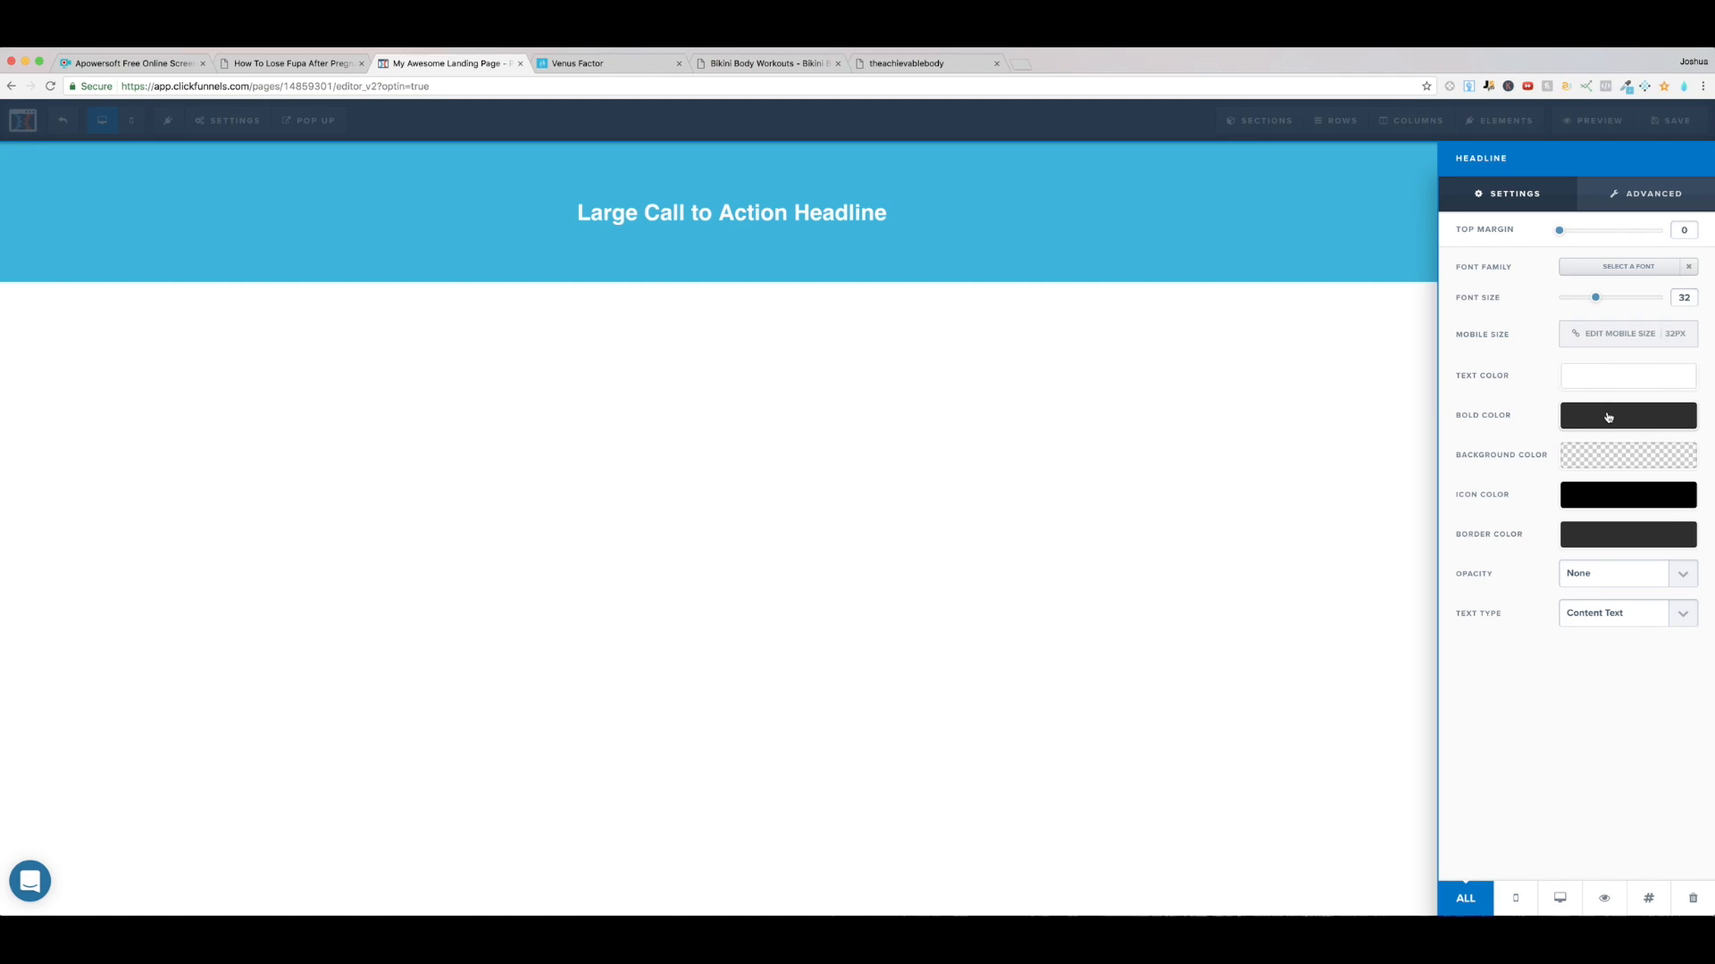
{"action": "left_click", "coordinate": [1627, 416]}
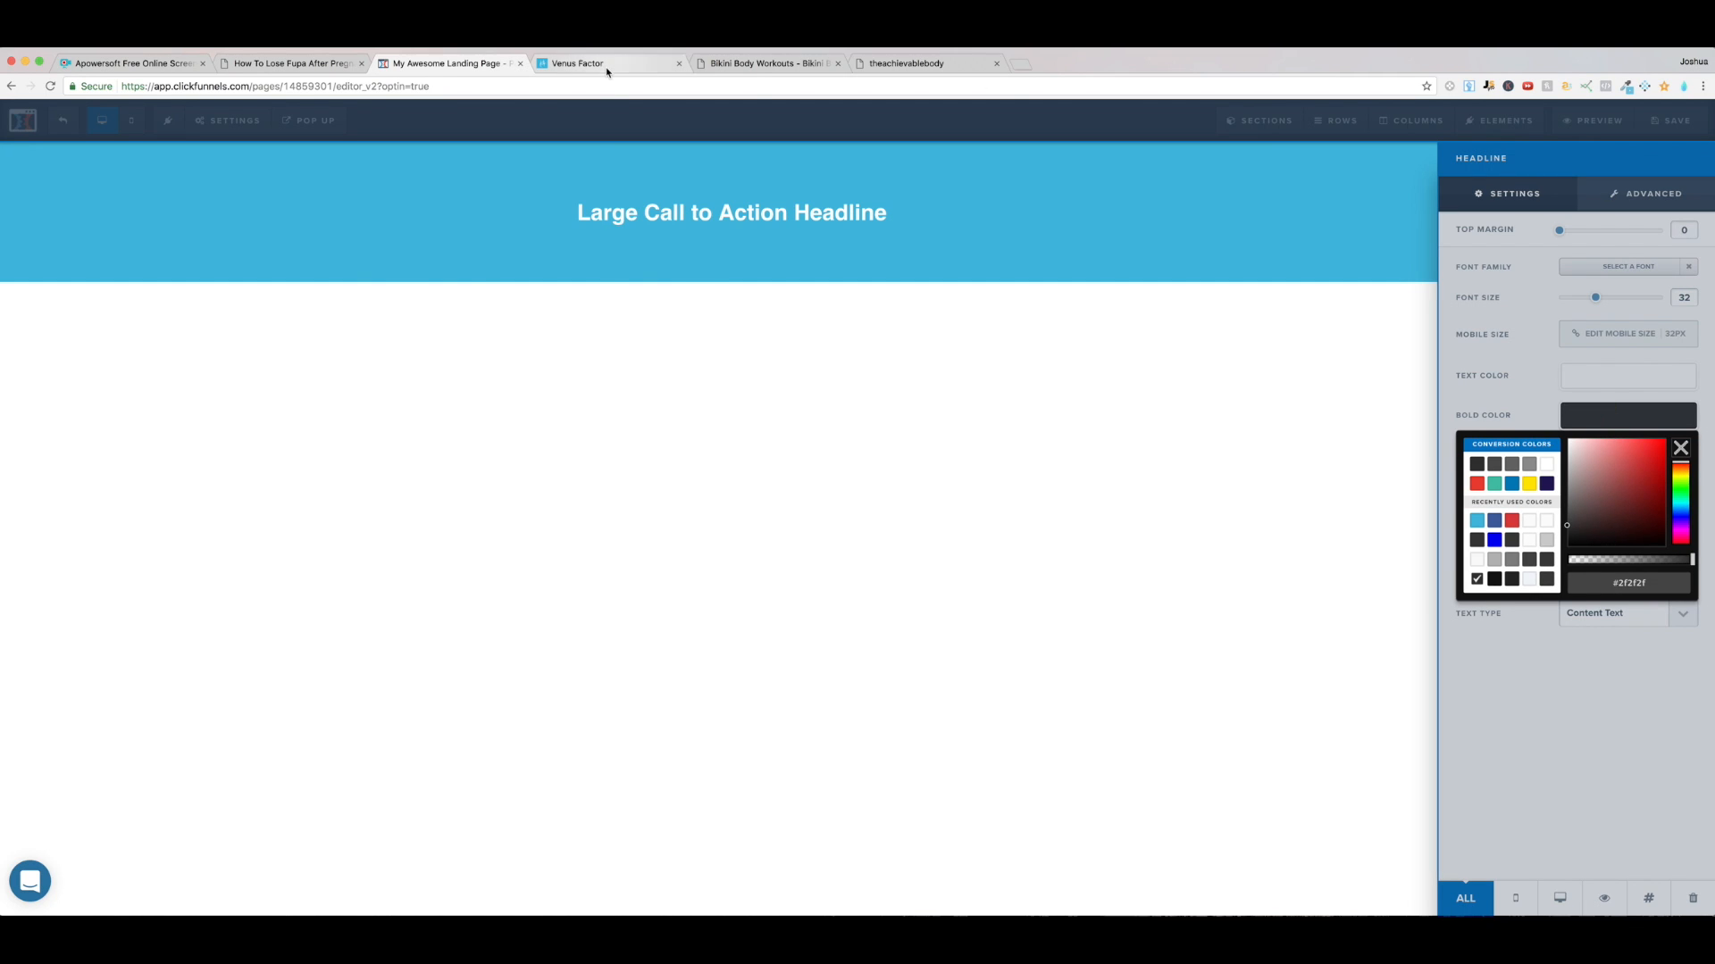
Step: Sample the pink-orange #F56657 of the WOMEN heading on Venus Factor, then return to ClickFunnels
{"action": "left_click", "coordinate": [607, 62]}
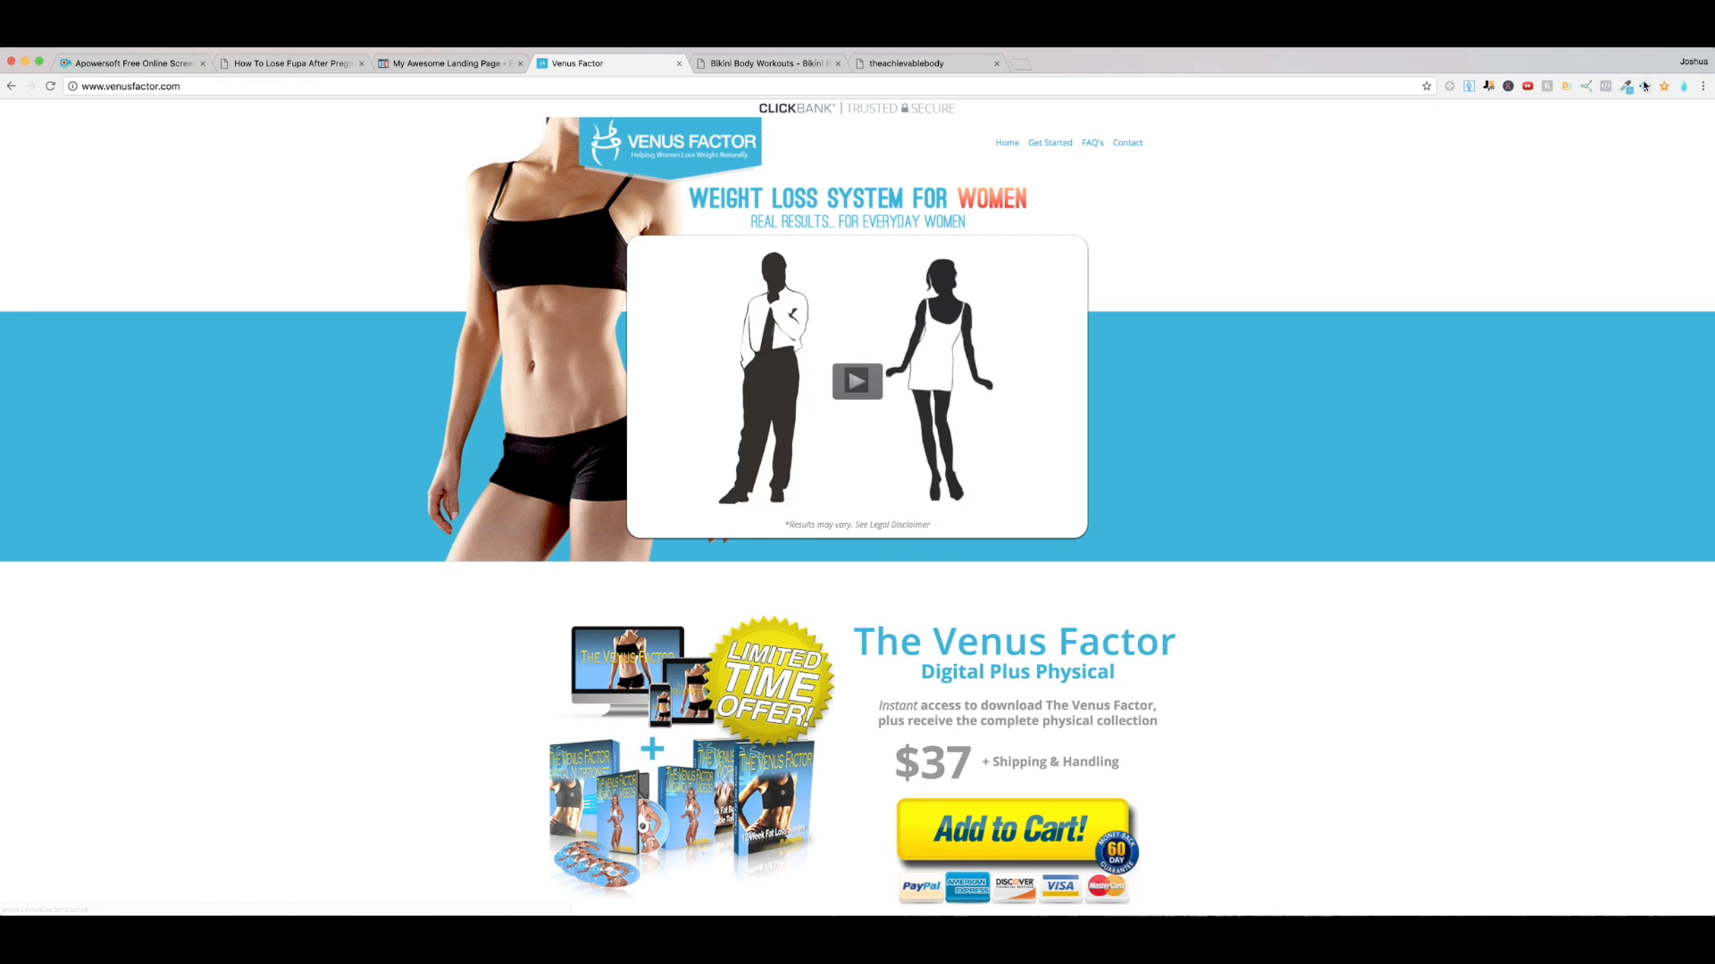
{"action": "left_click", "coordinate": [1626, 86]}
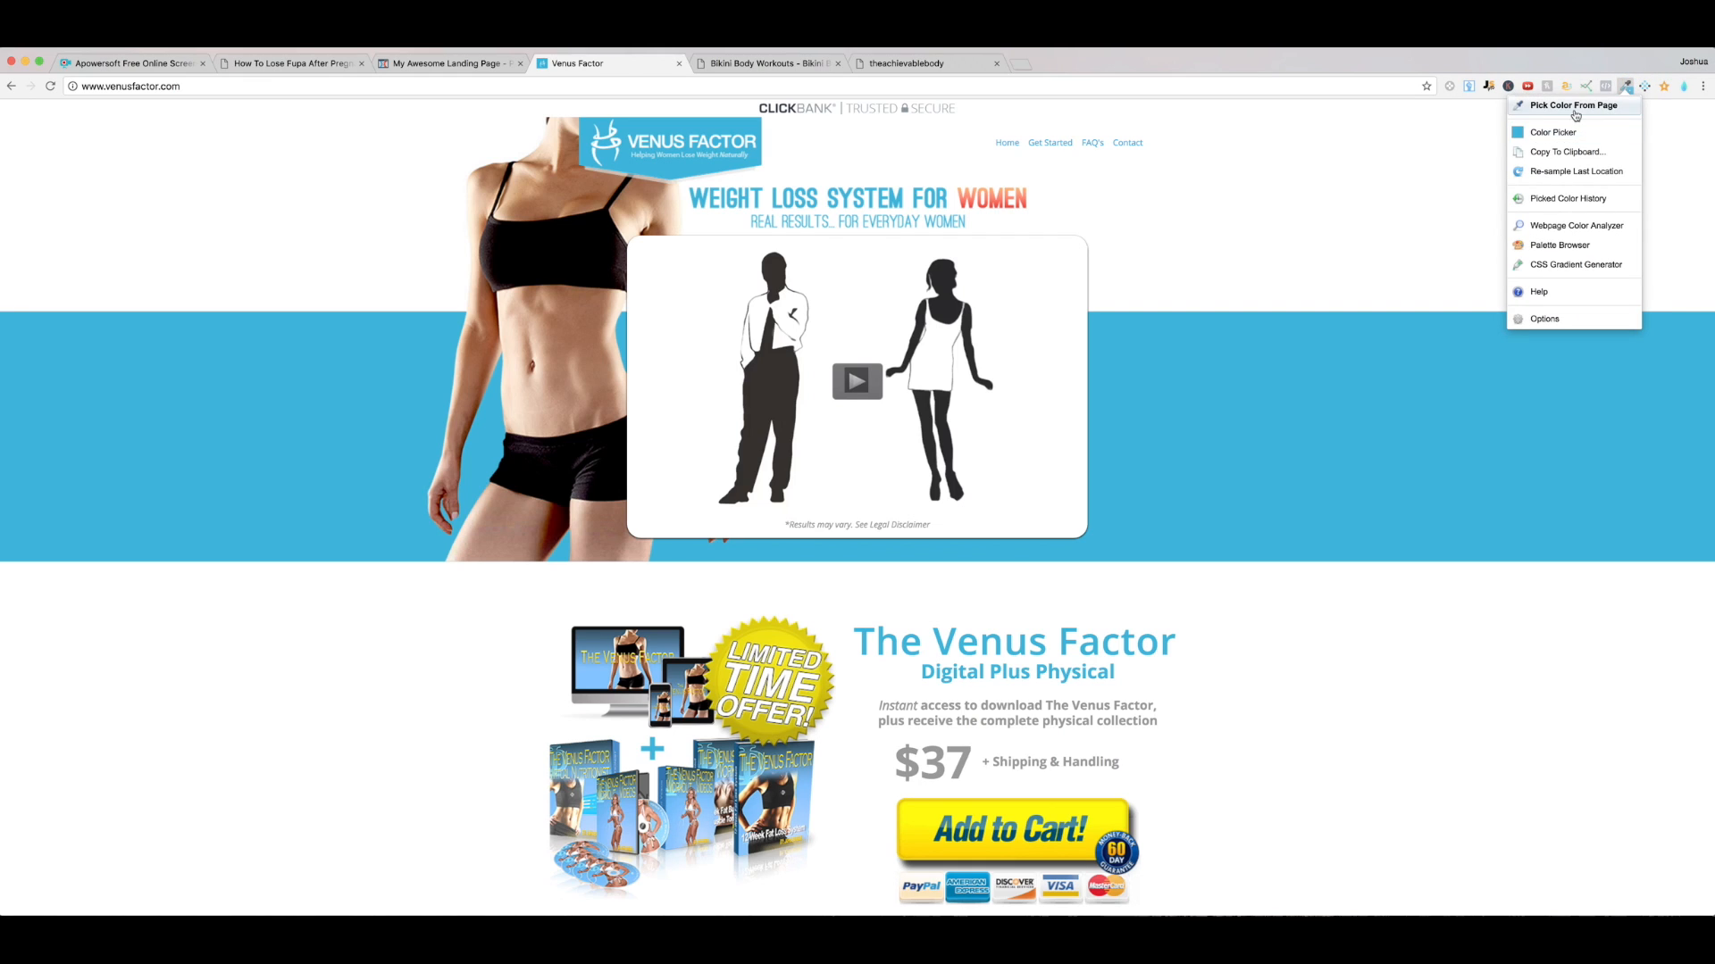
{"action": "left_click", "coordinate": [1572, 106]}
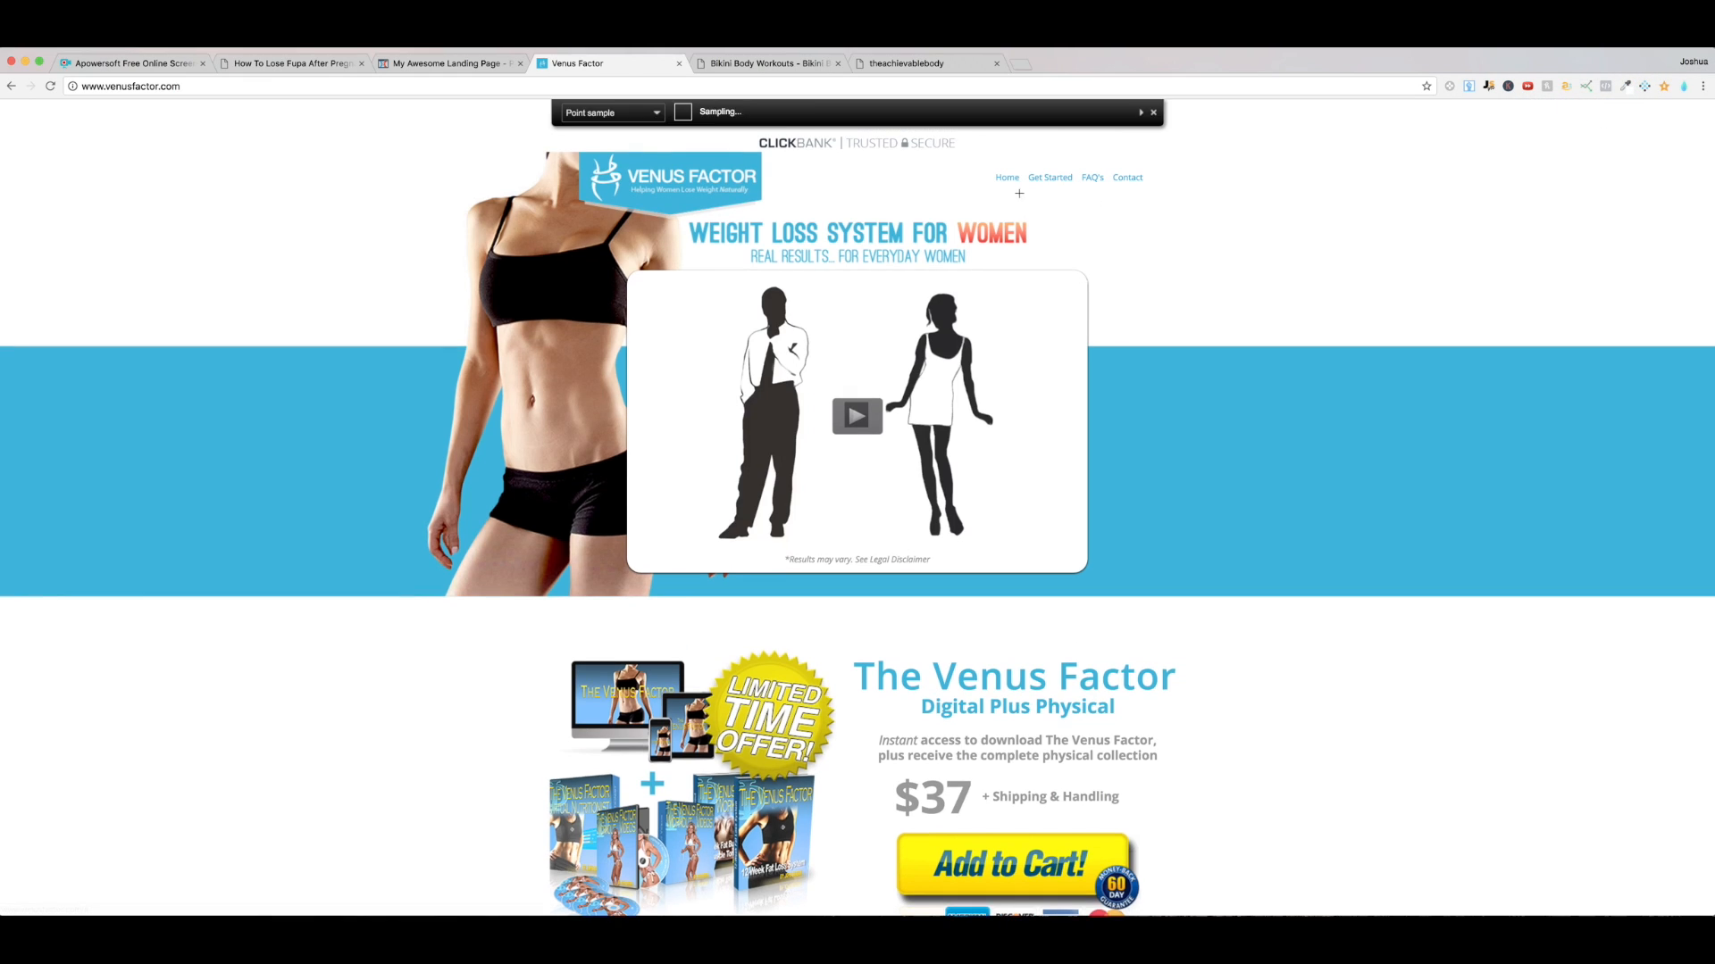
{"action": "scroll", "scroll_direction": "down", "scroll_amount": 3}
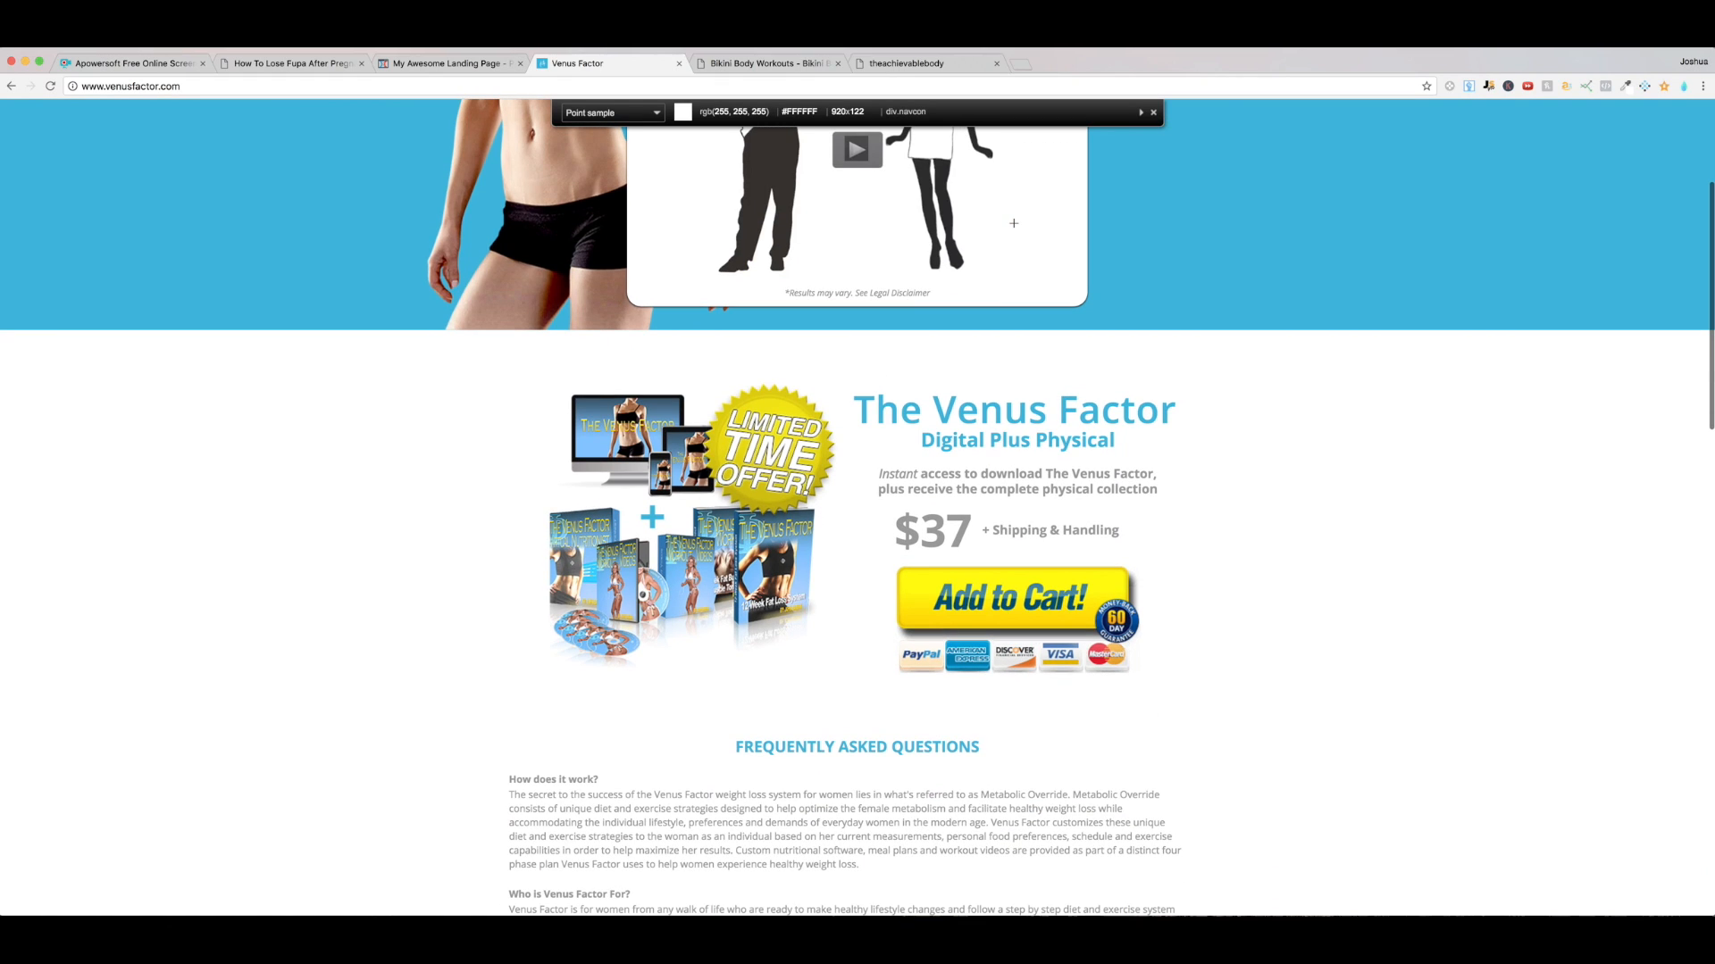
{"action": "scroll", "scroll_direction": "down", "scroll_amount": 3}
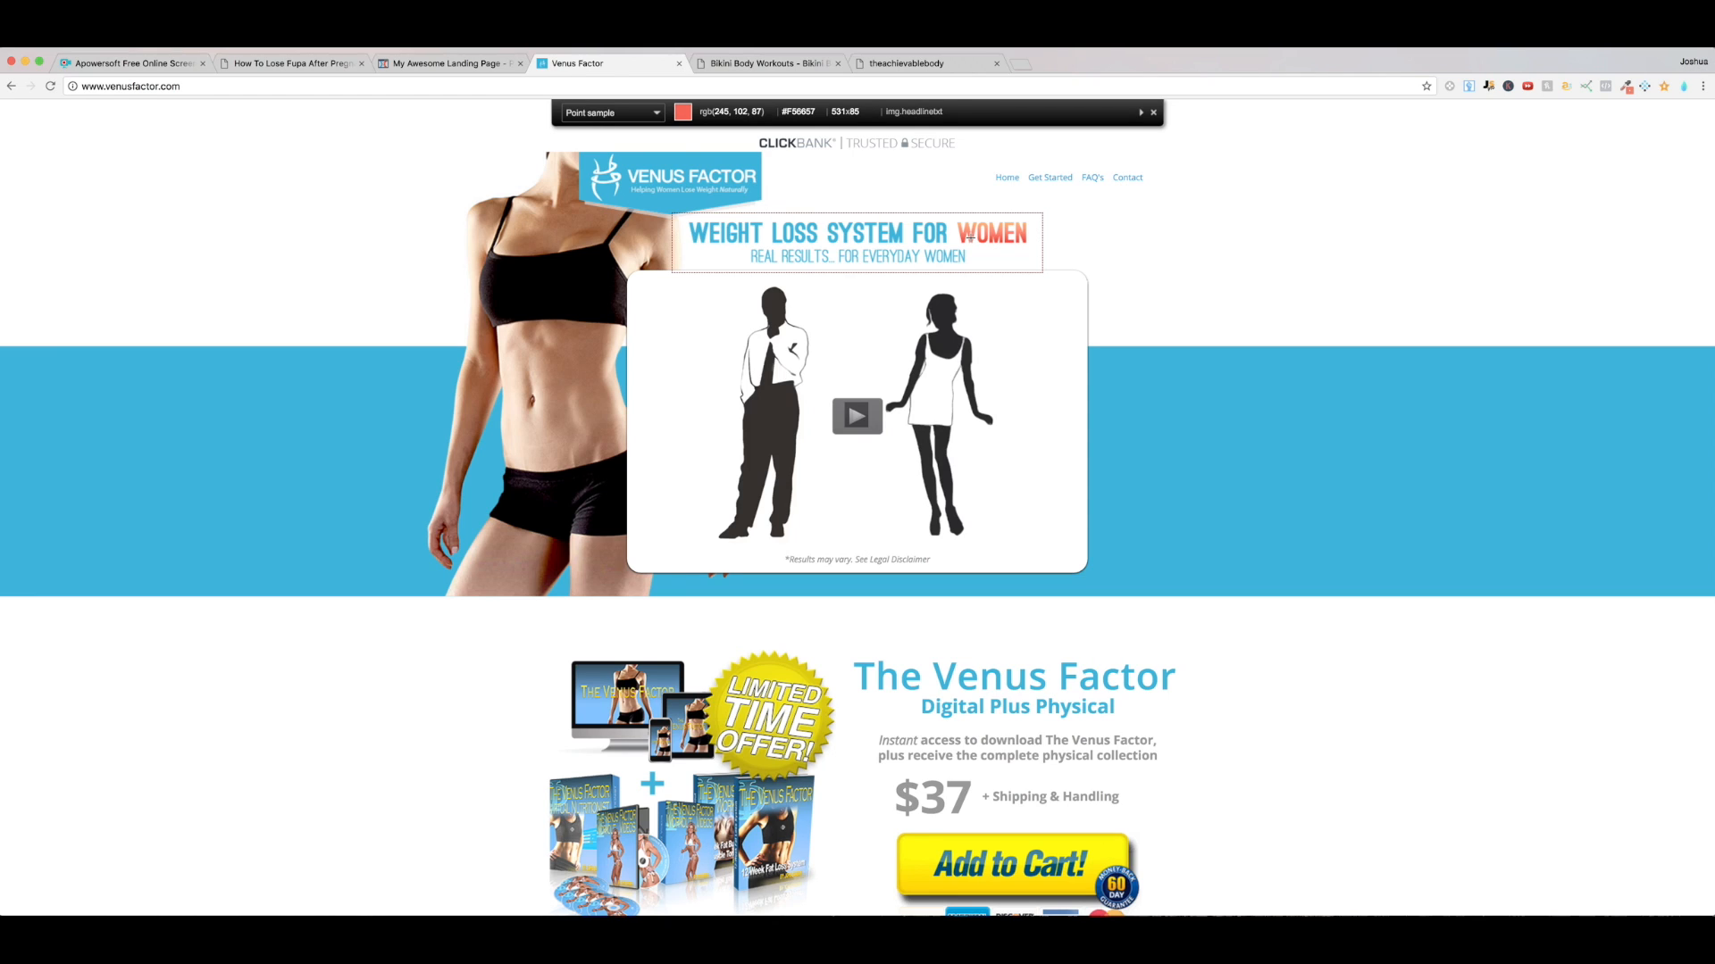
{"action": "left_click", "coordinate": [964, 232]}
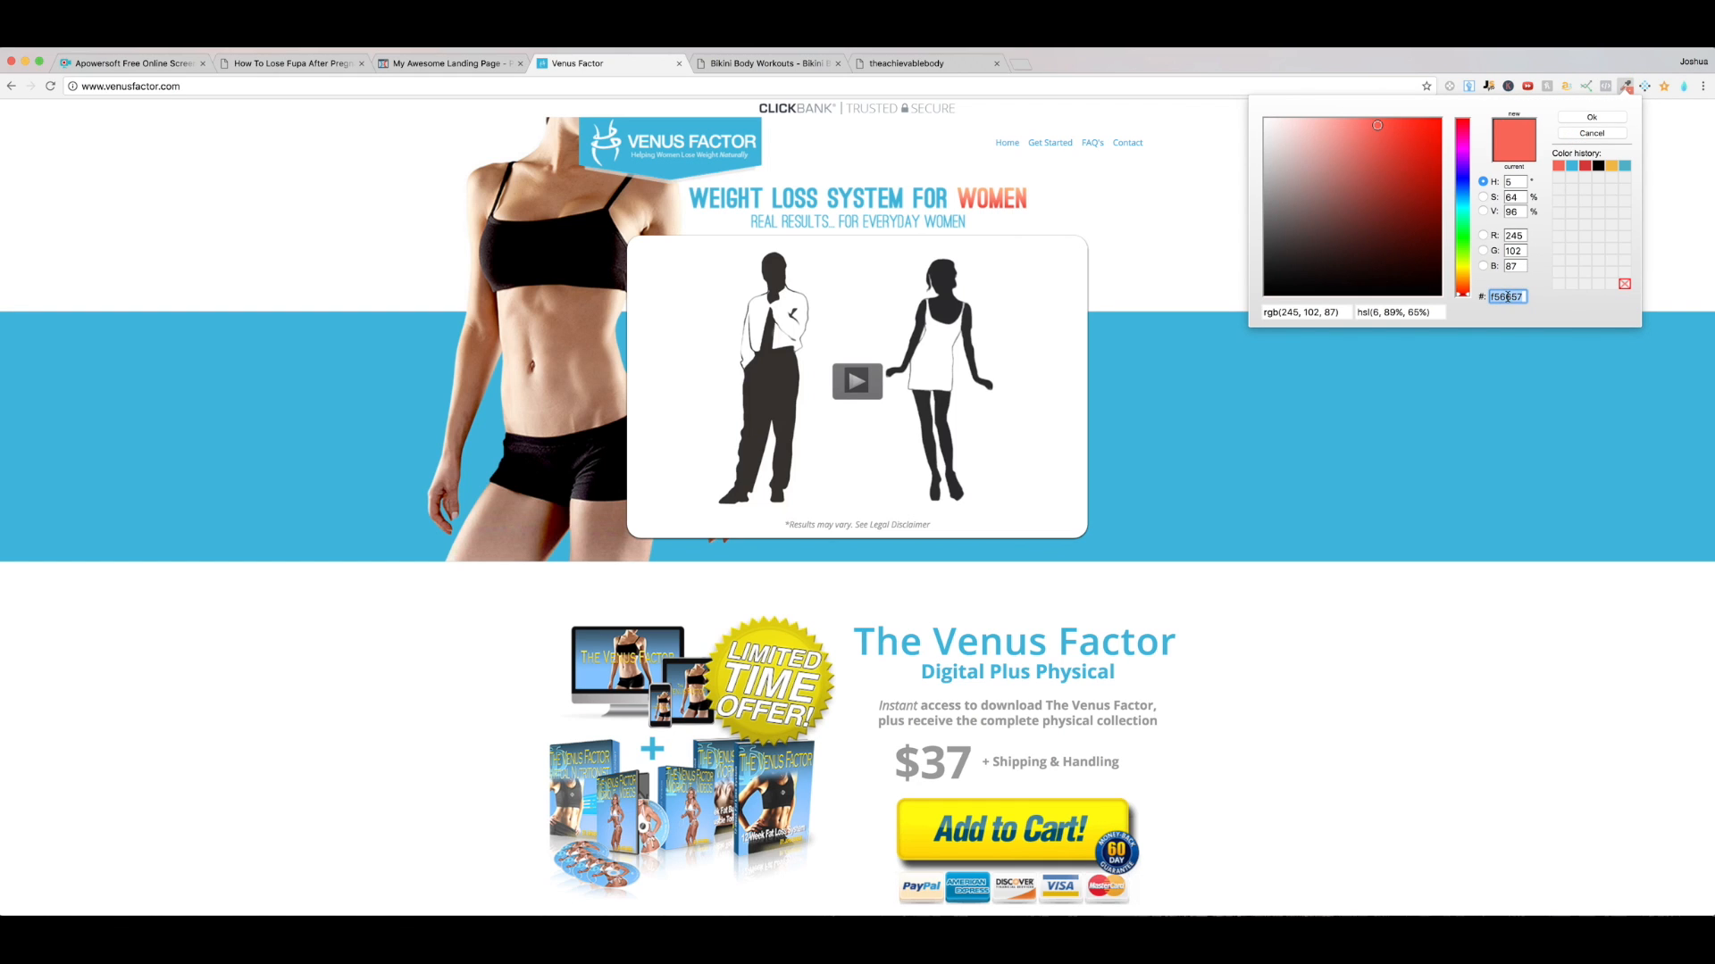
{"action": "left_click", "coordinate": [448, 62]}
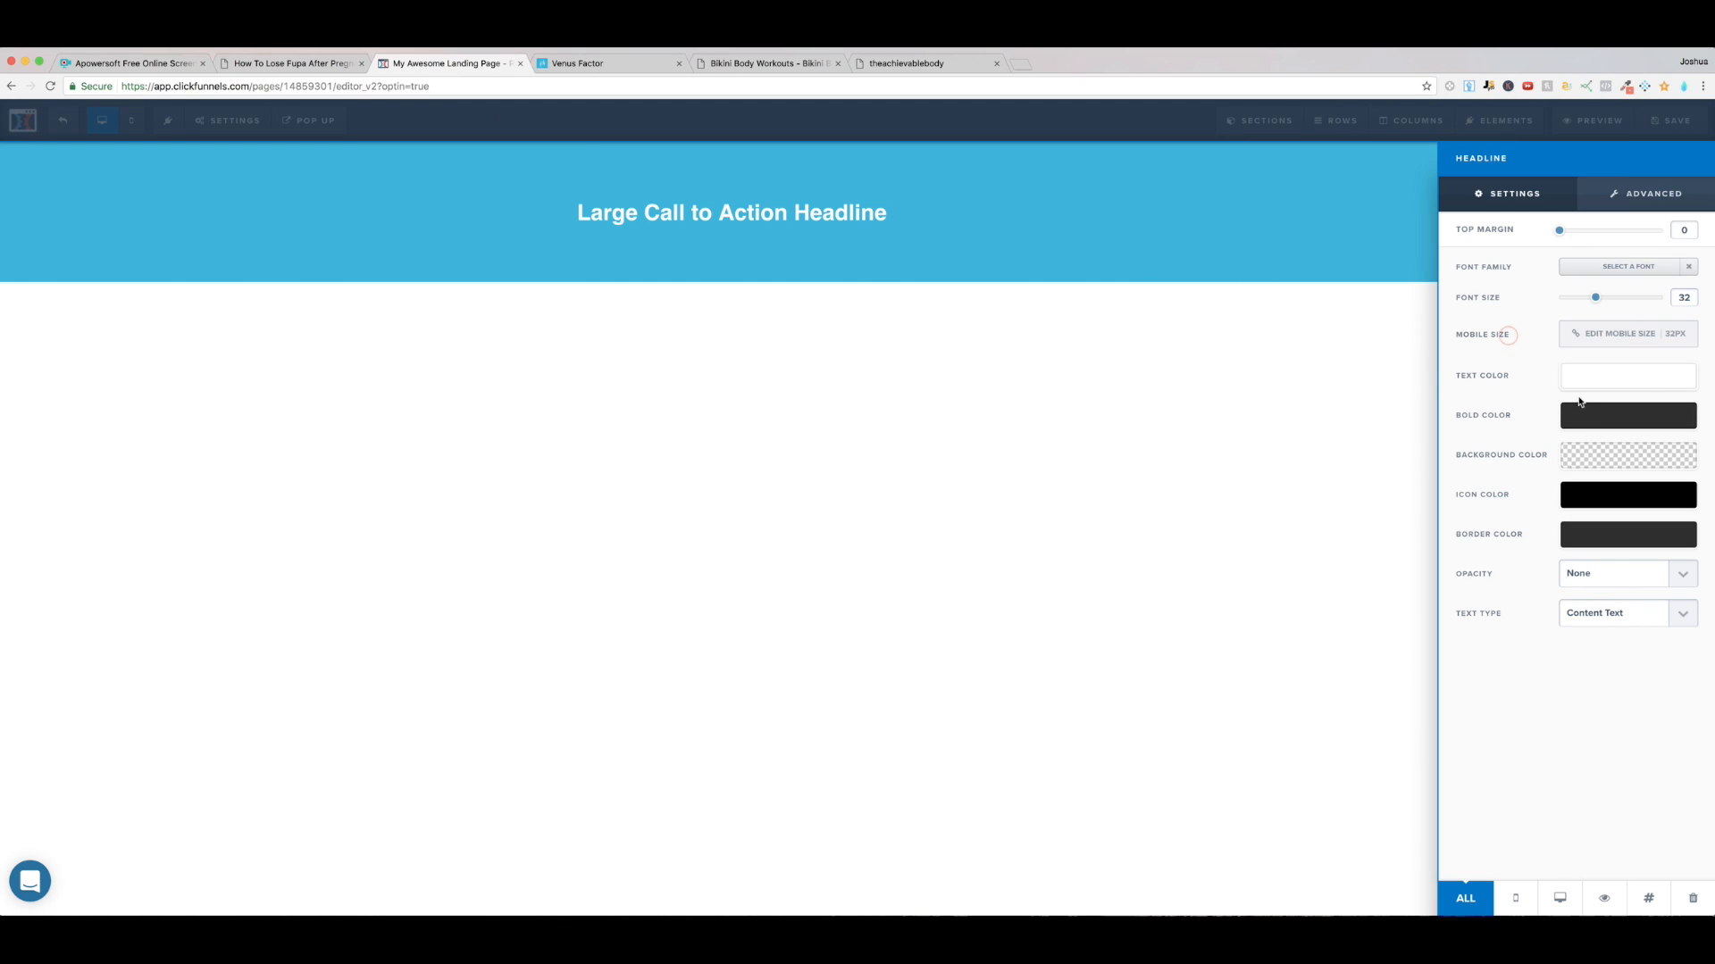
Step: Set the headline's Bold Color to #F56657 and bold the word Headline
{"action": "left_click", "coordinate": [1627, 416]}
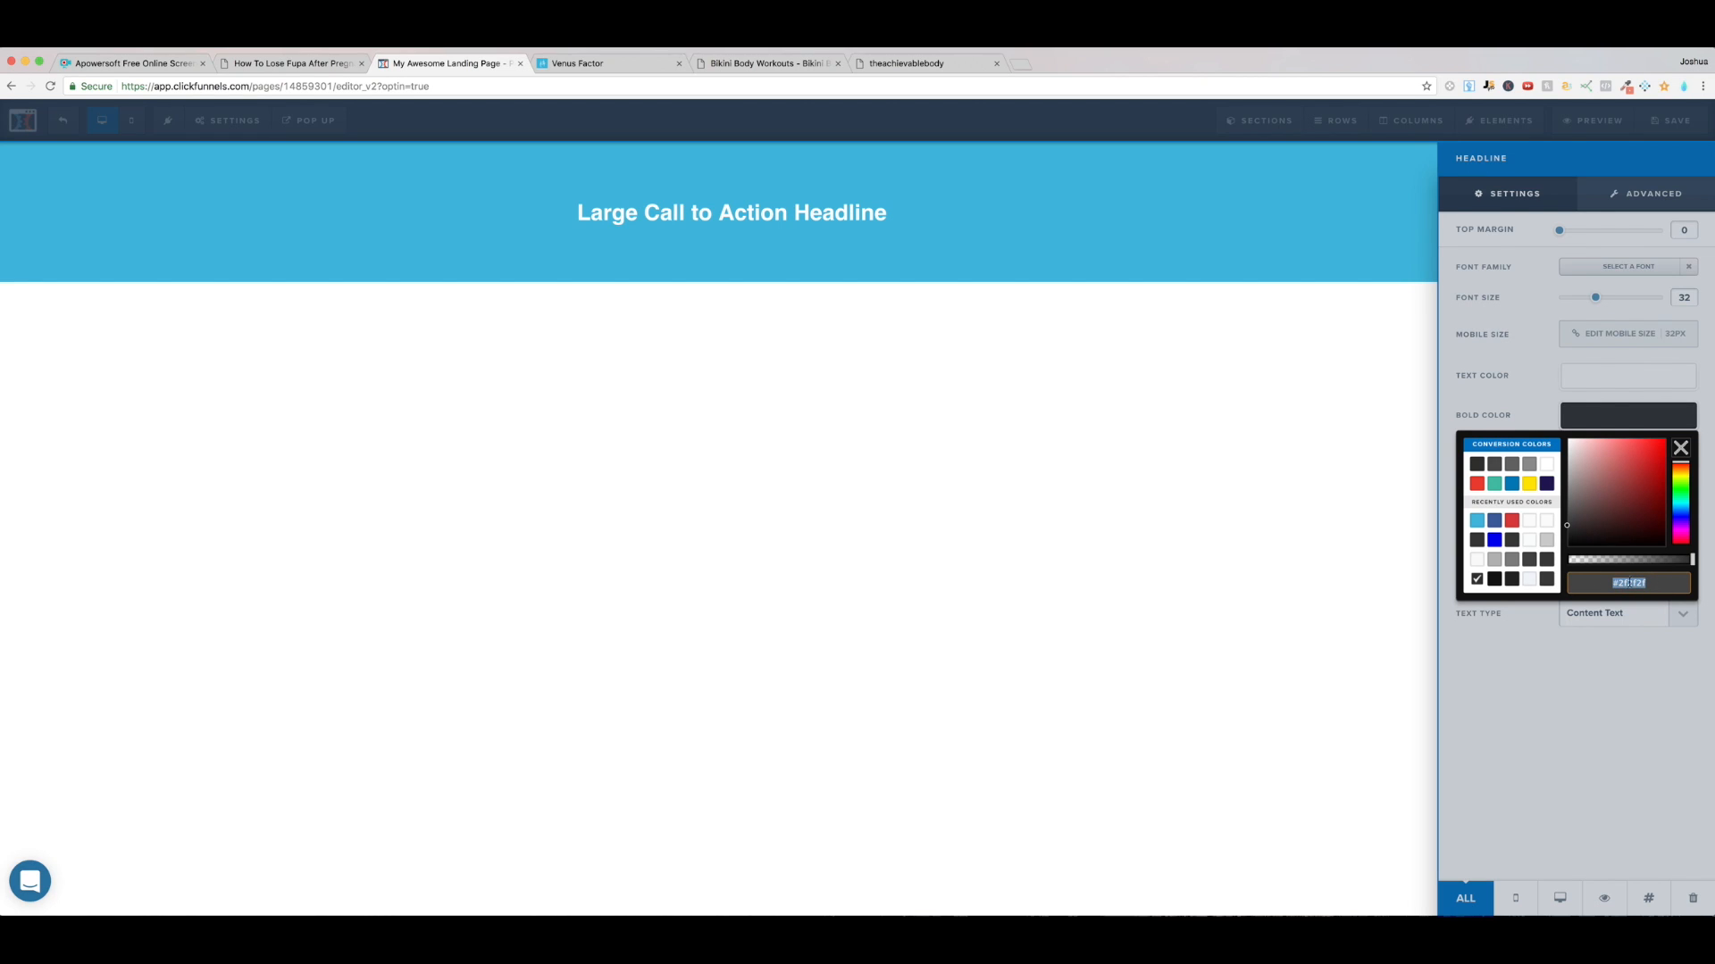
{"action": "left_click", "coordinate": [1629, 442]}
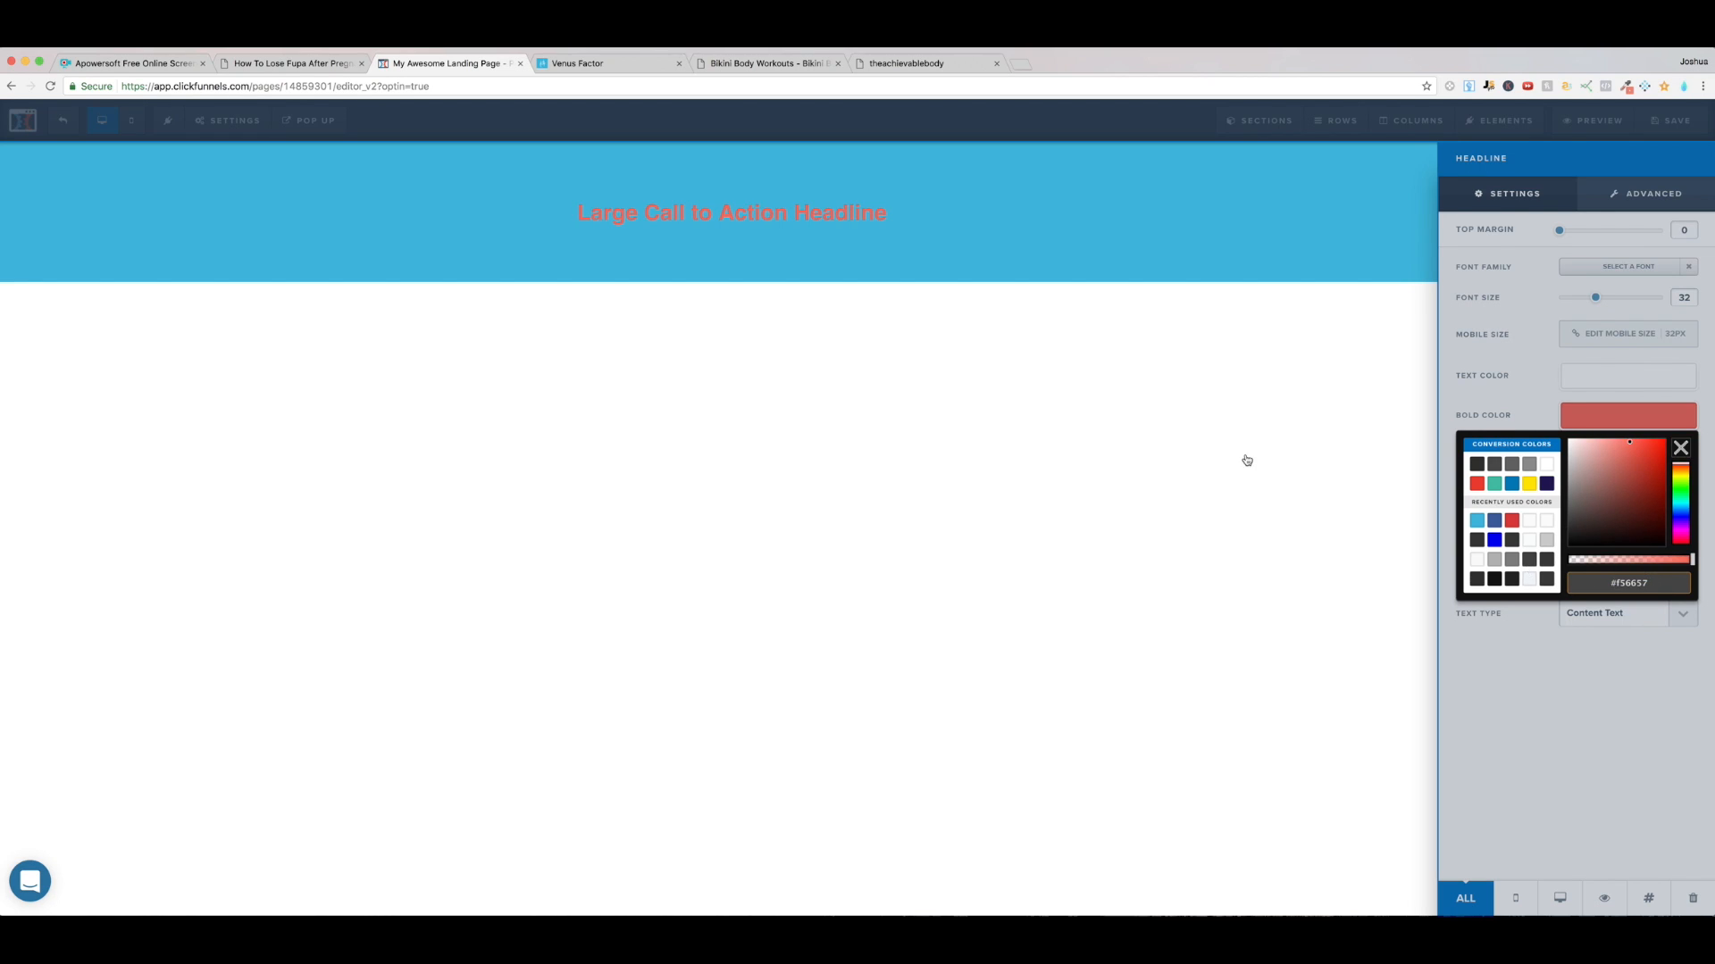
{"action": "left_click", "coordinate": [1681, 447]}
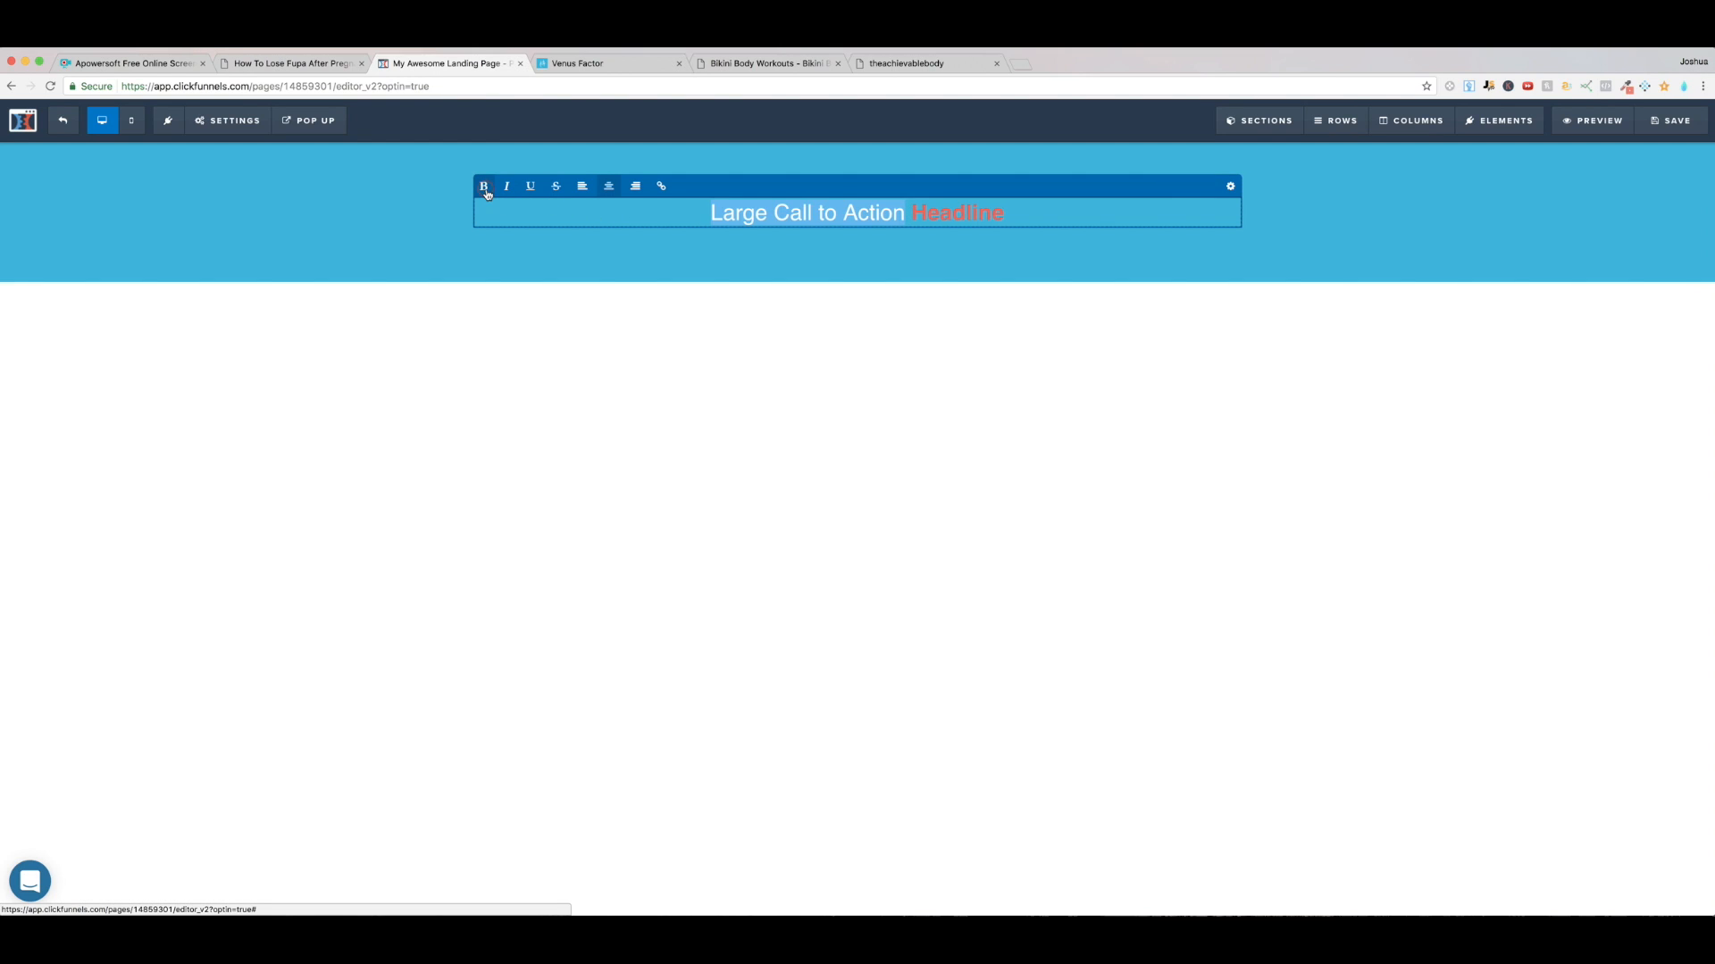
{"action": "left_click", "coordinate": [943, 281]}
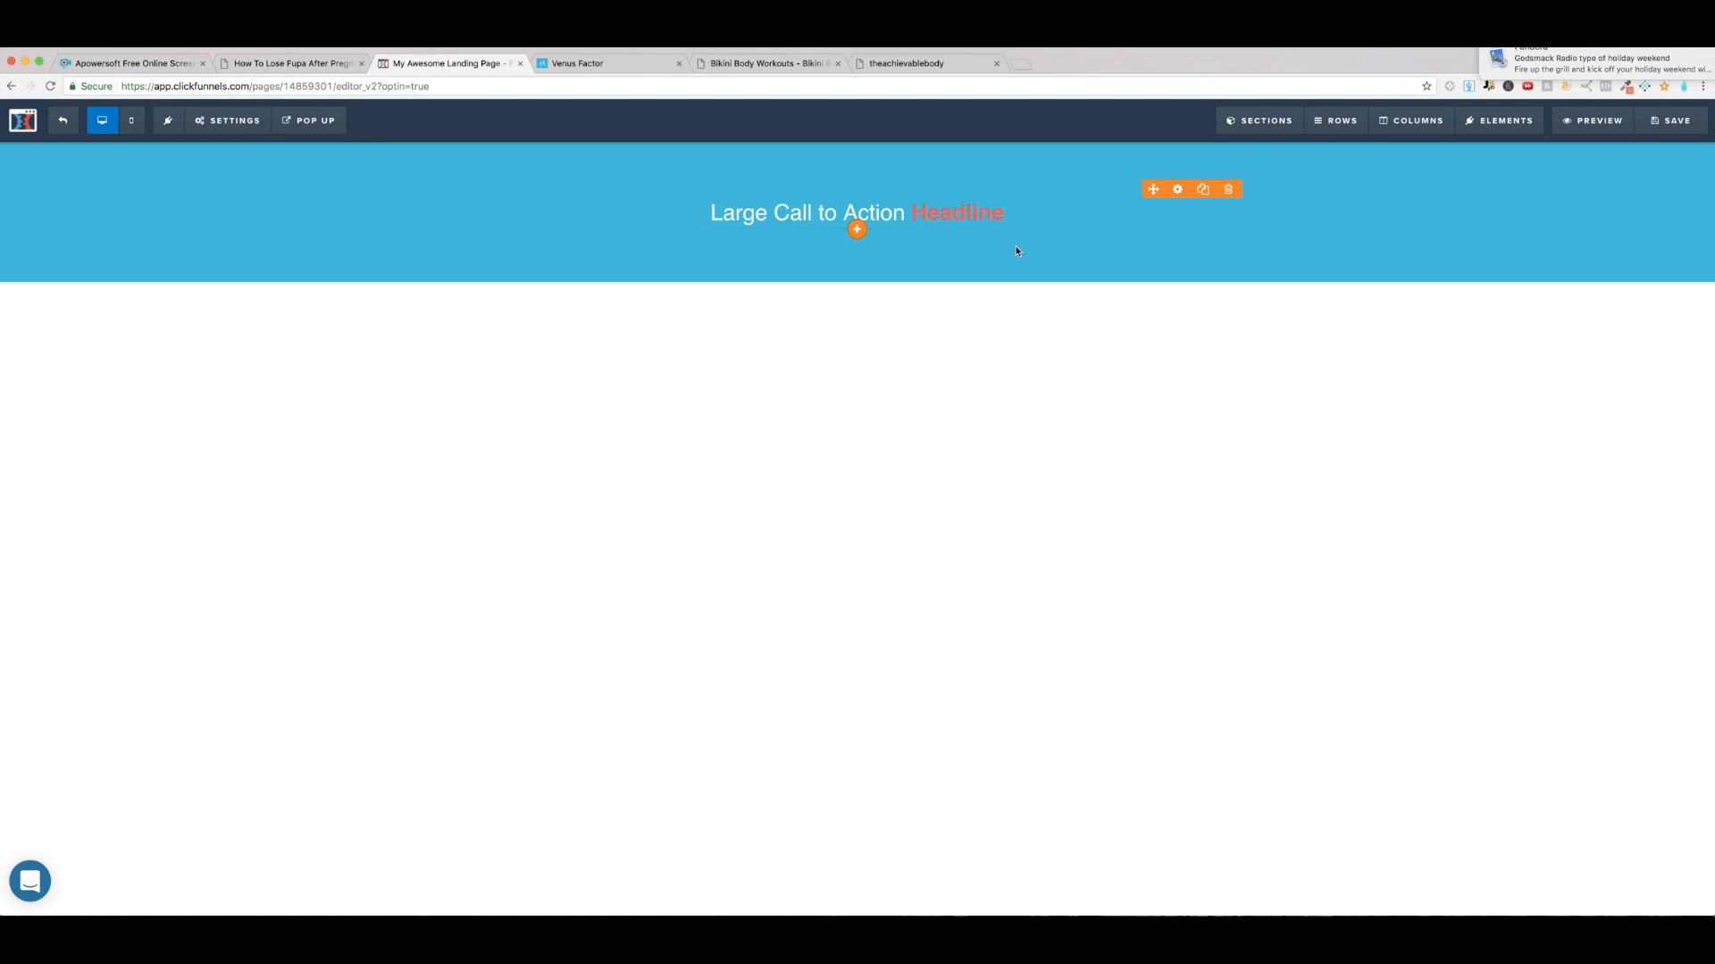
{"action": "mouse_move", "coordinate": [1177, 189]}
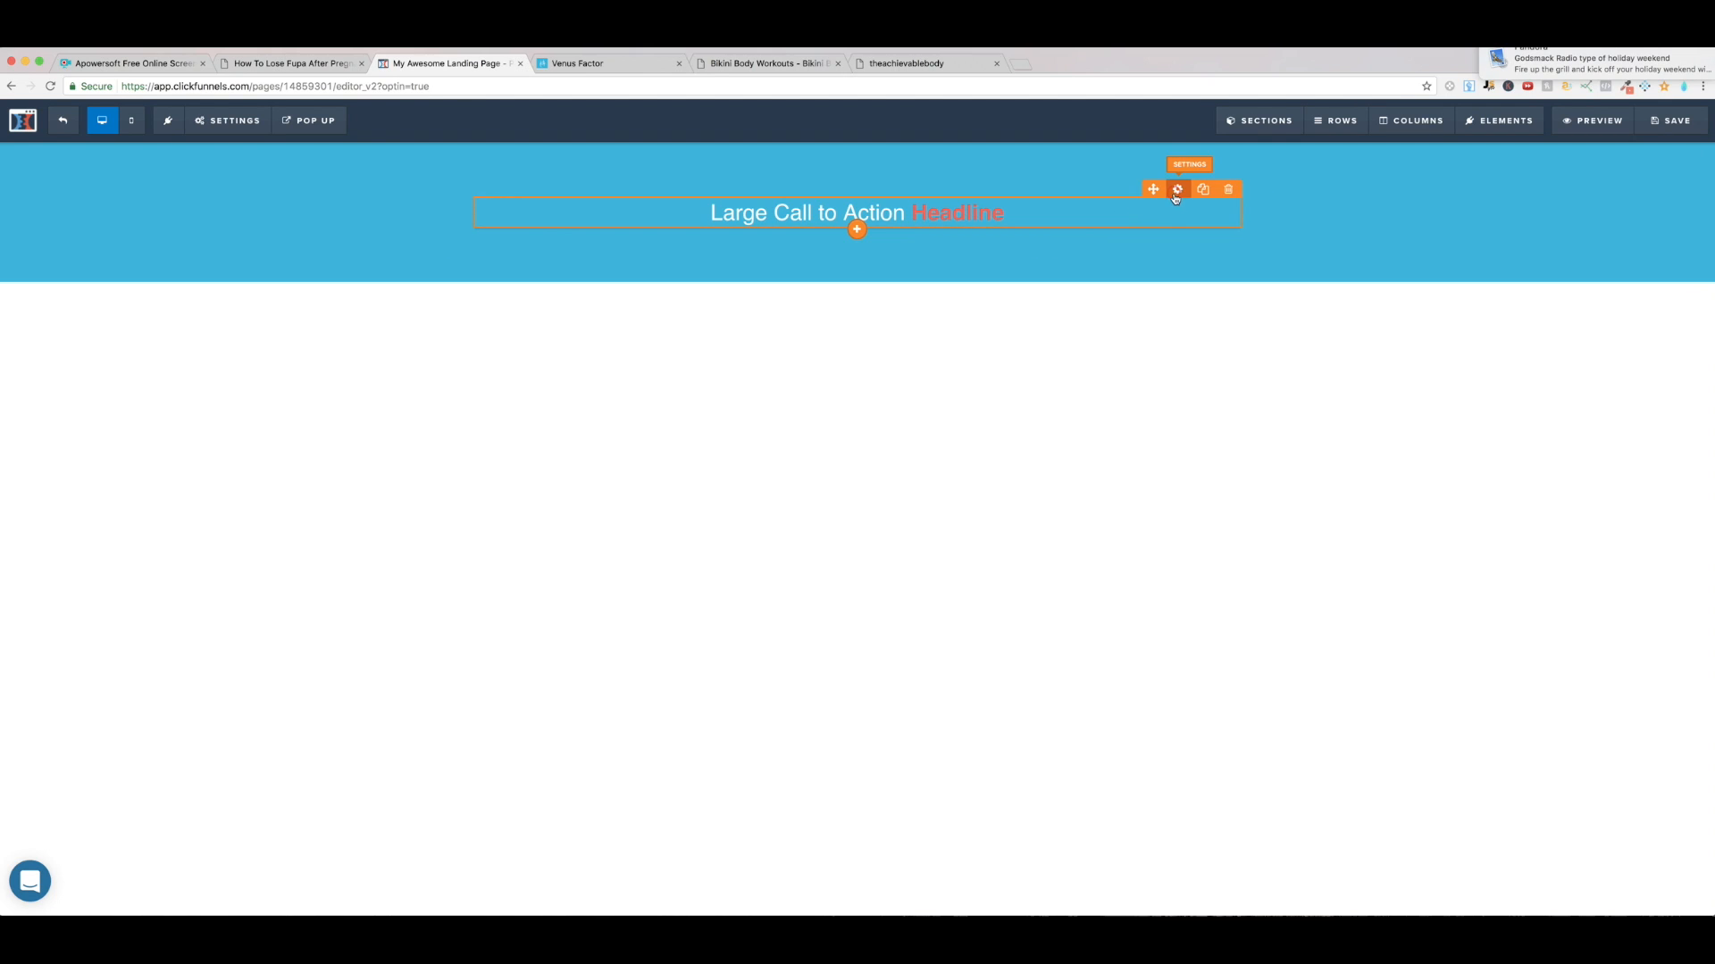